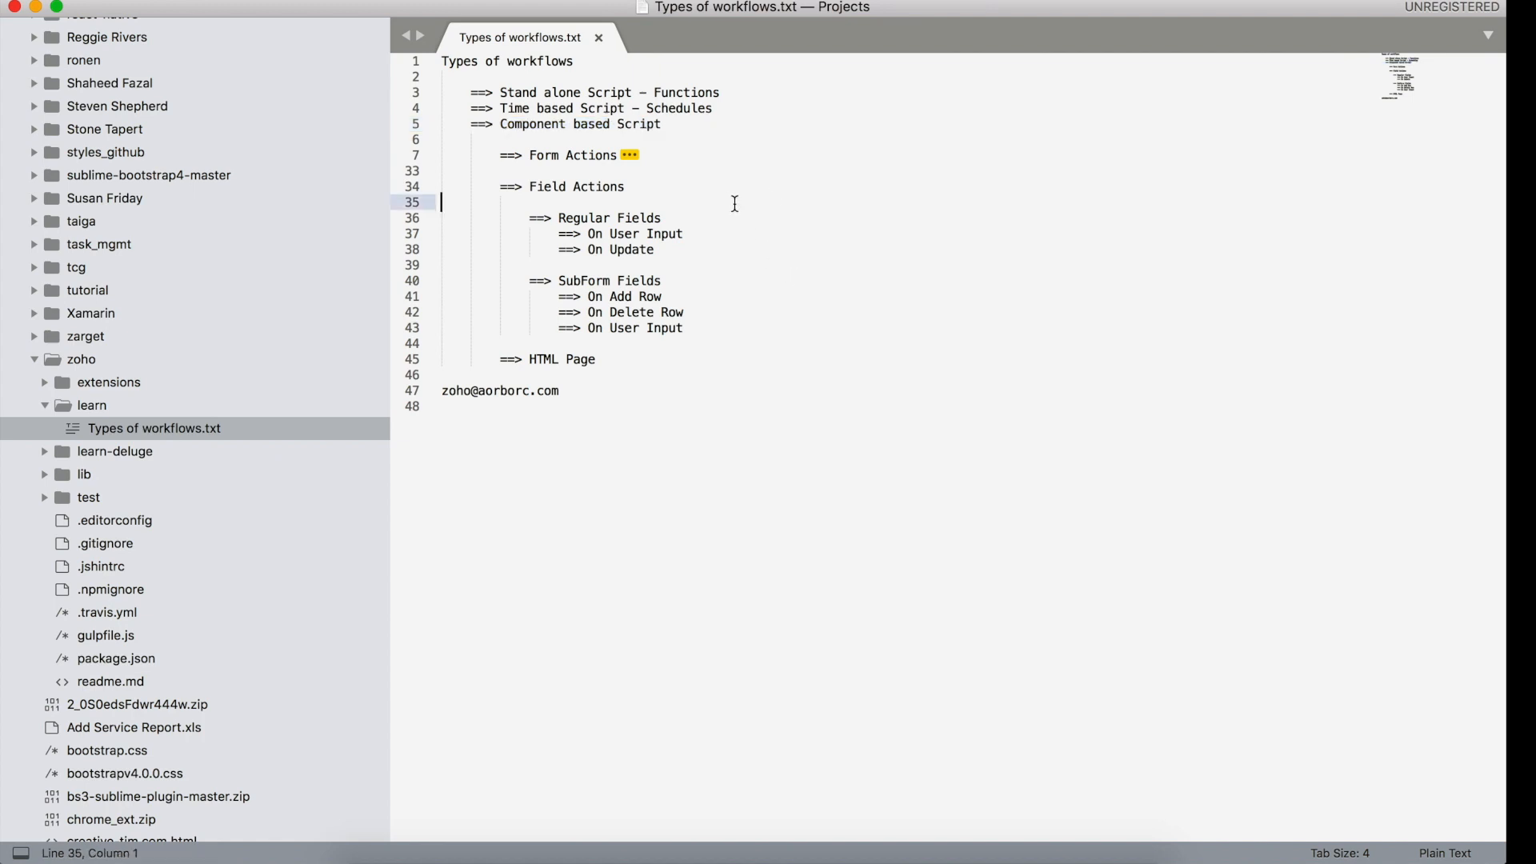
mouse_move(689, 14)
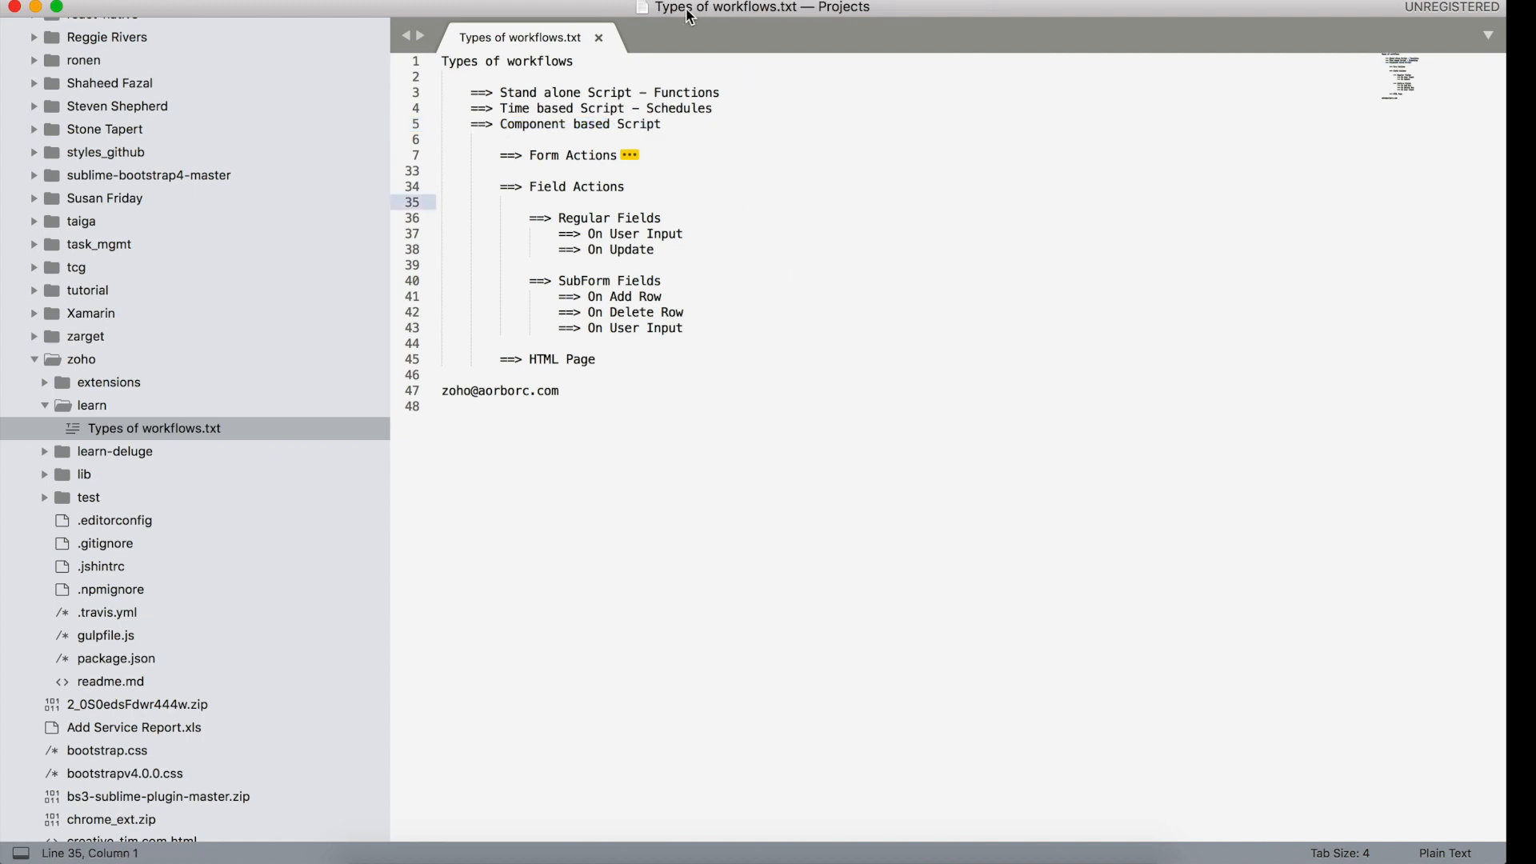
mouse_move(713, 208)
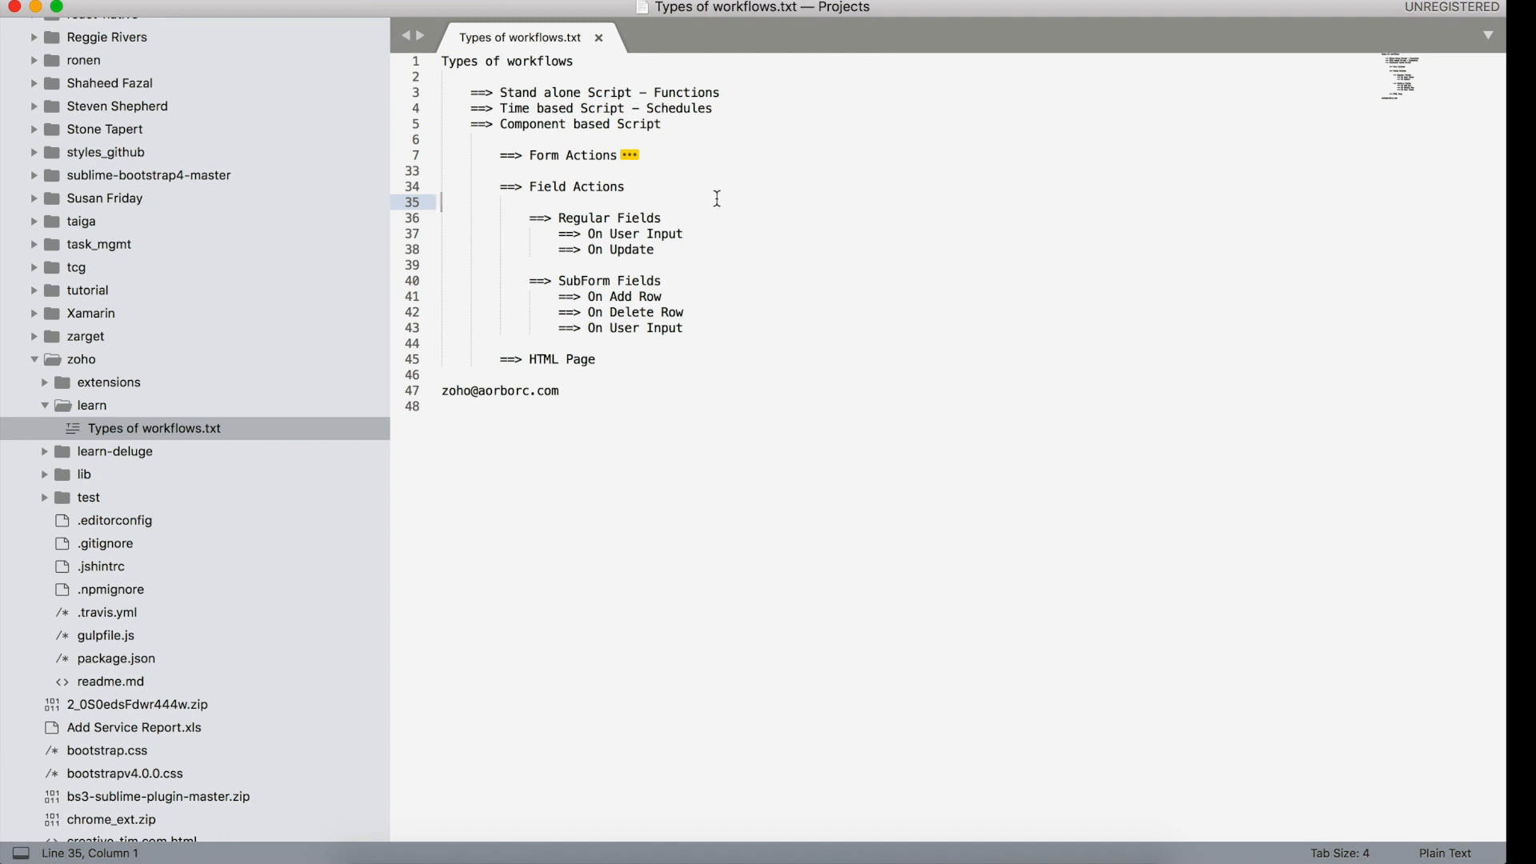
Insert a blank line below the SubForm Fields heading, reviewing its On Add/Delete/User Input entries
double_click(546, 186)
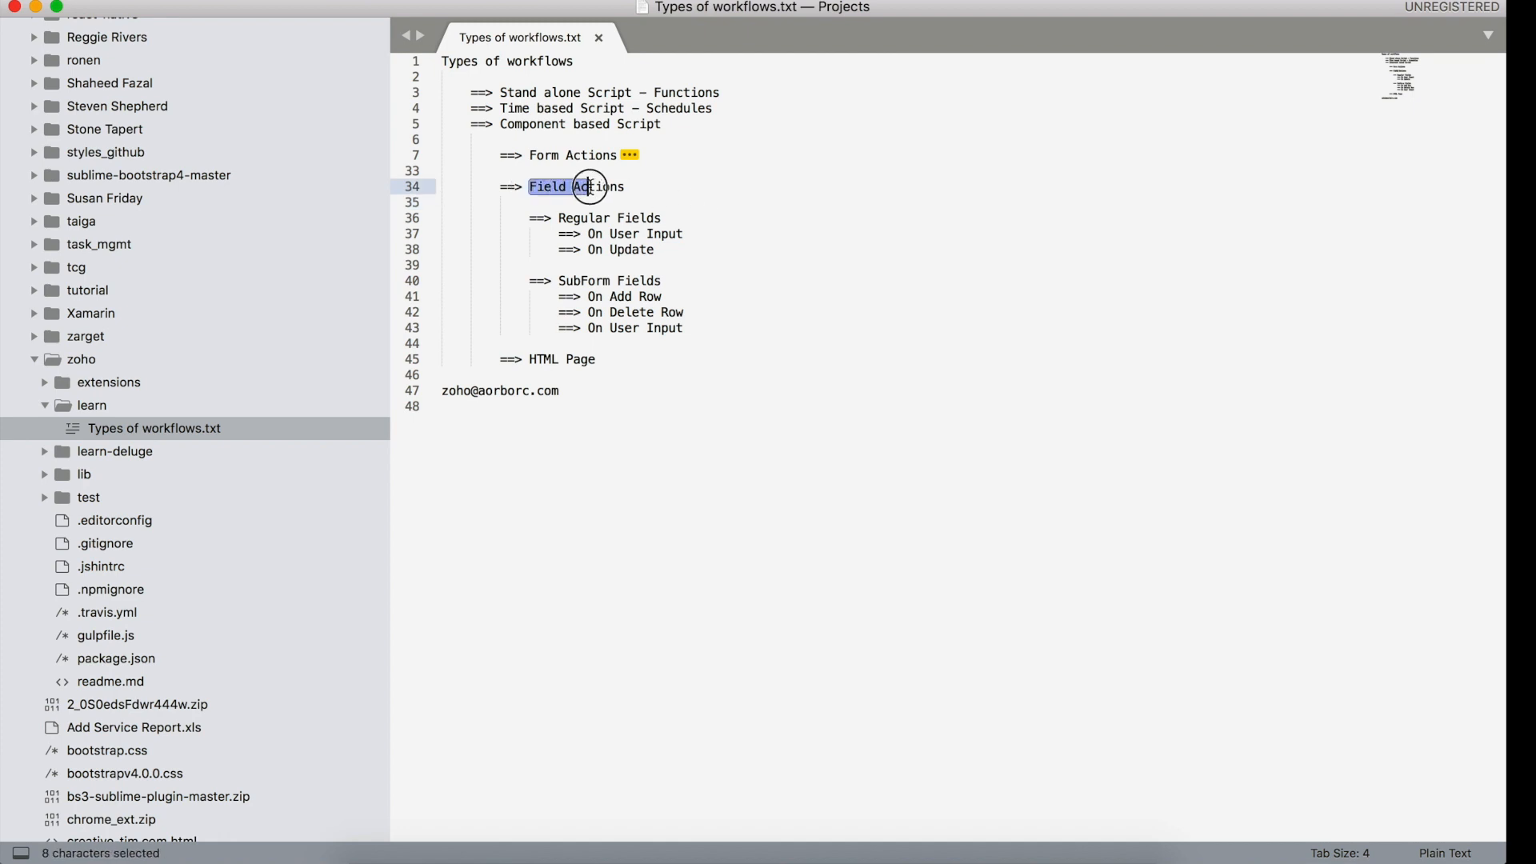
double_click(610, 280)
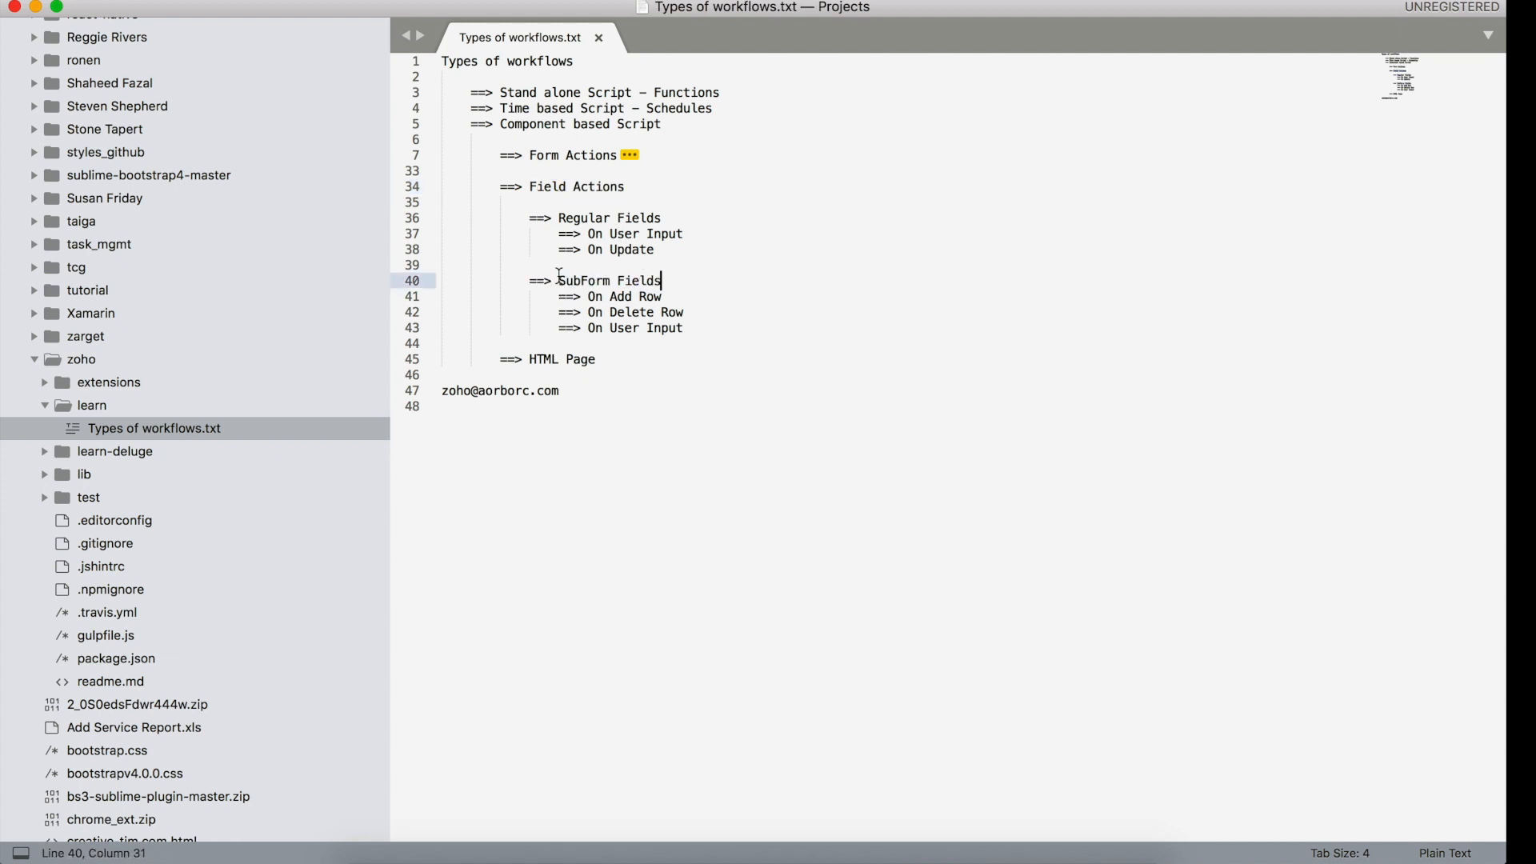
mouse_move(706, 285)
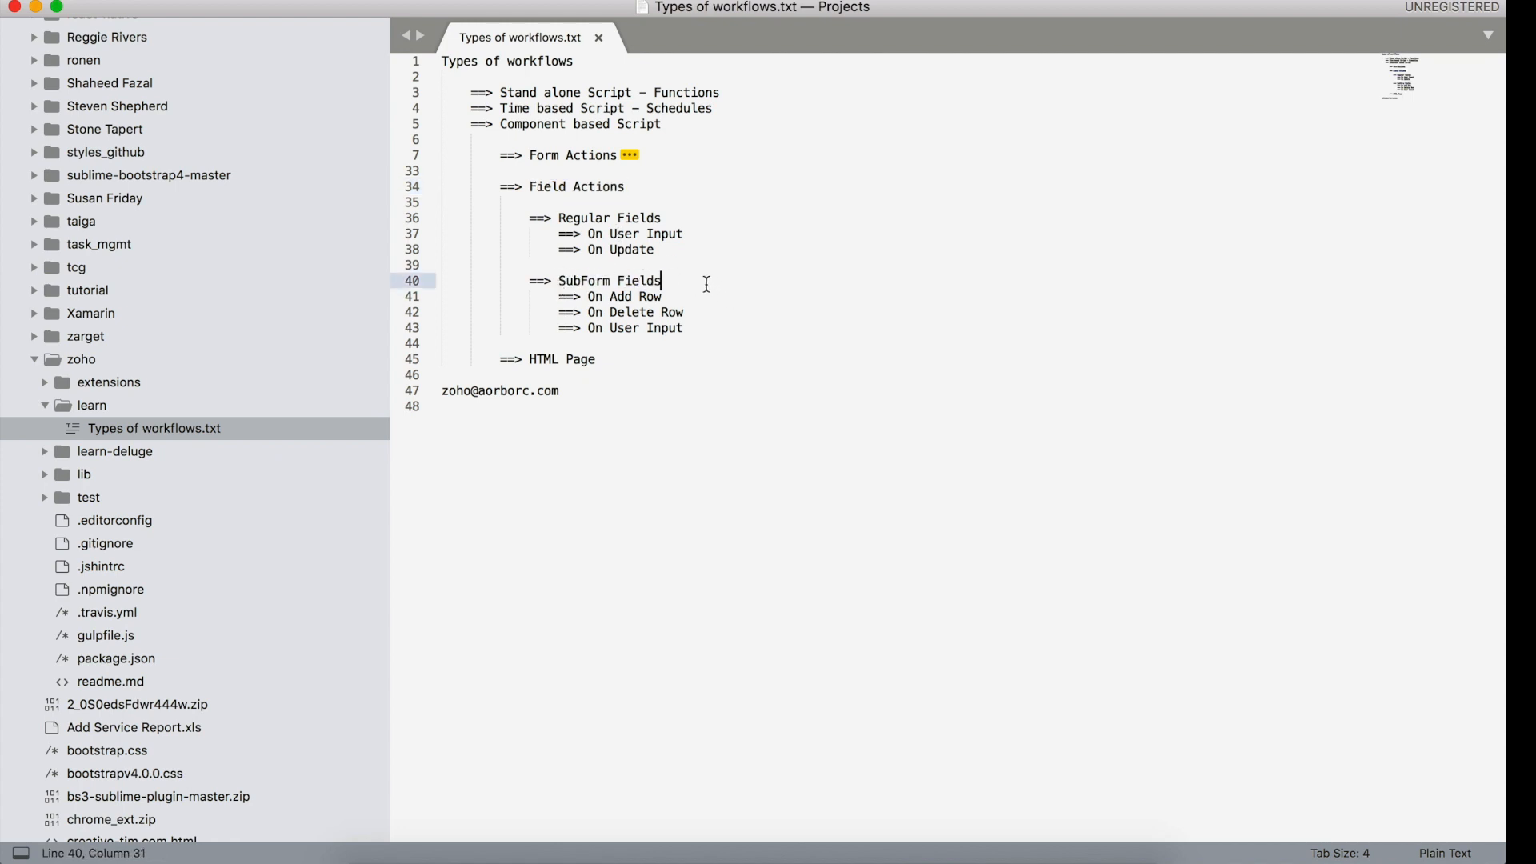
left_click(691, 218)
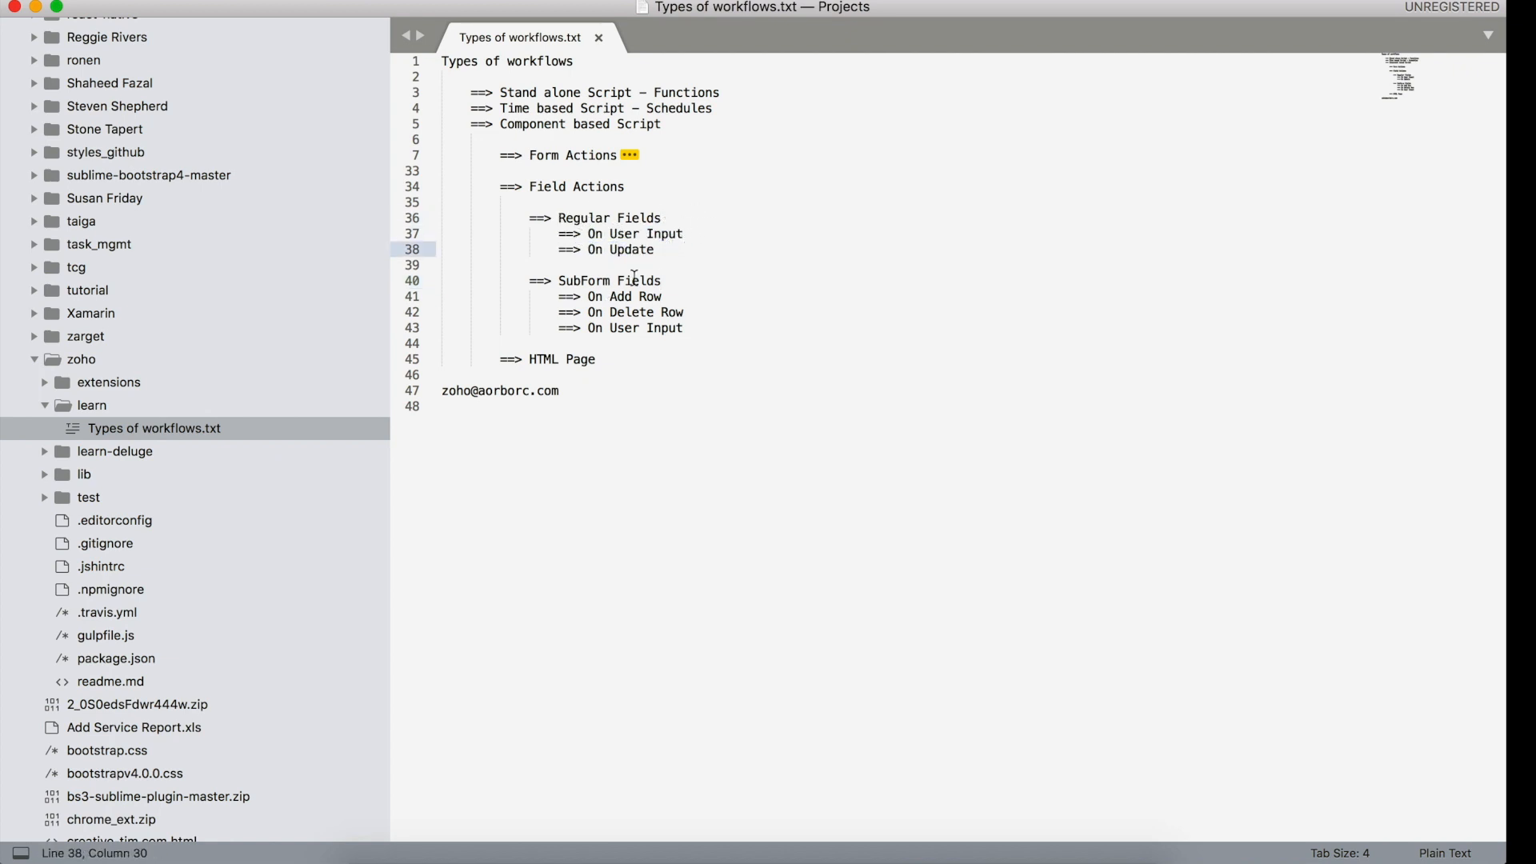
left_click(661, 281)
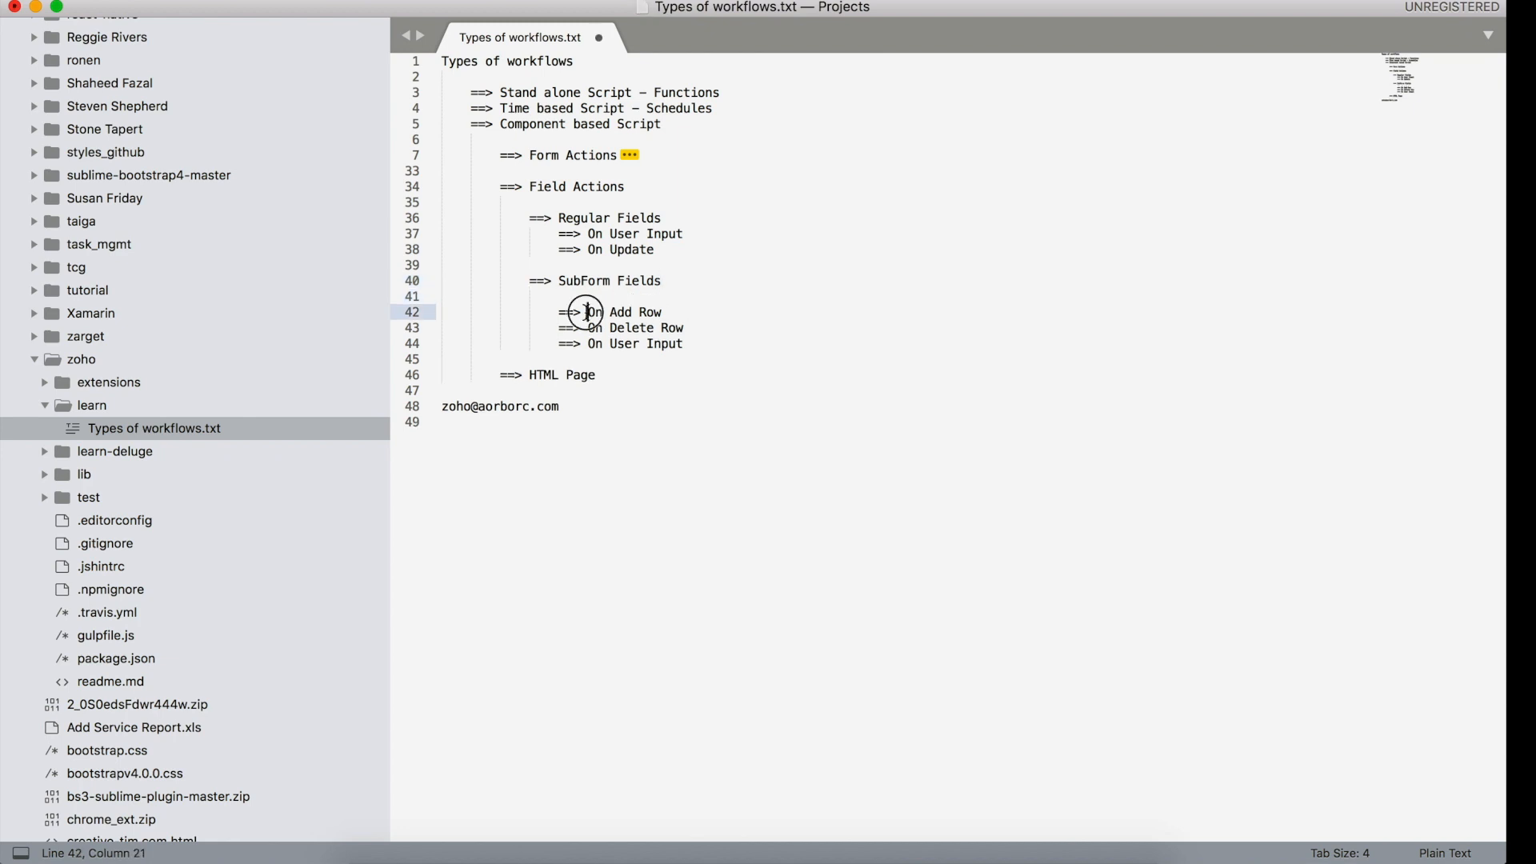
double_click(636, 327)
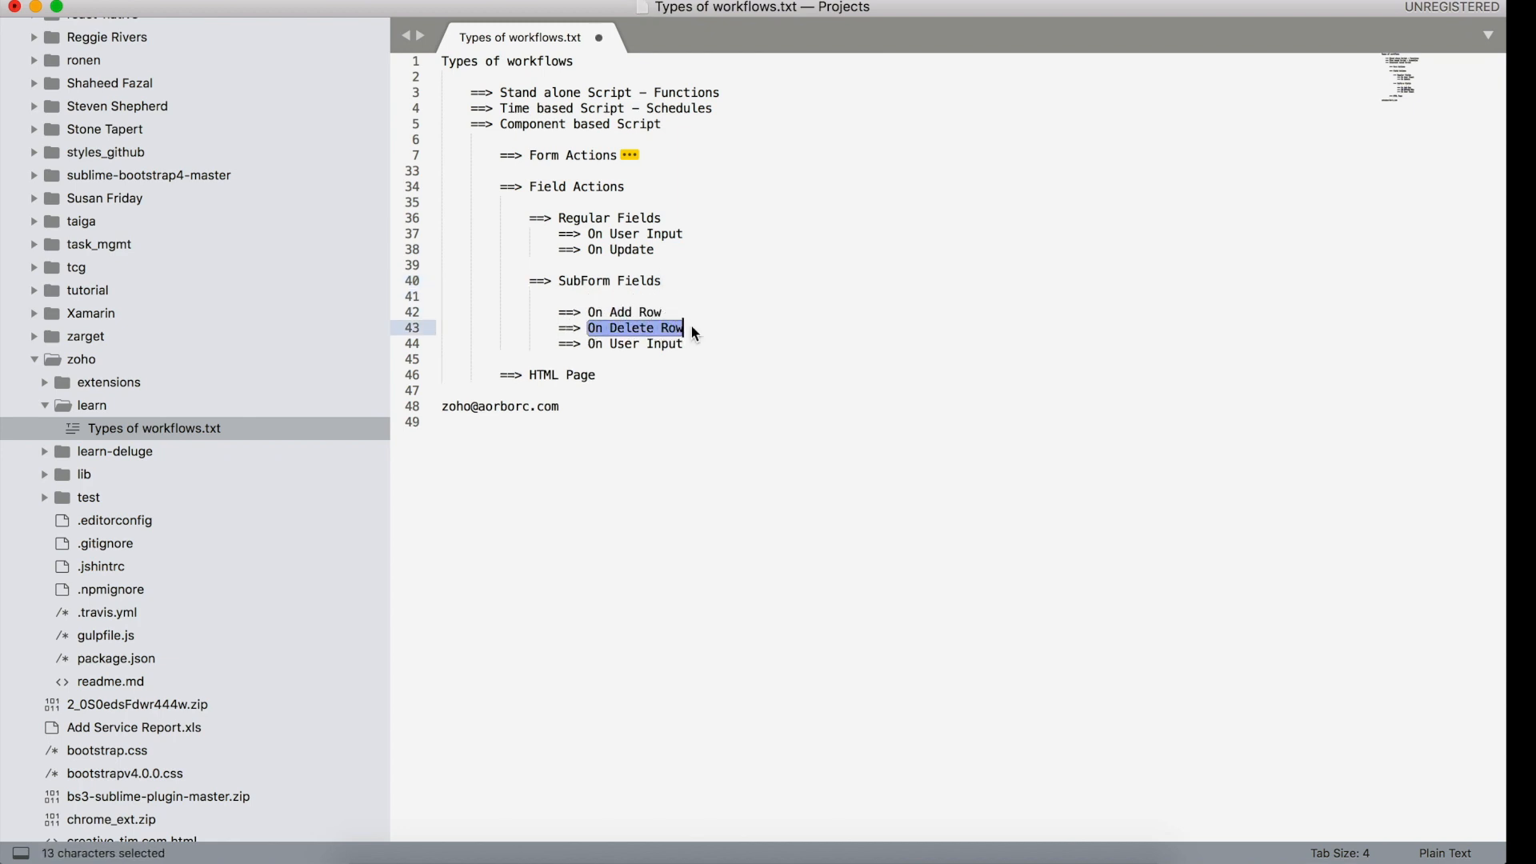
left_click(683, 344)
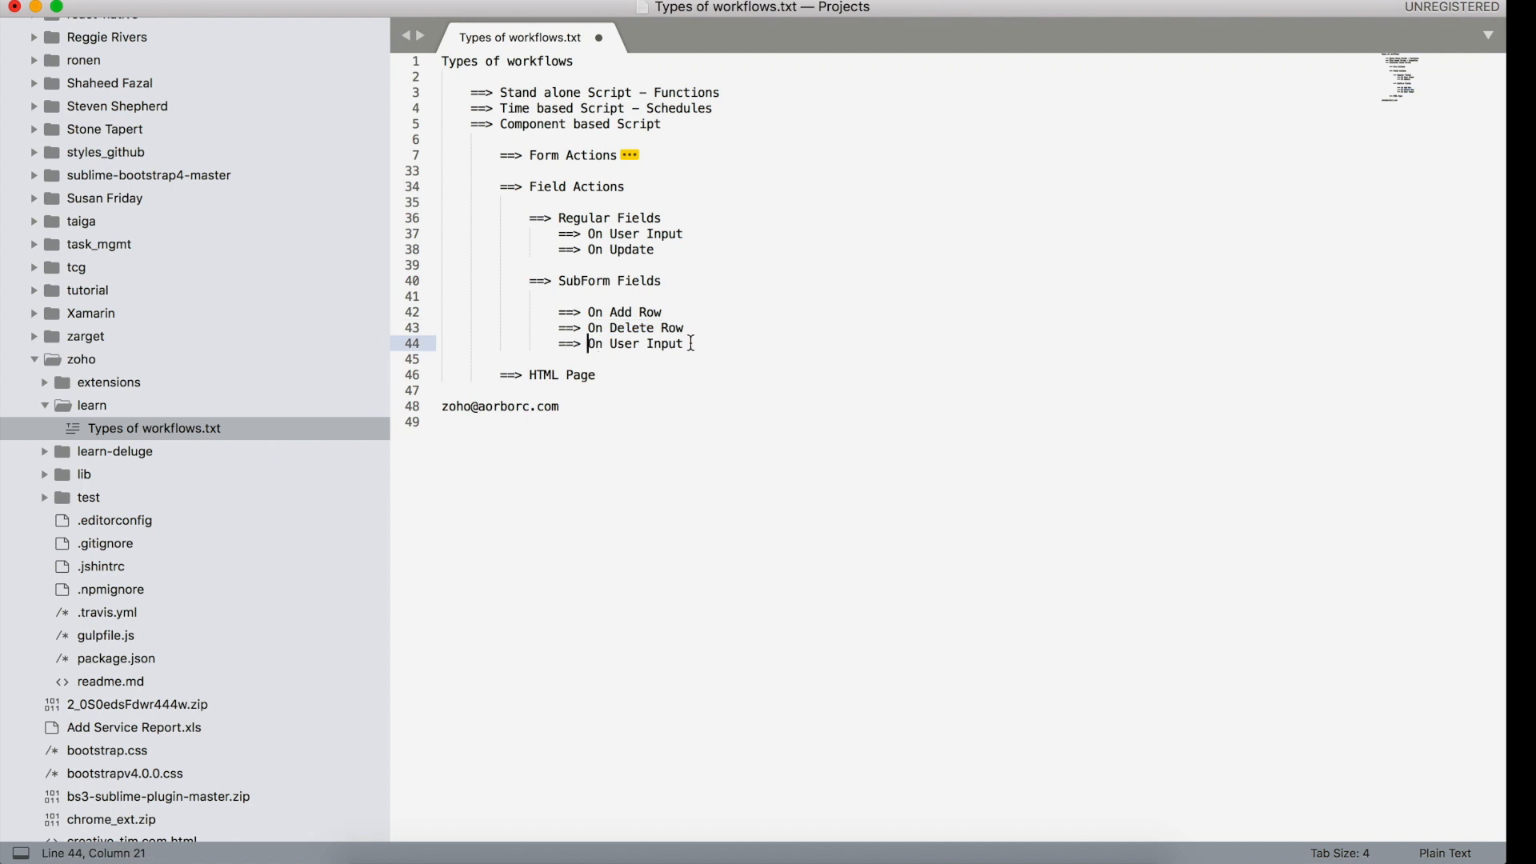
left_click(784, 343)
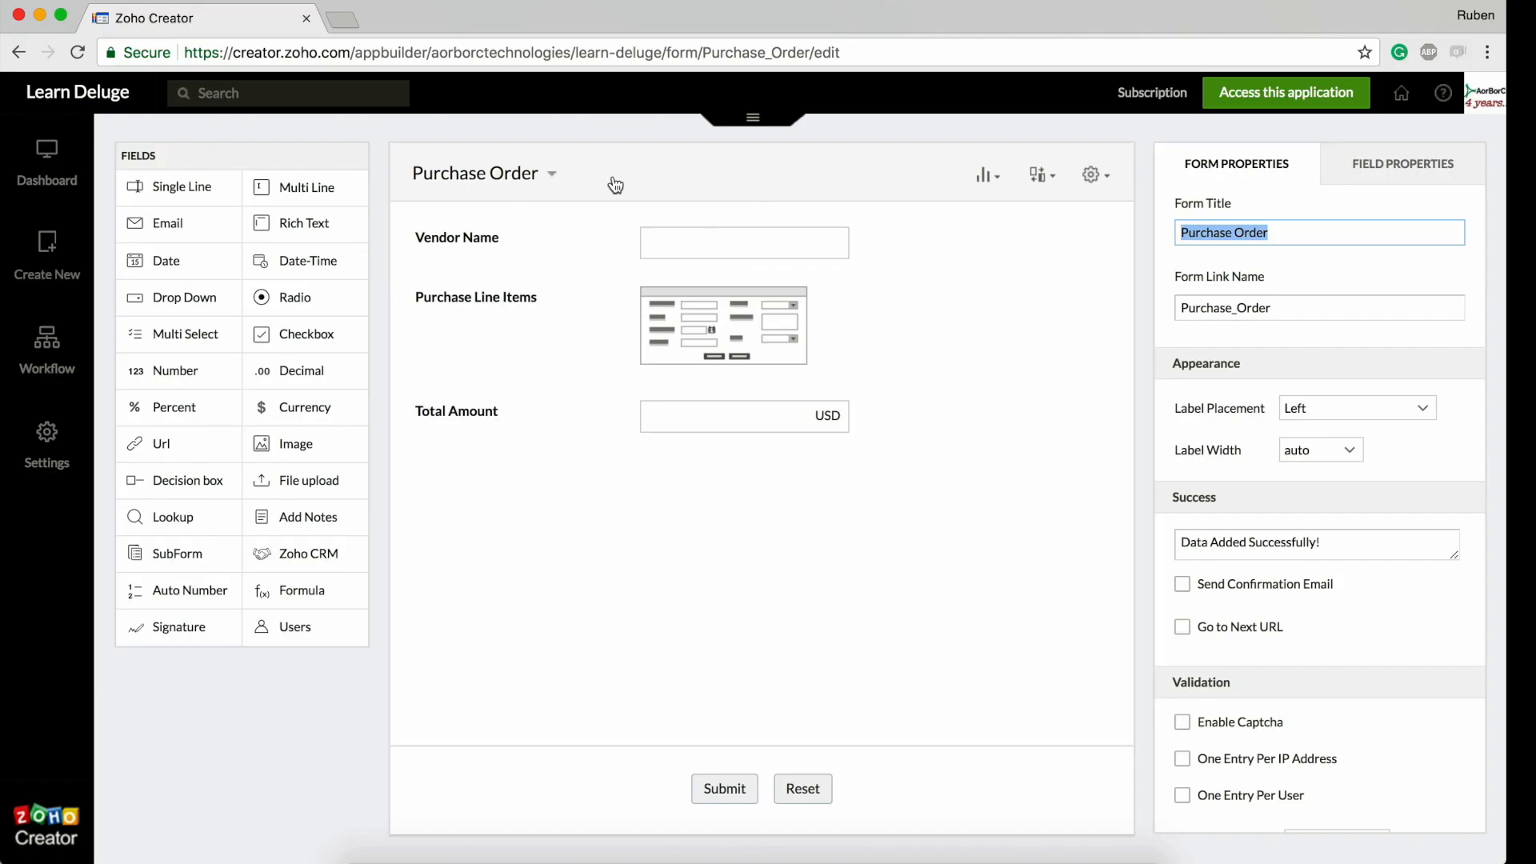
mouse_move(479, 250)
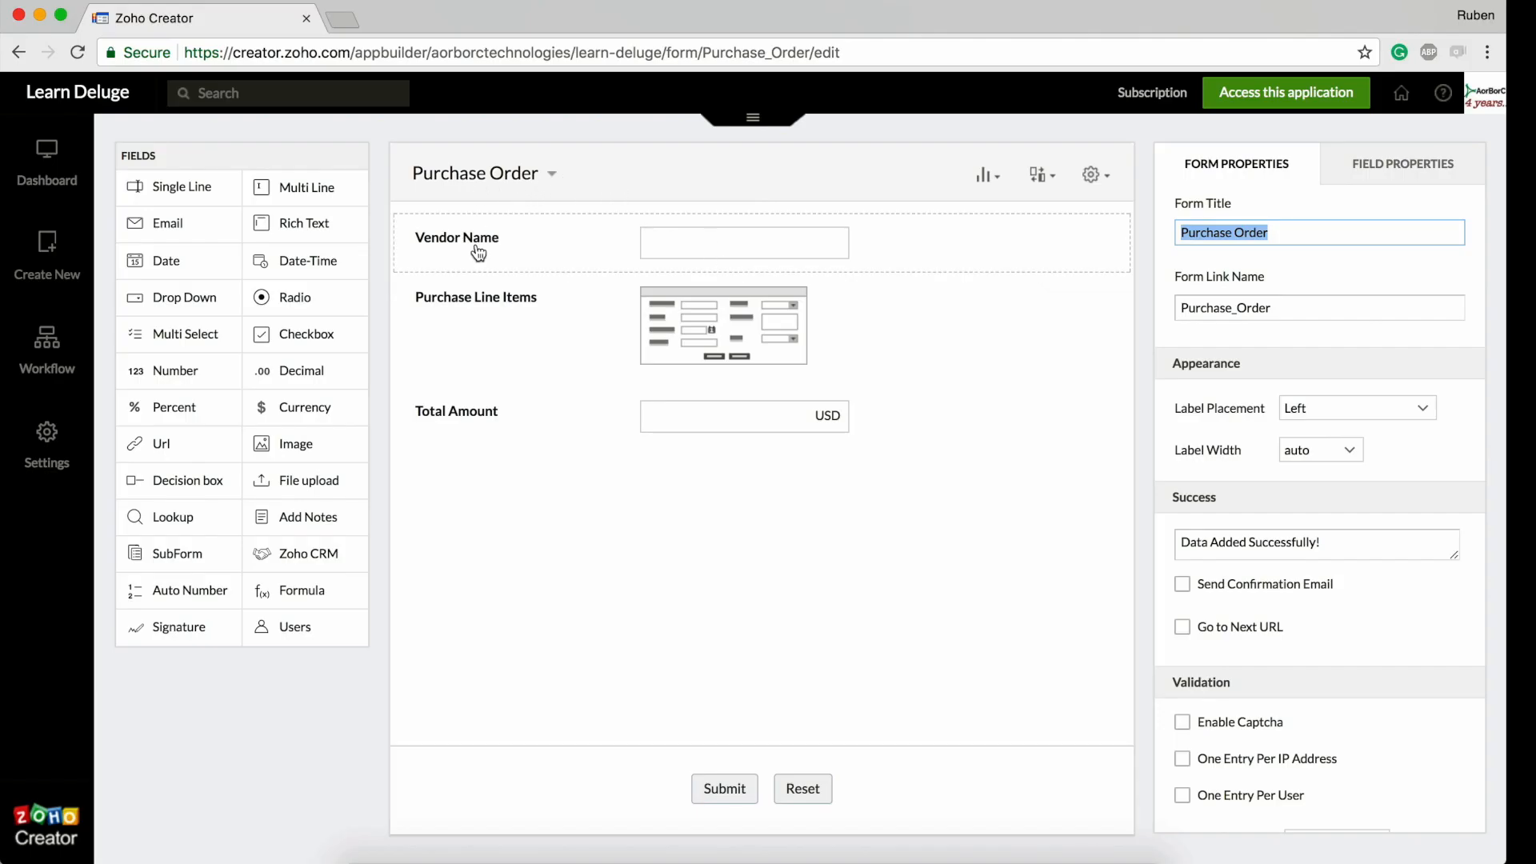
Select the Purchase Line Items subform field to show its Field Properties
left_click(489, 326)
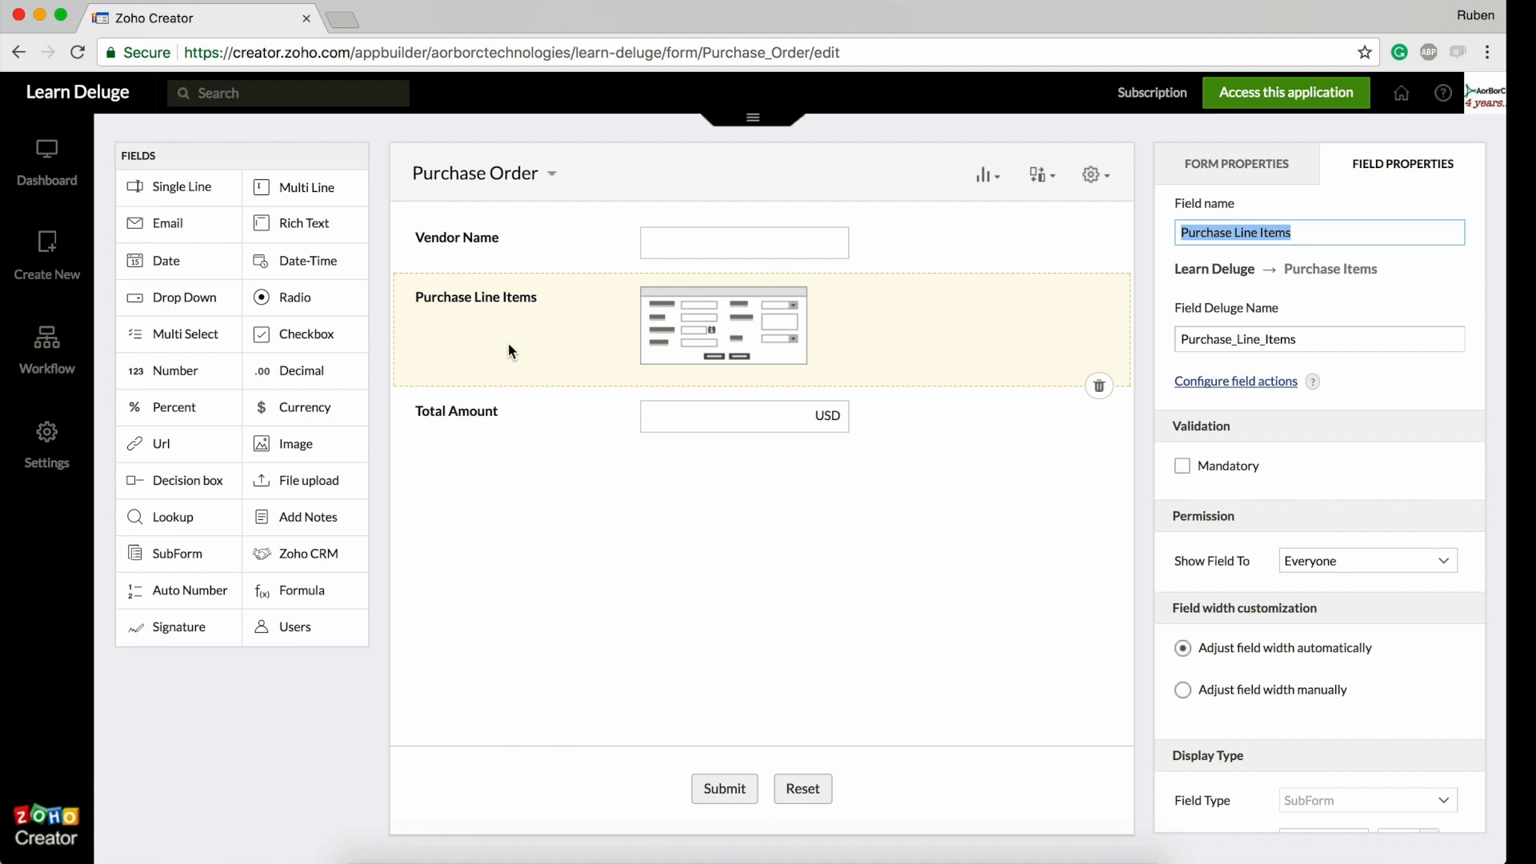
right_click(1285, 92)
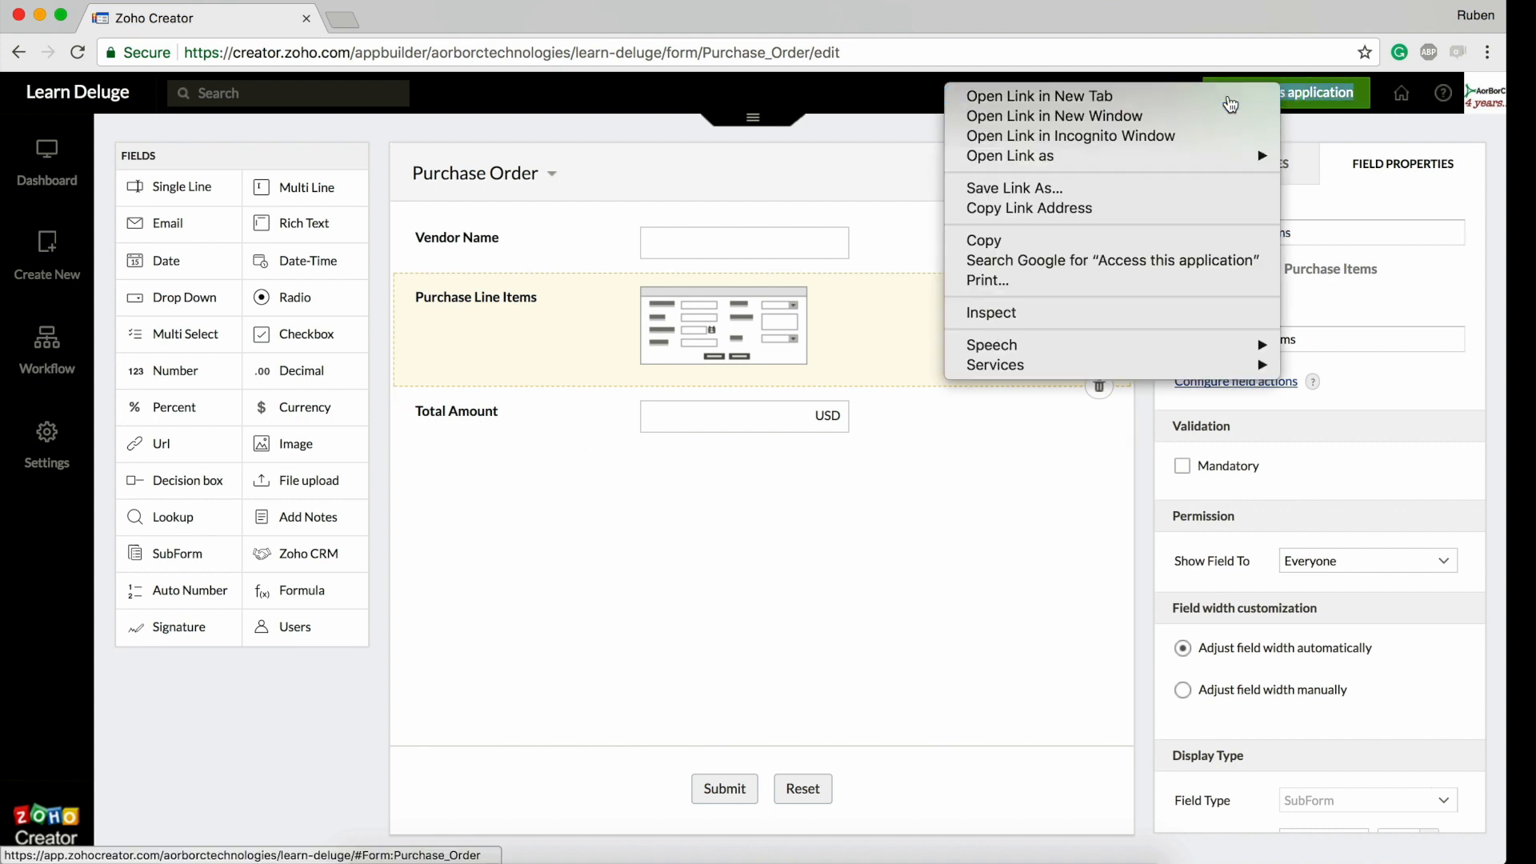
Launch the live app and add a first line item with price 1 and quantity 2
left_click(1039, 95)
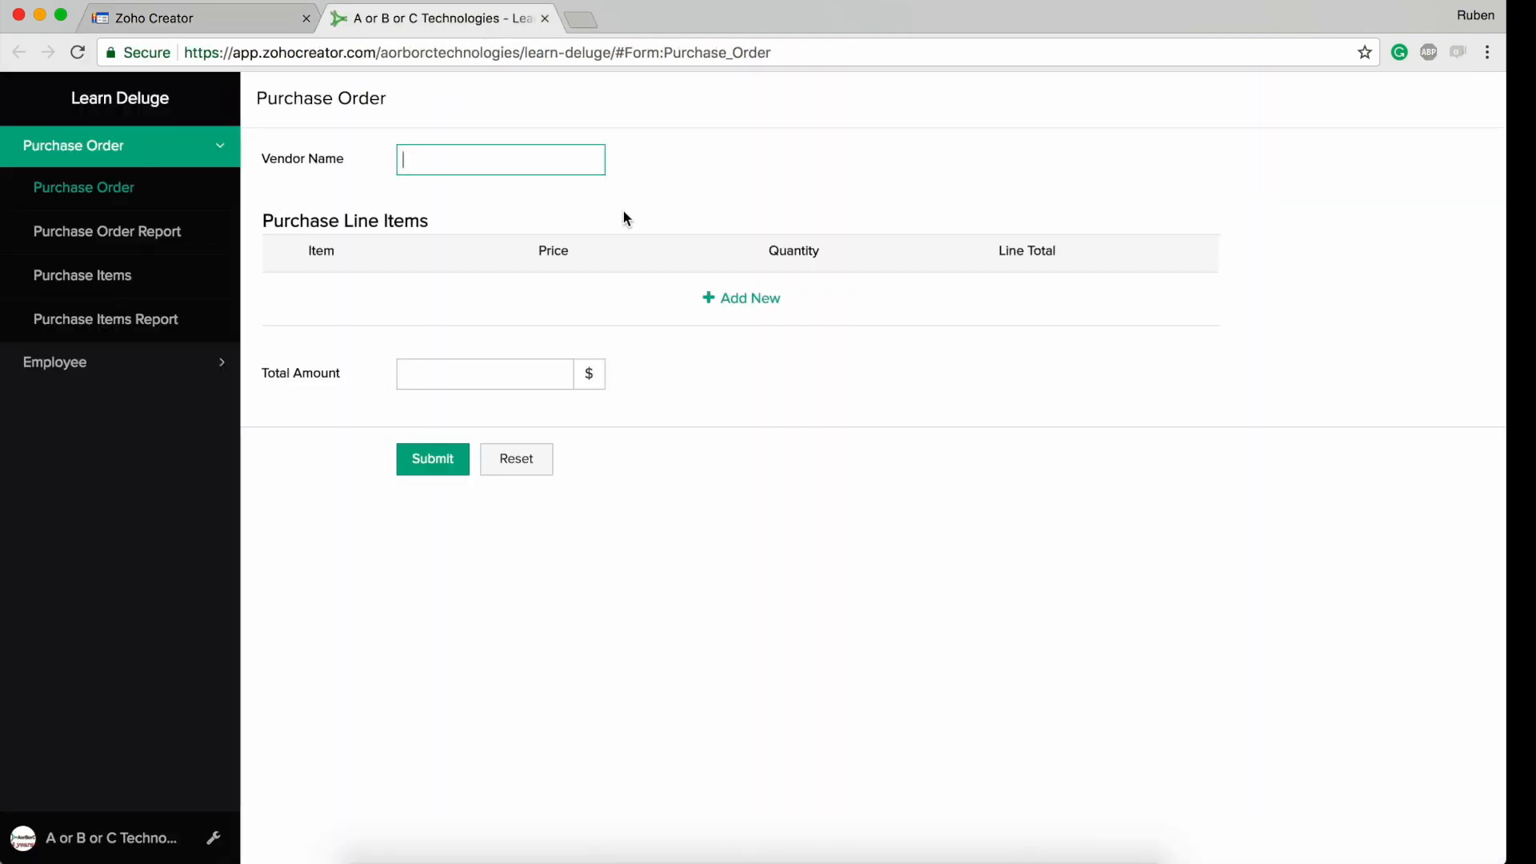
left_click(741, 298)
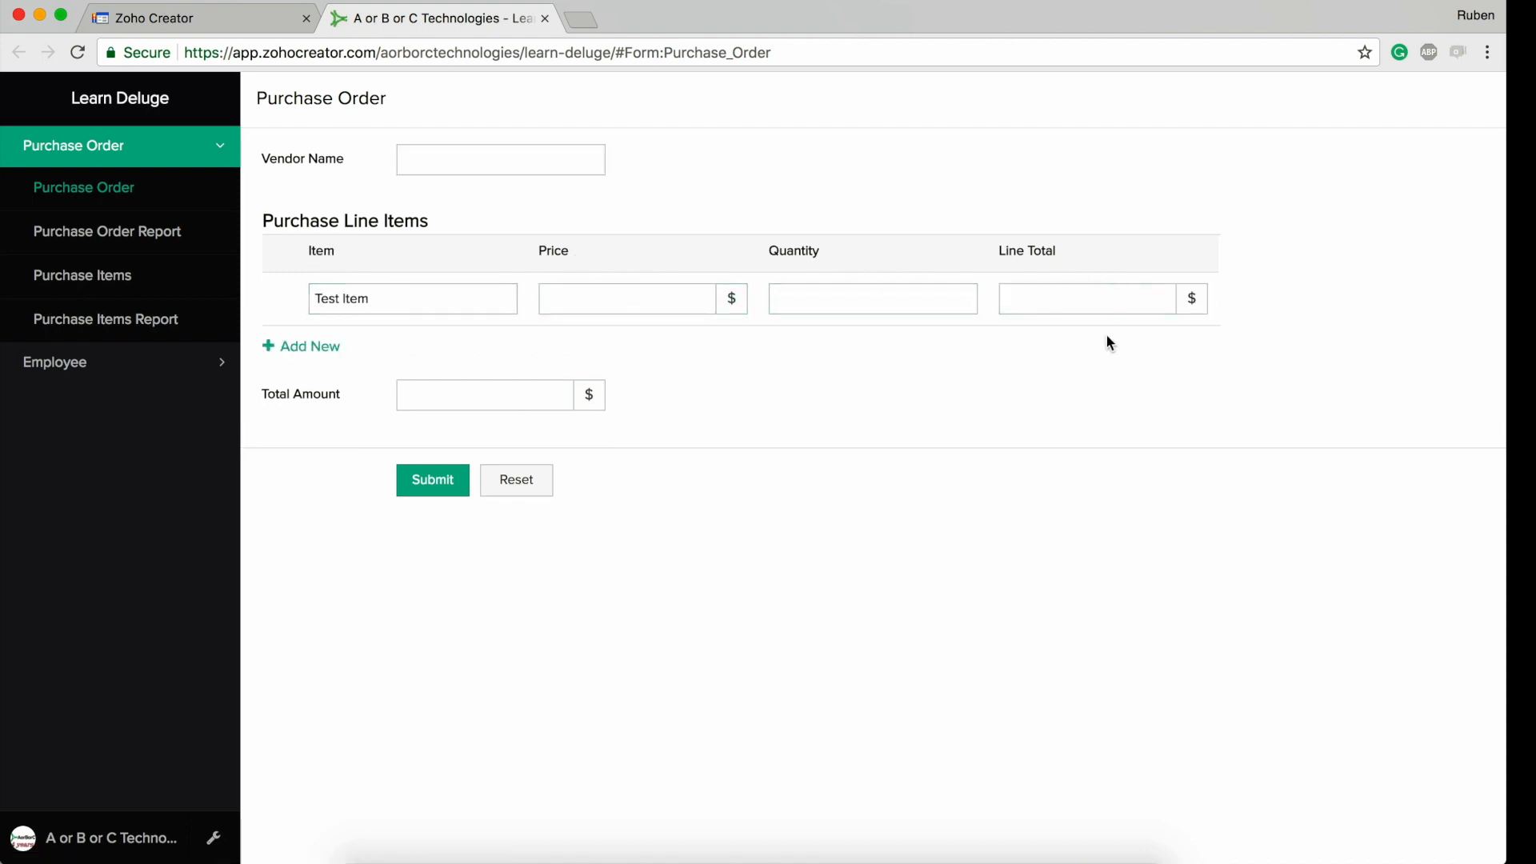
type("100")
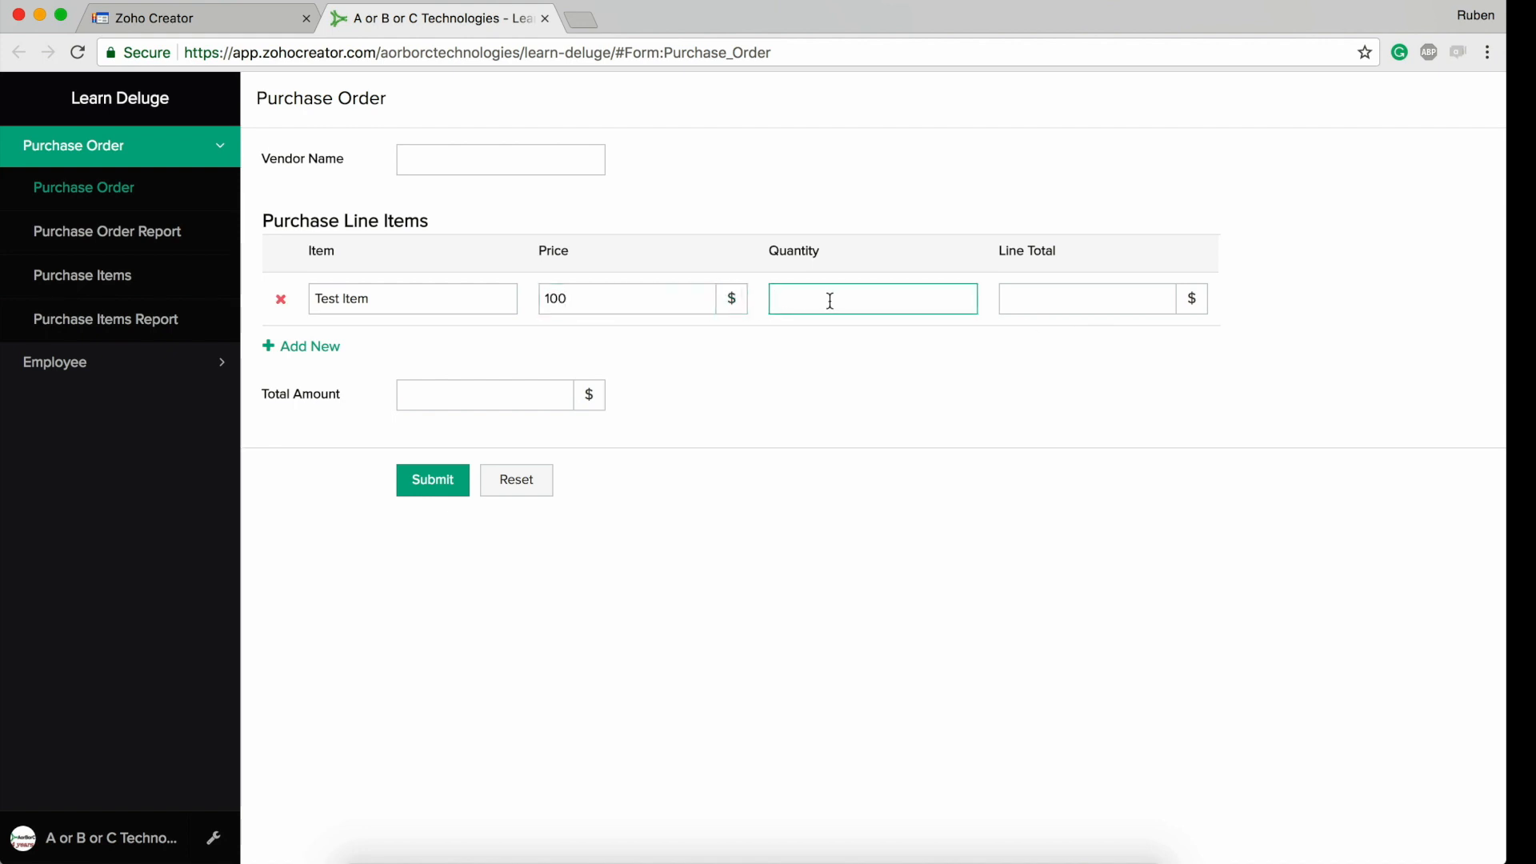
type("2")
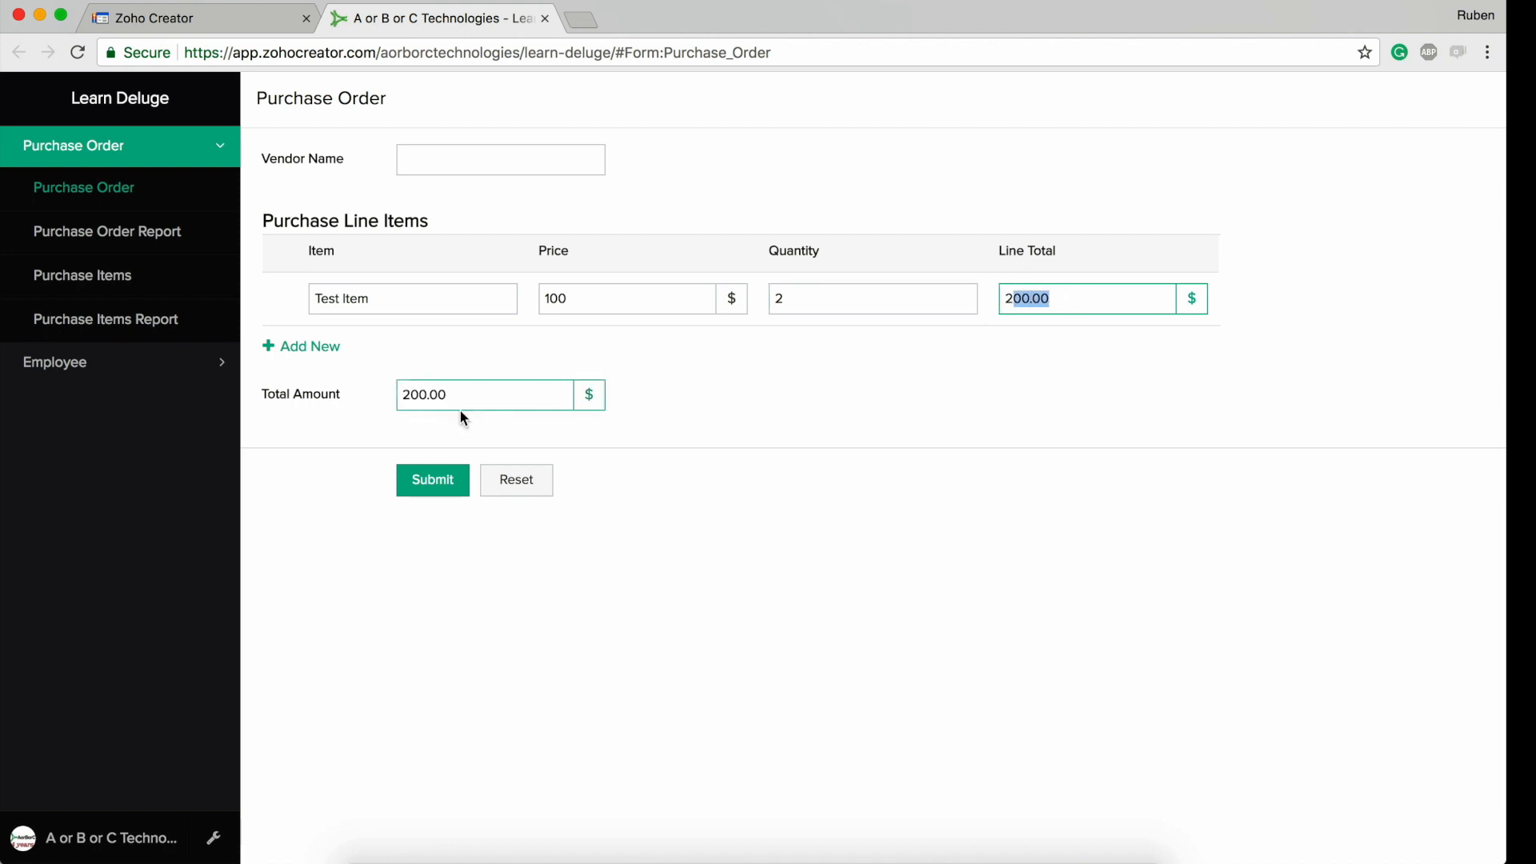
Add a second line item with quantity 20 and check the recalculated 800.00 total
left_click(308, 346)
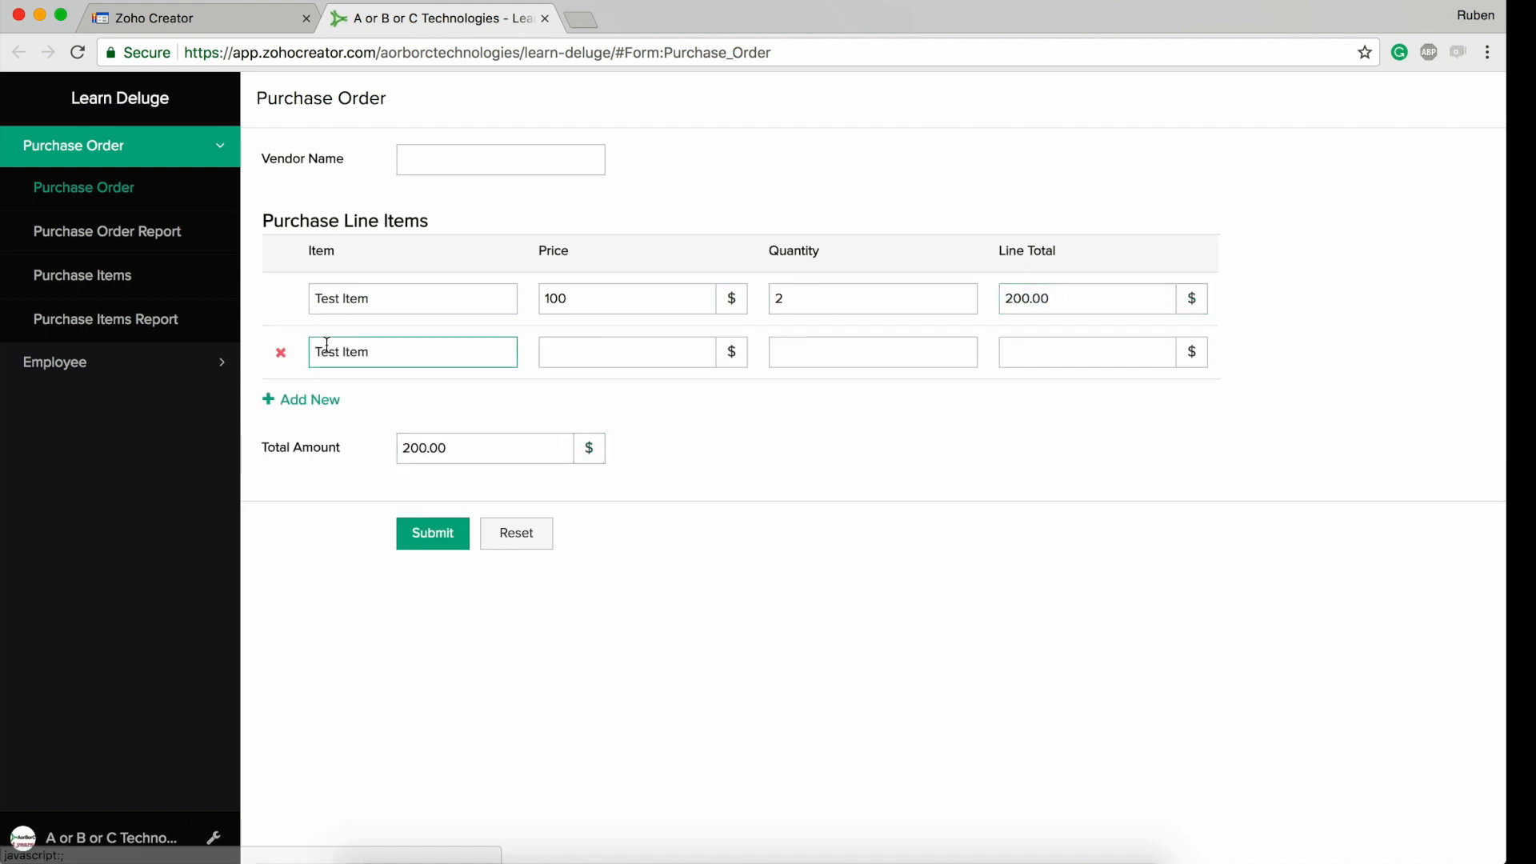
type("200")
left_click(872, 352)
type("3")
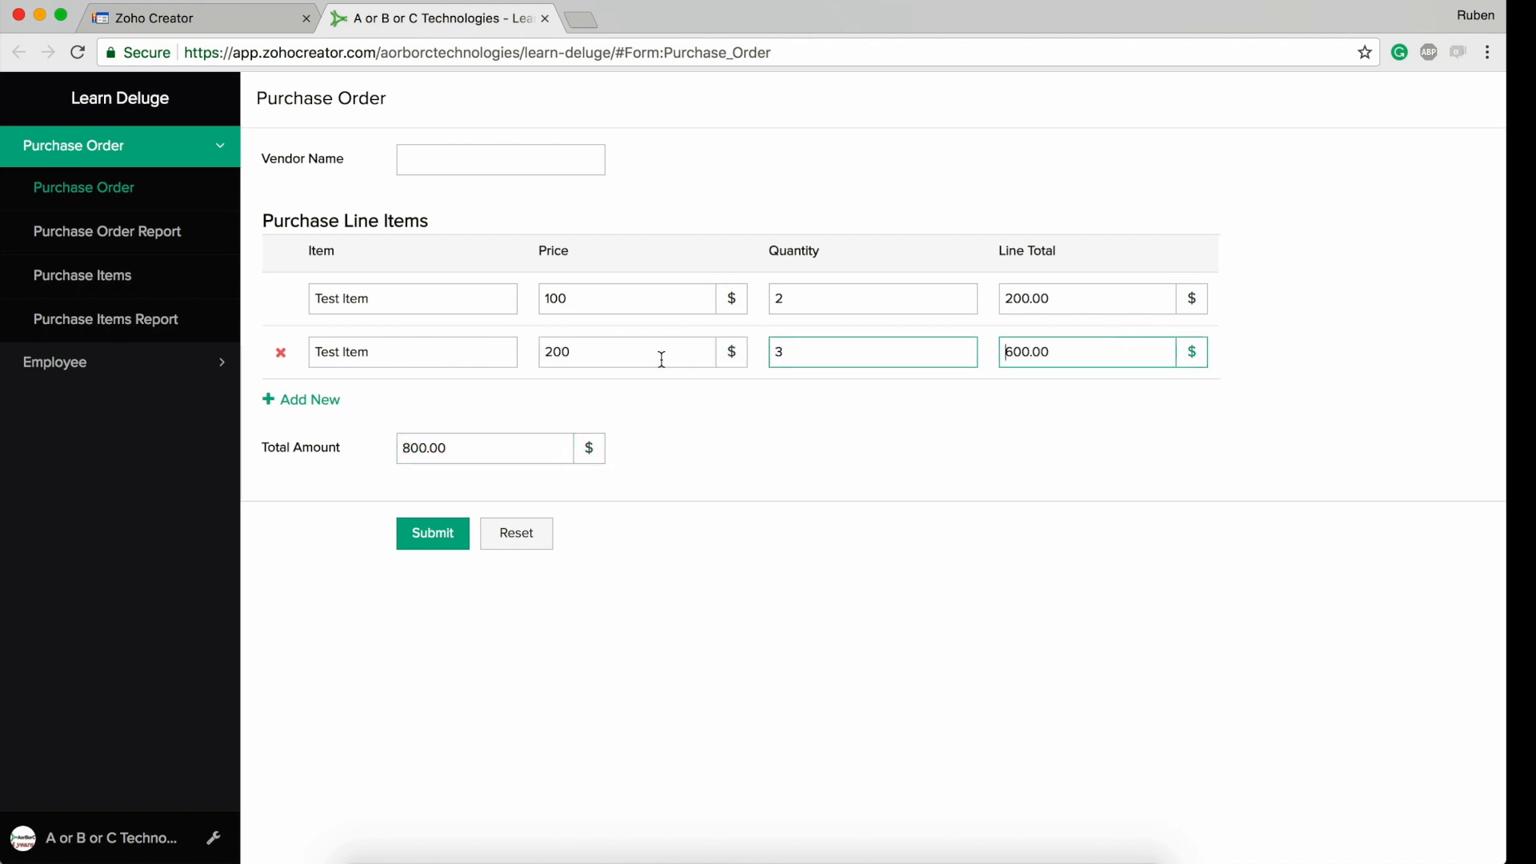
left_click(1085, 352)
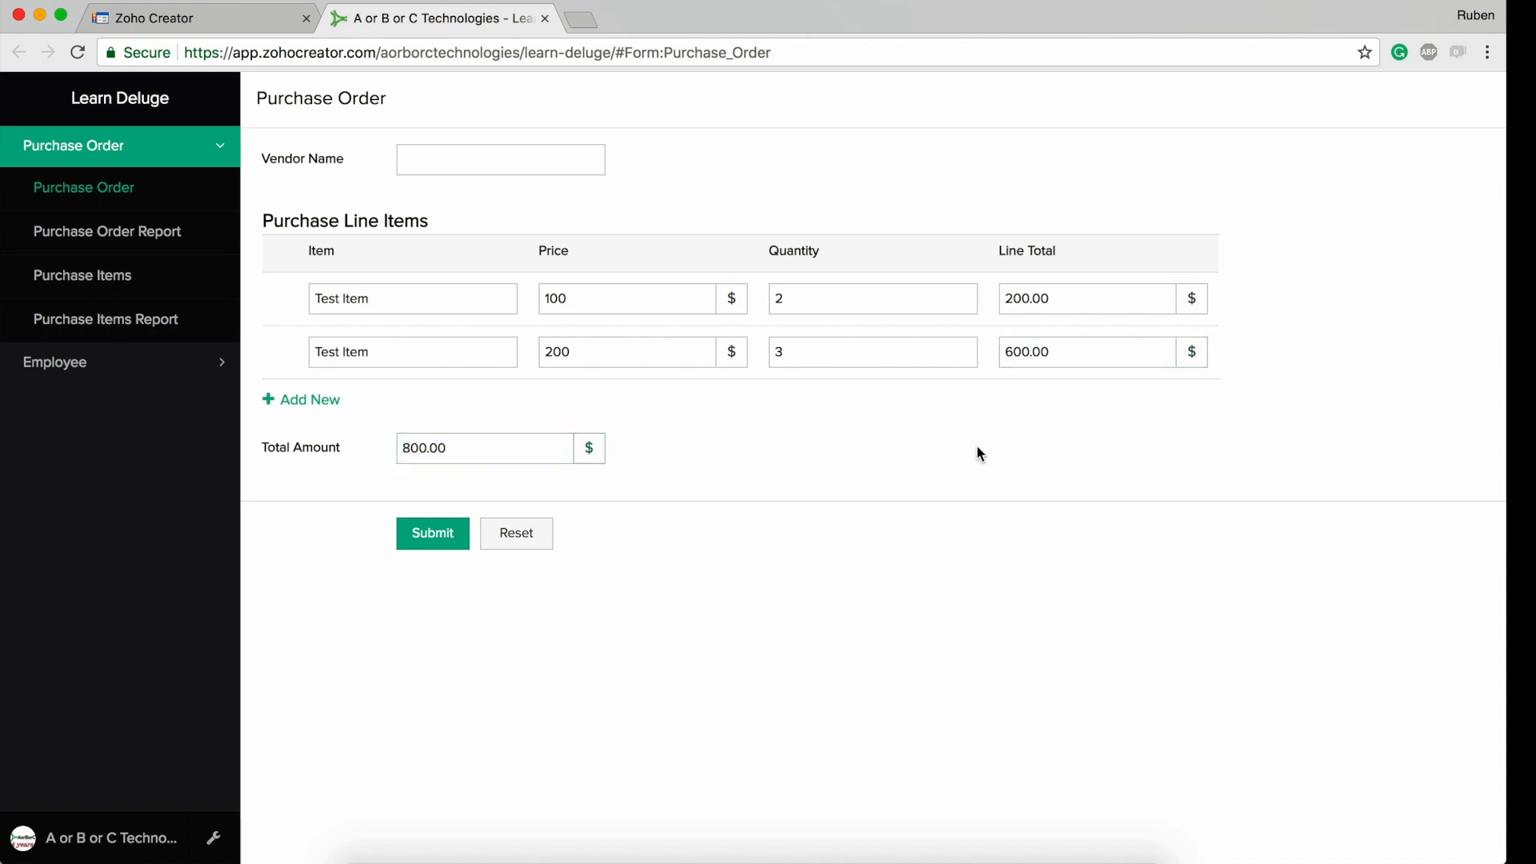
left_click(626, 353)
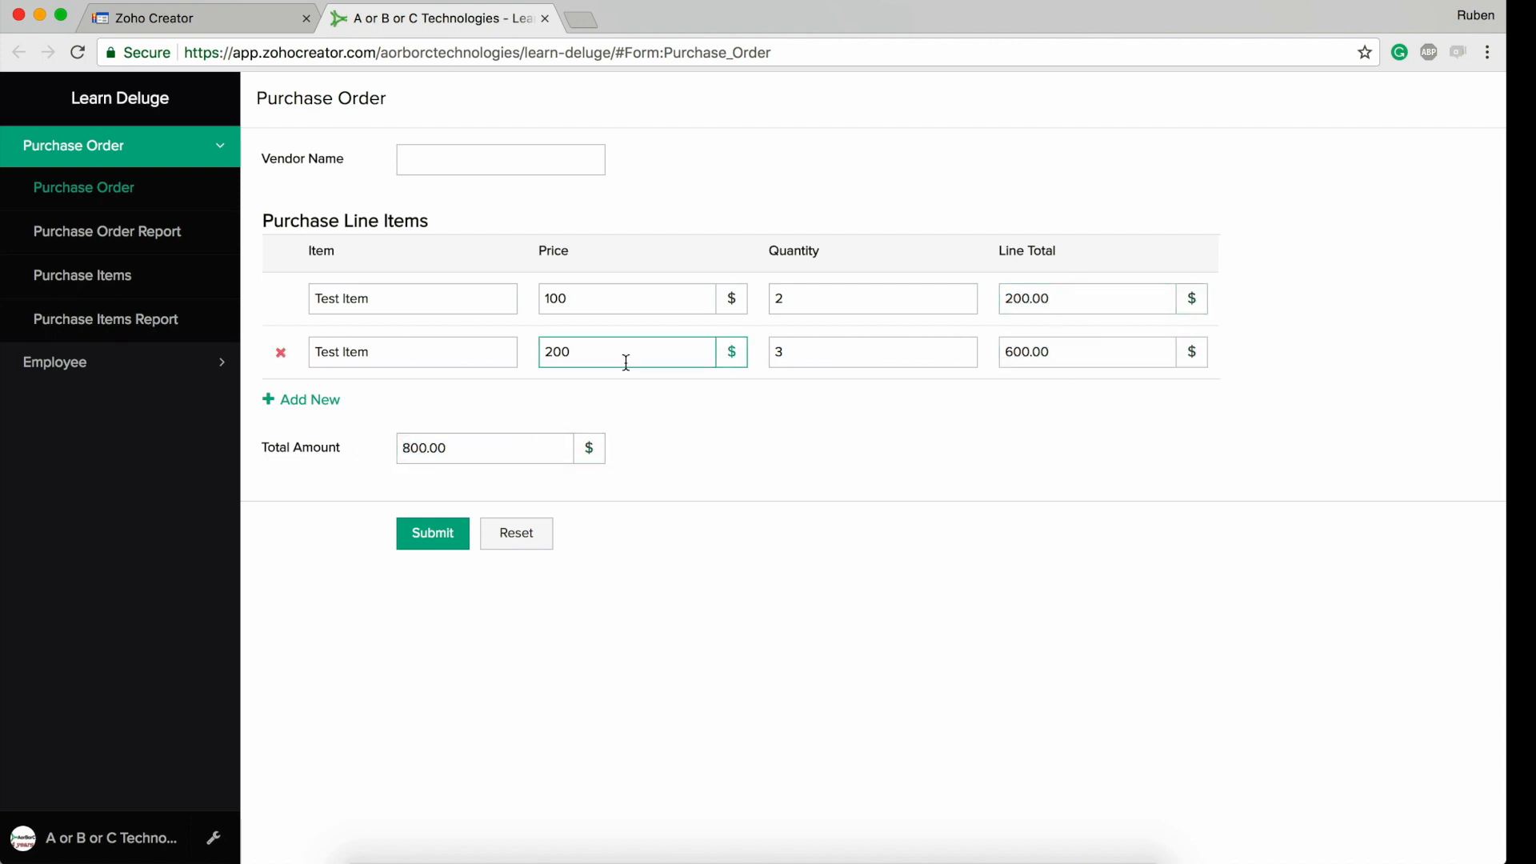
left_click(626, 299)
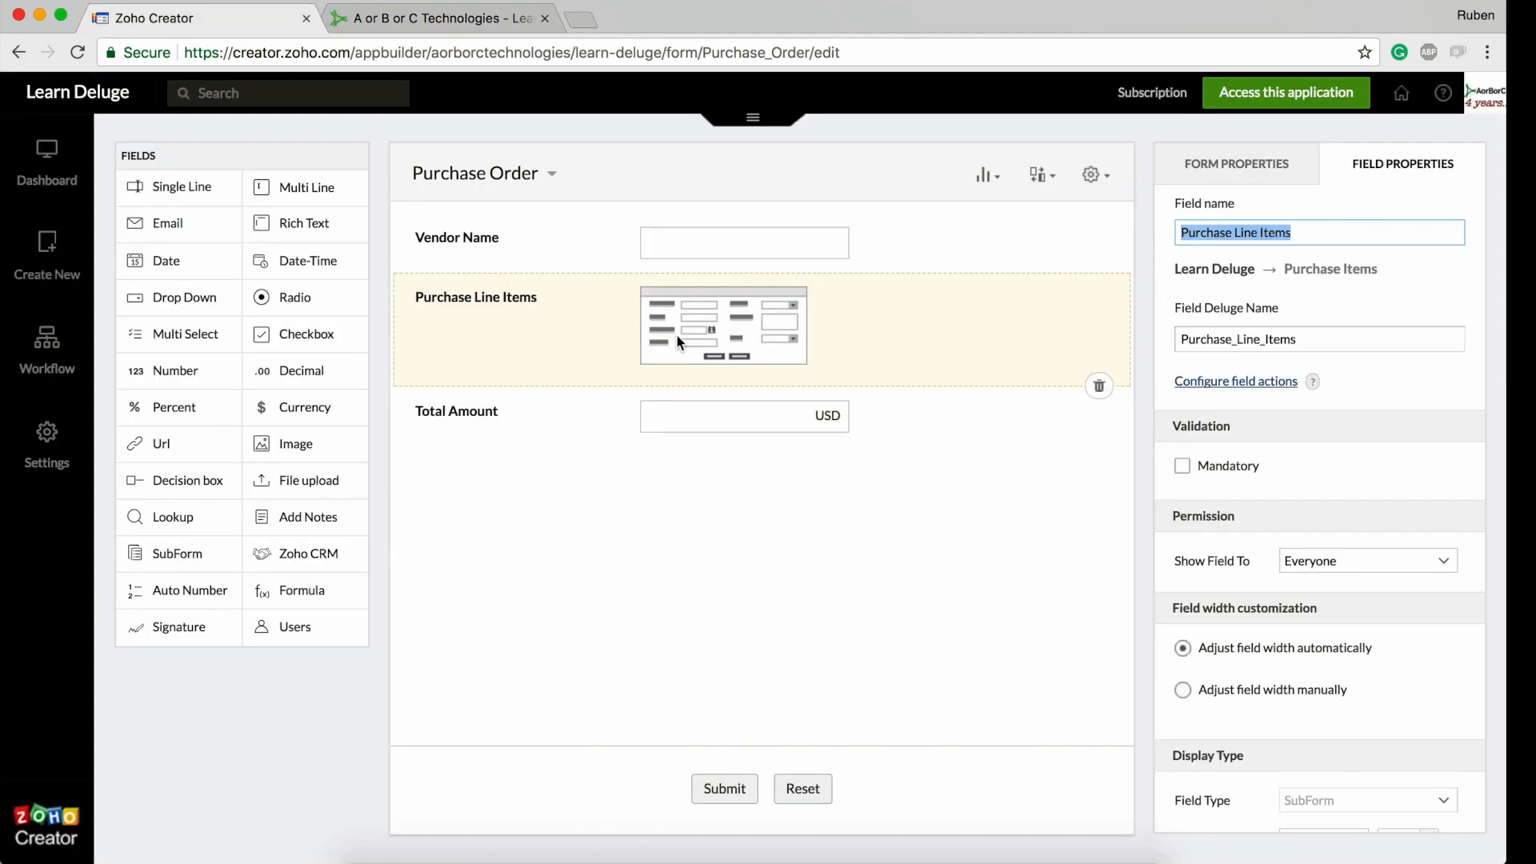
mouse_move(530, 342)
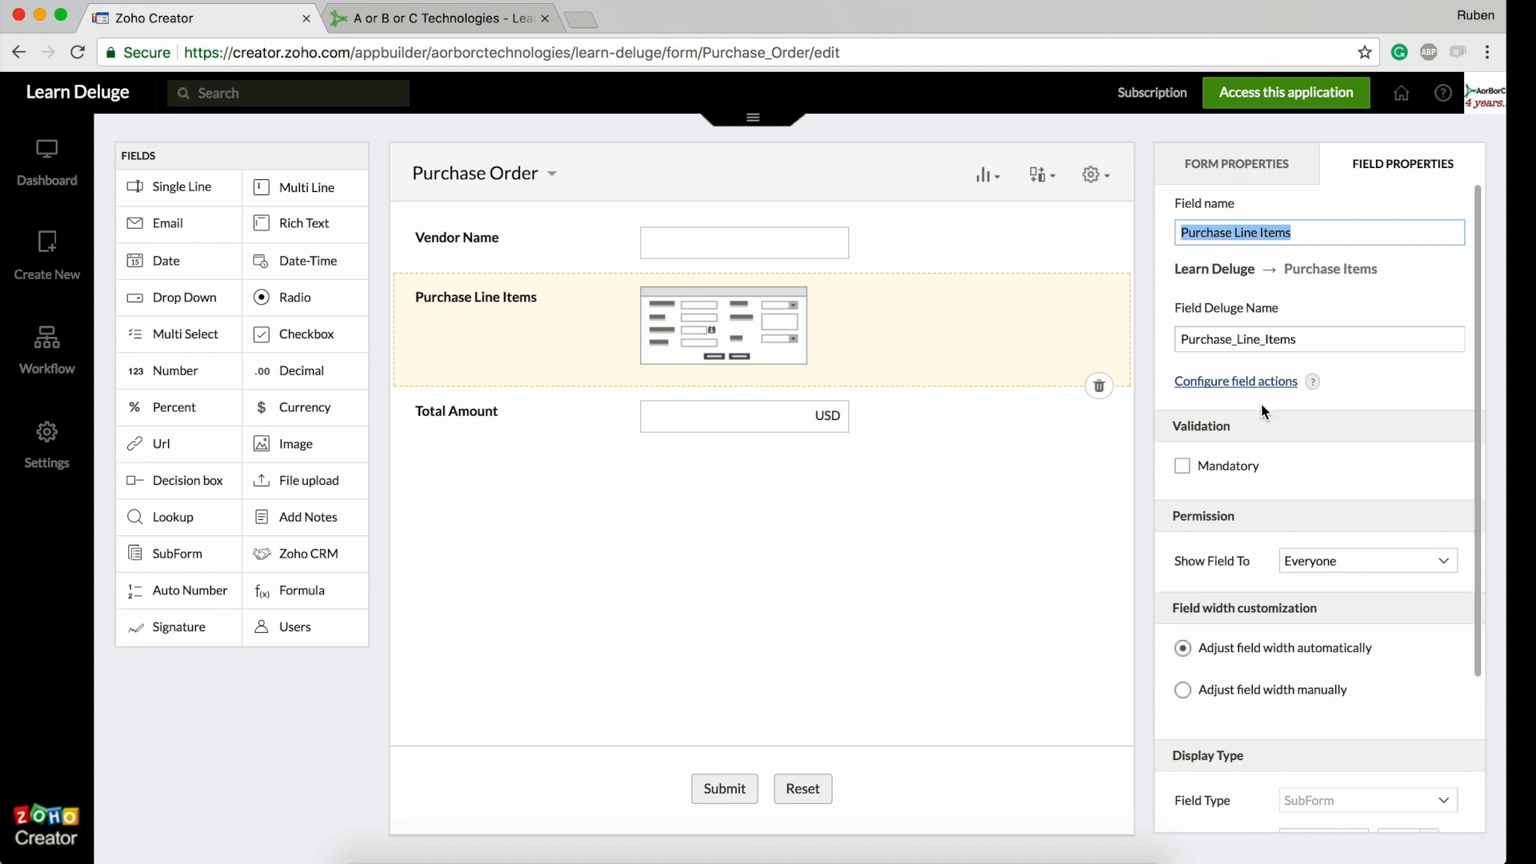
Open Configure field actions for the Purchase Line Items subform
left_click(1235, 381)
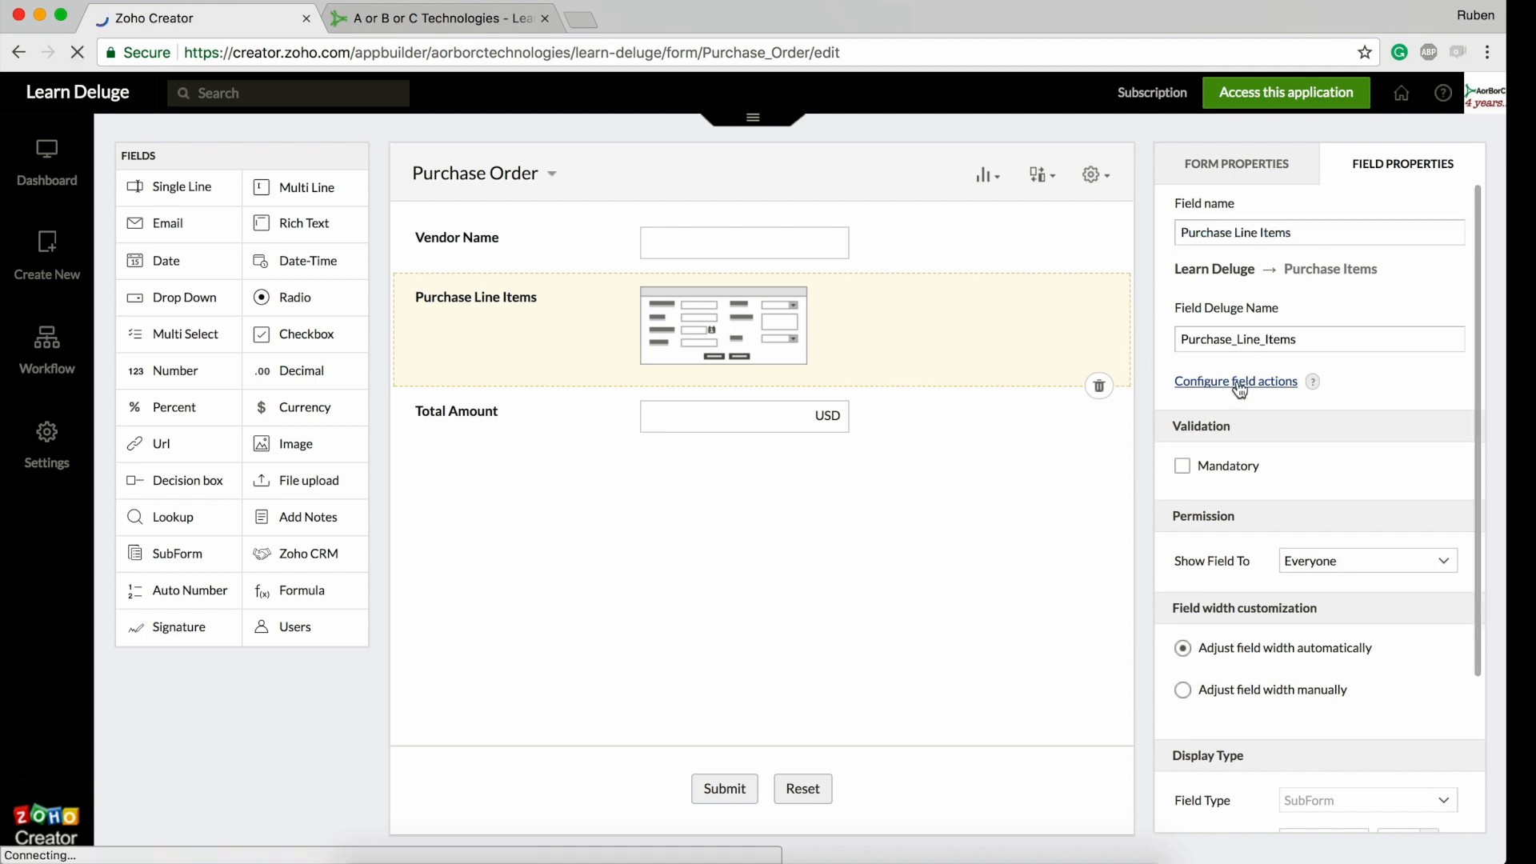
left_click(1236, 381)
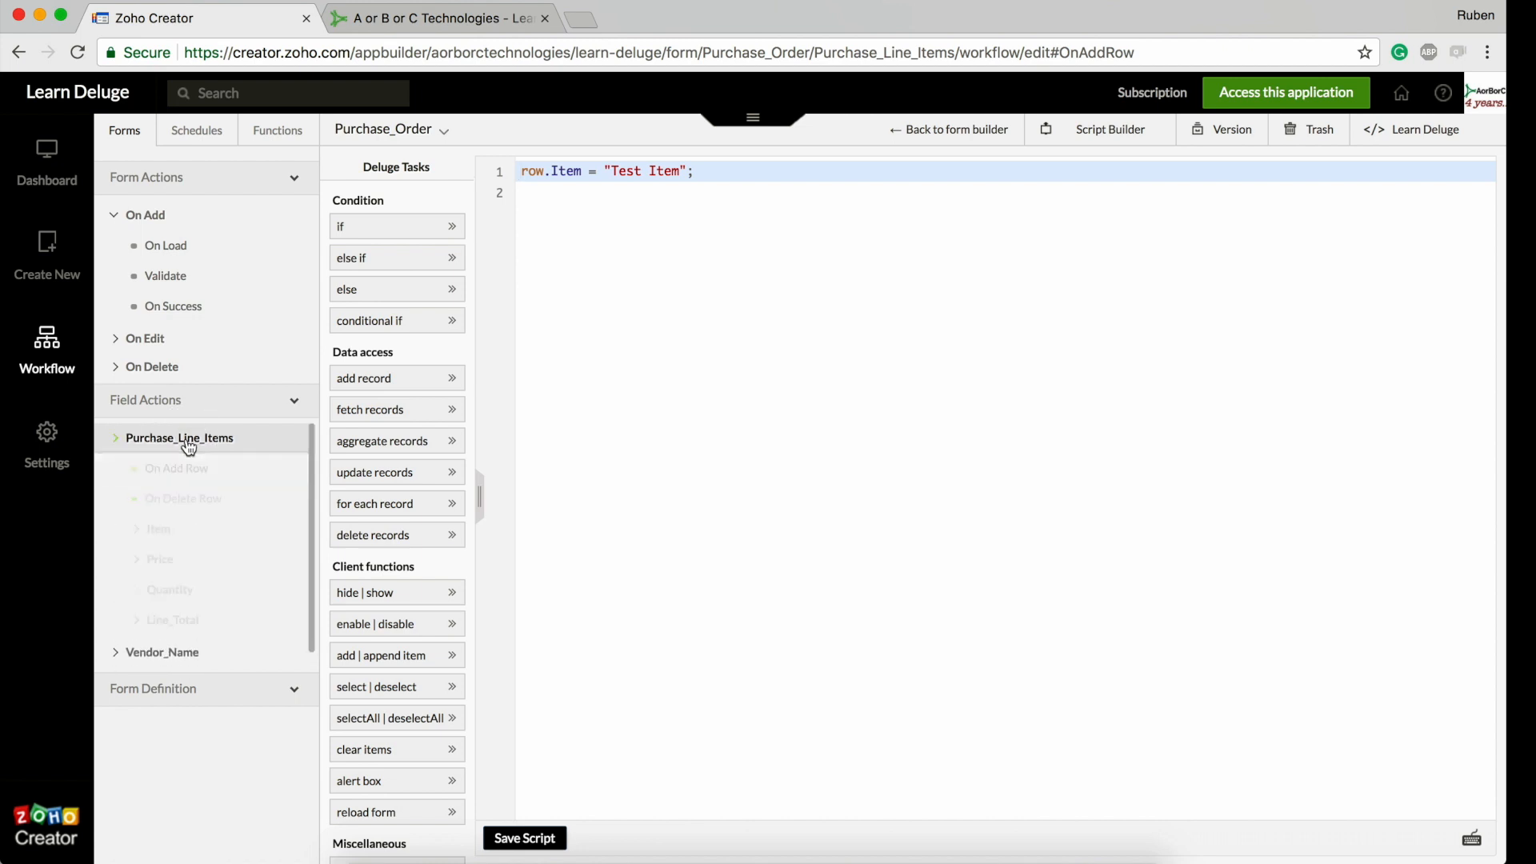
left_click(180, 438)
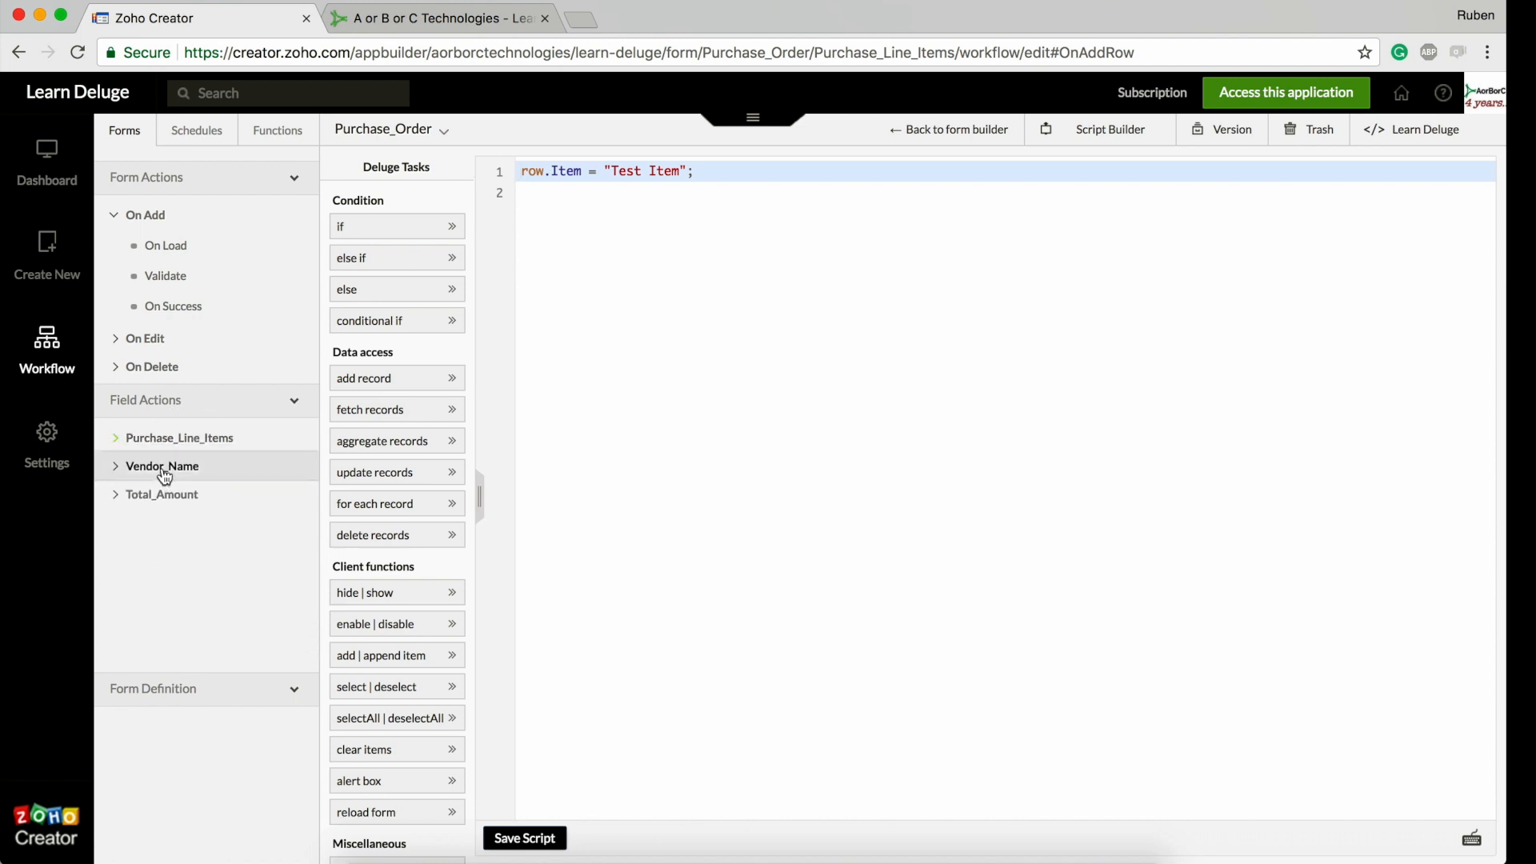
left_click(162, 466)
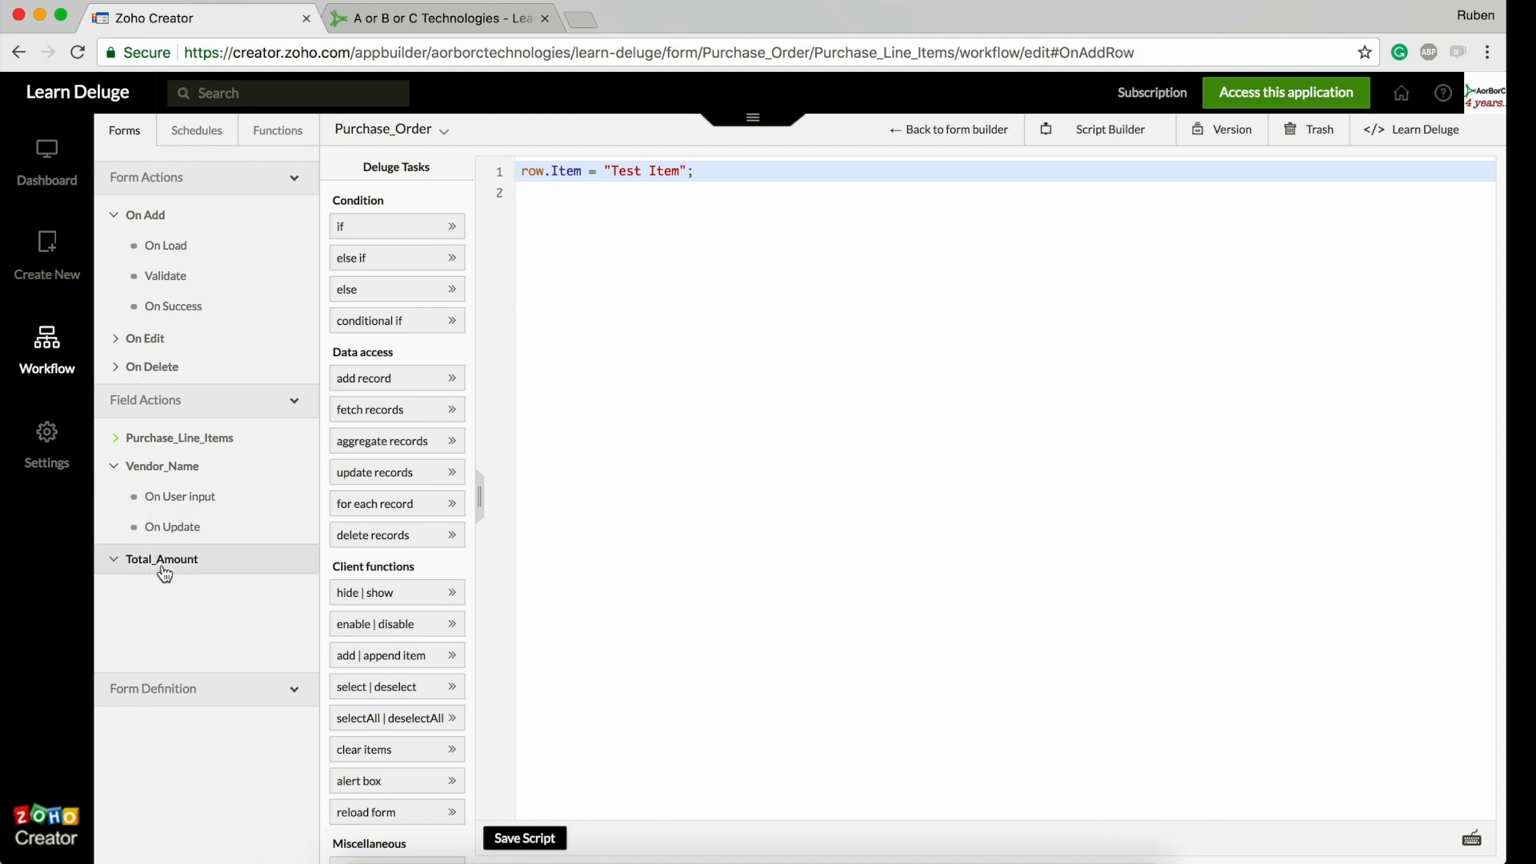
left_click(160, 558)
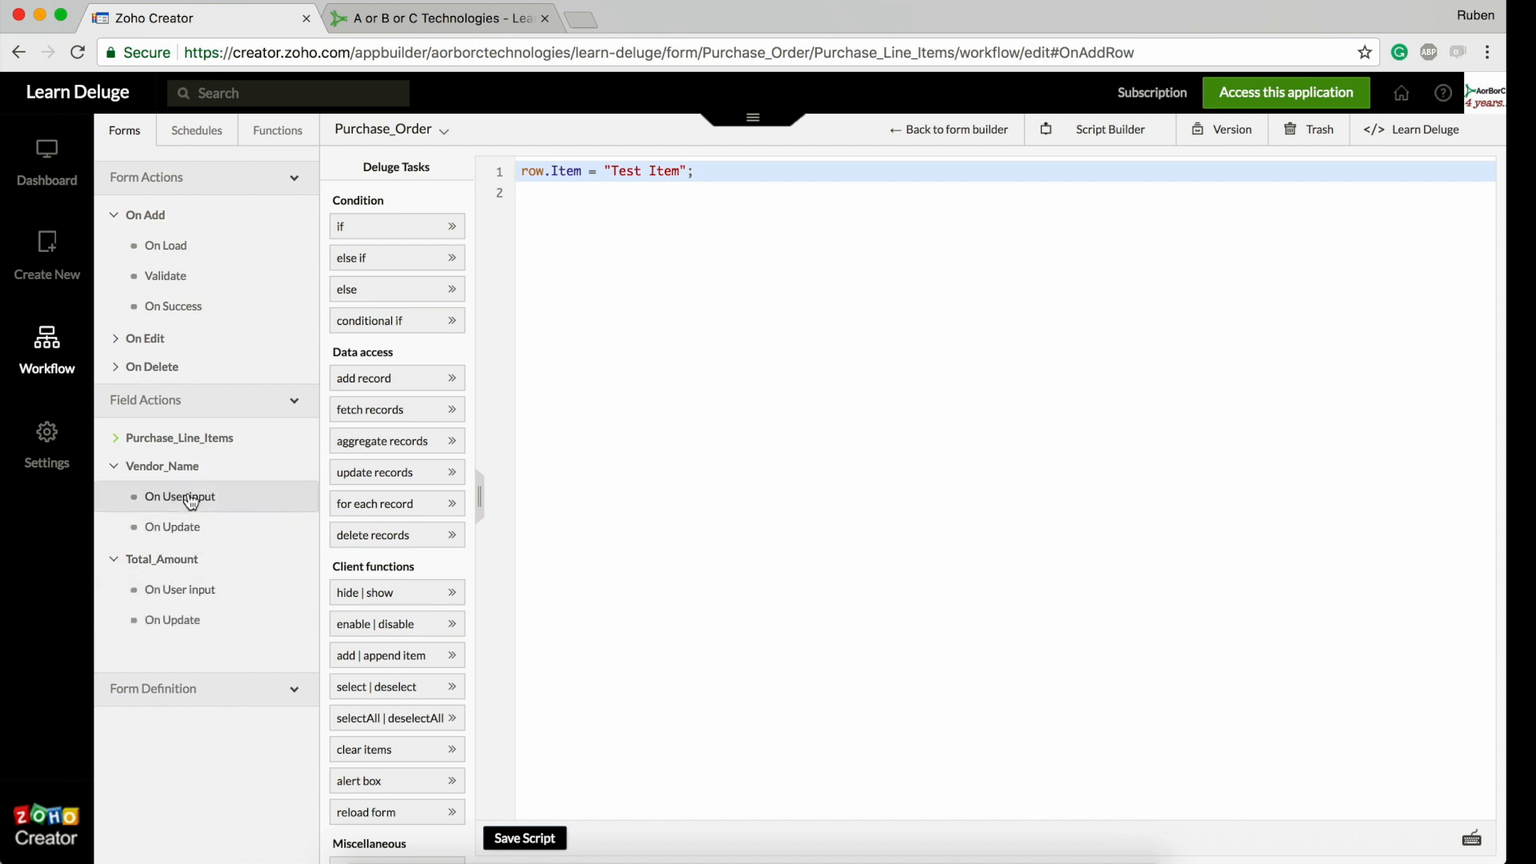
mouse_move(188, 522)
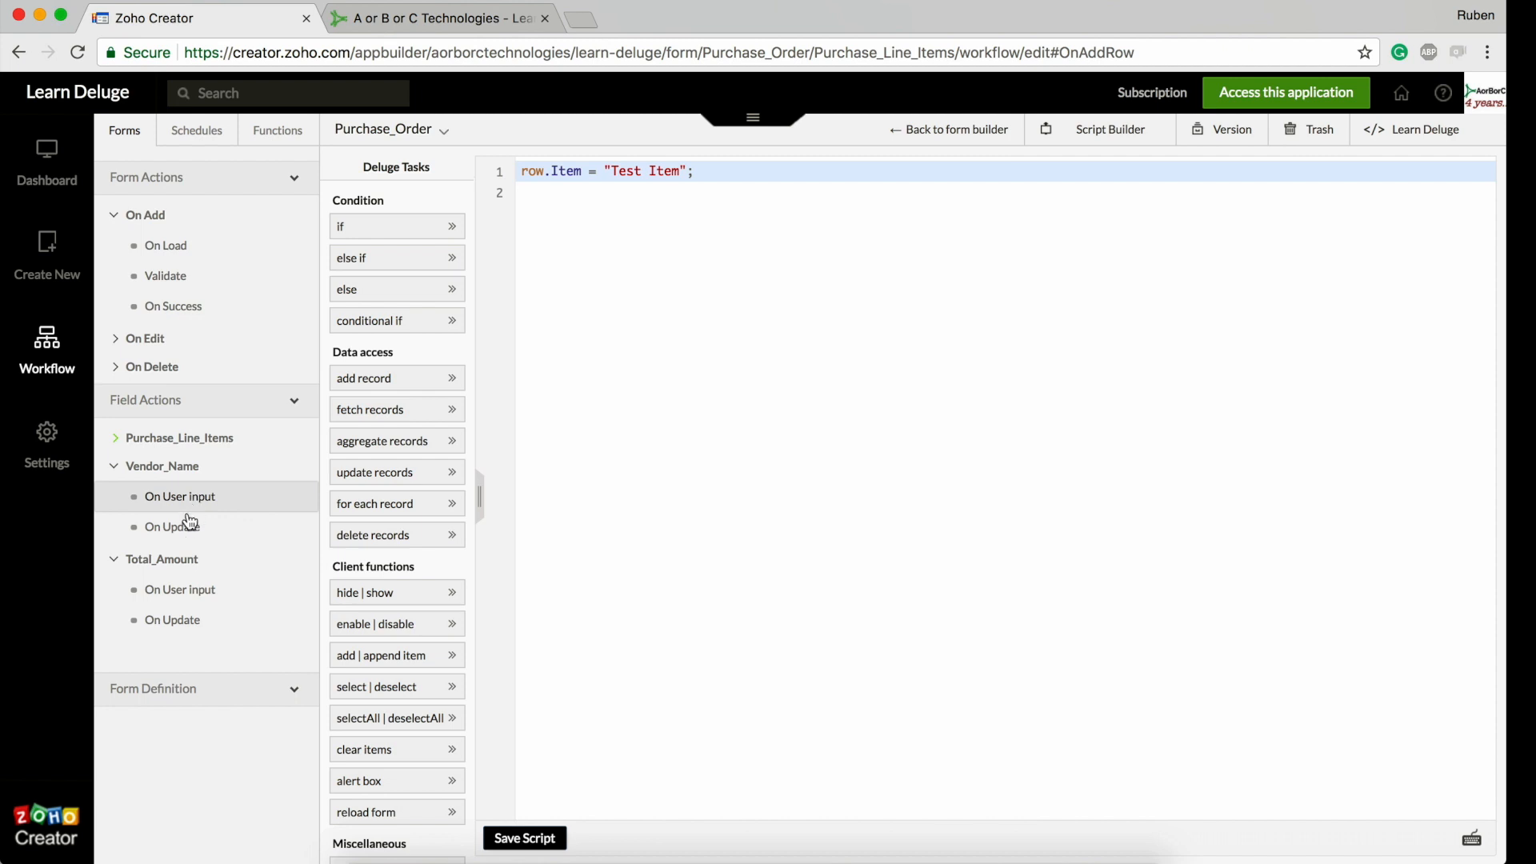
left_click(179, 439)
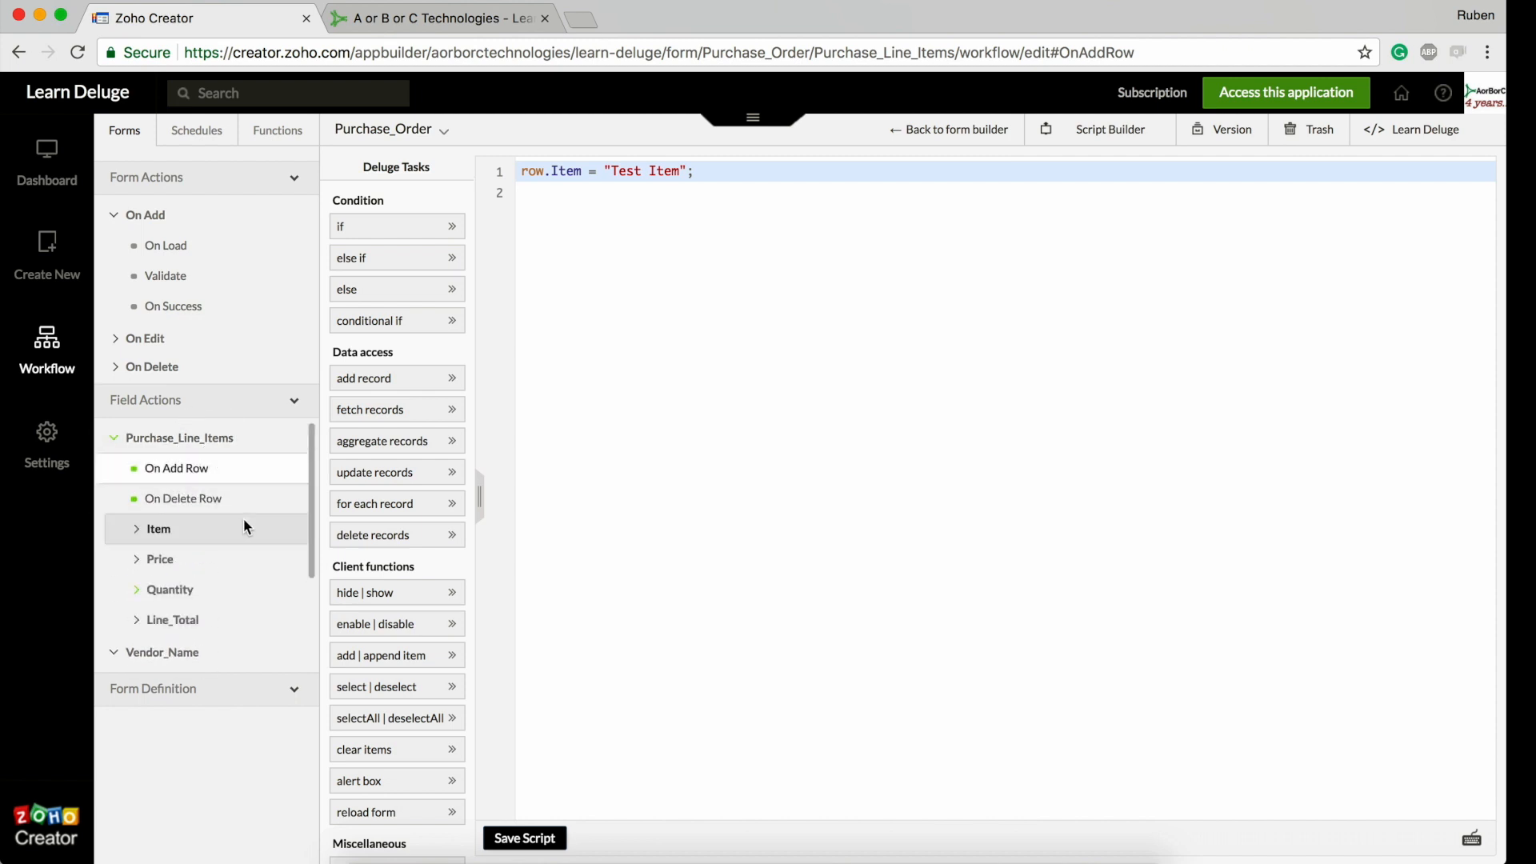
mouse_move(245, 530)
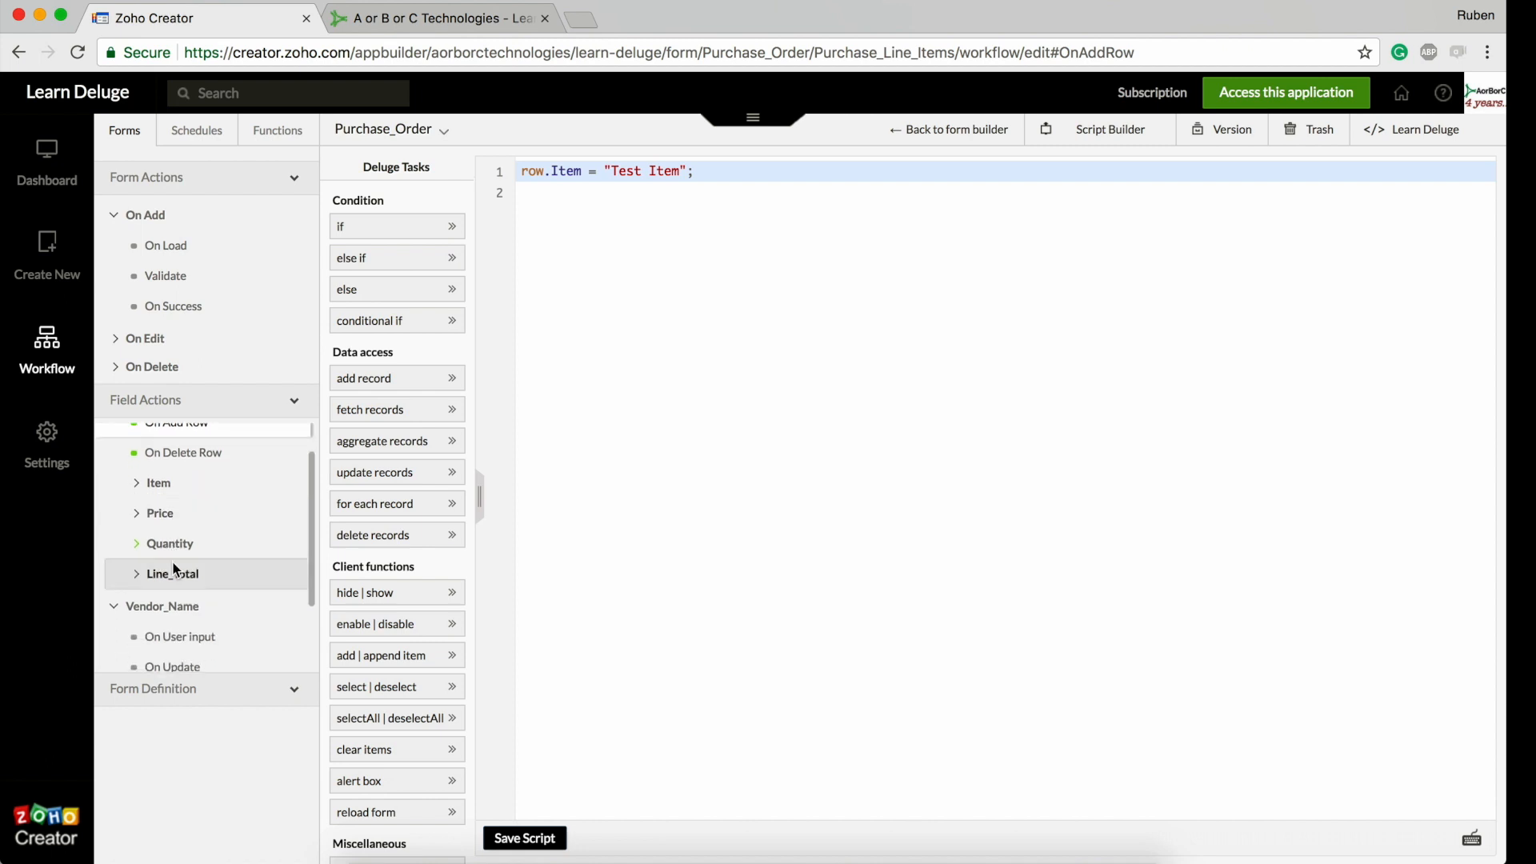
scroll("up", 3)
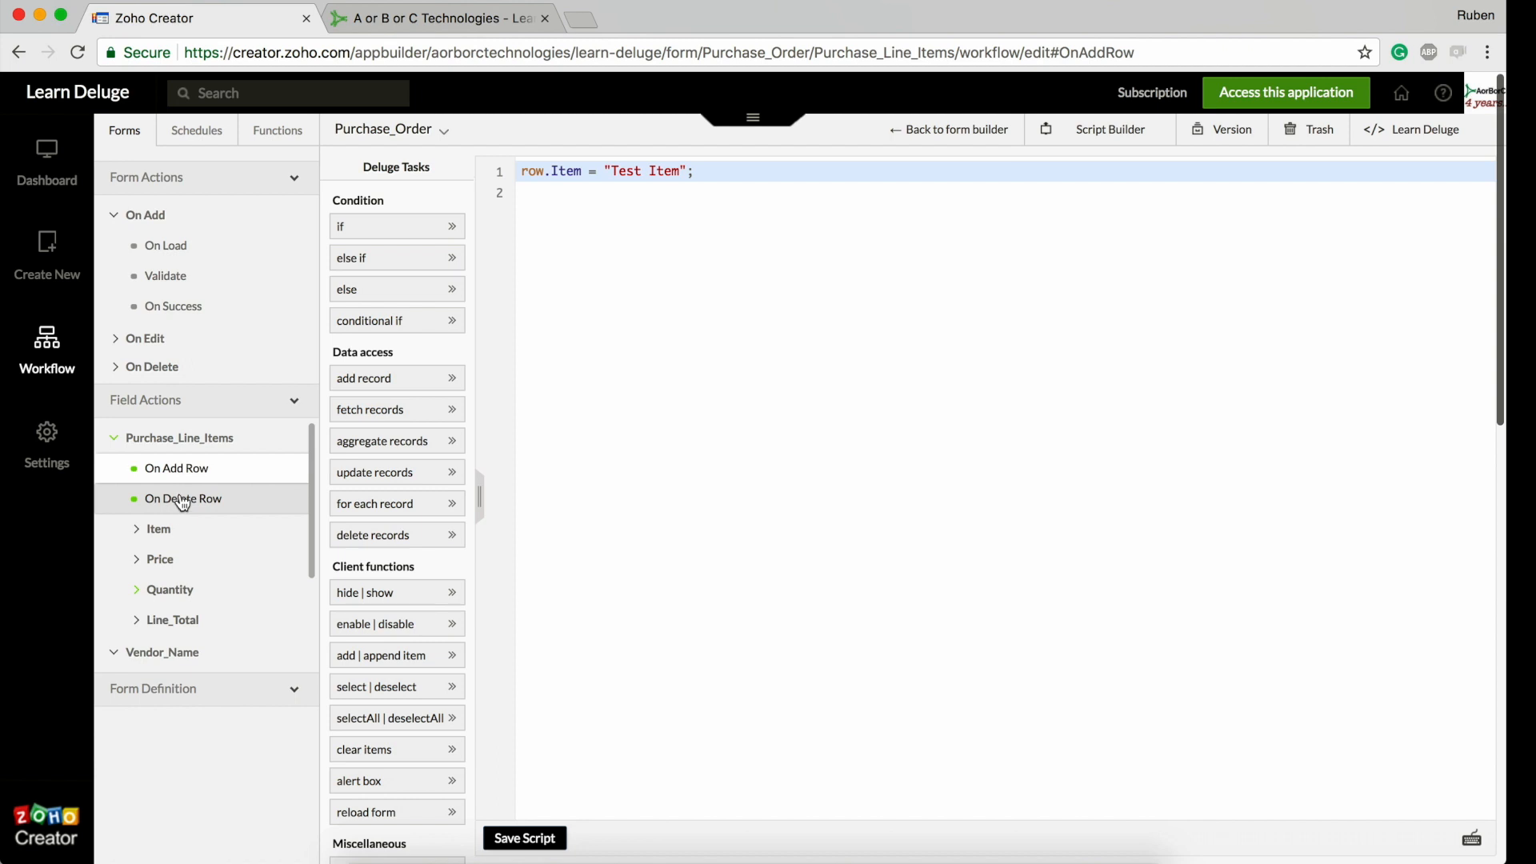
mouse_move(213, 511)
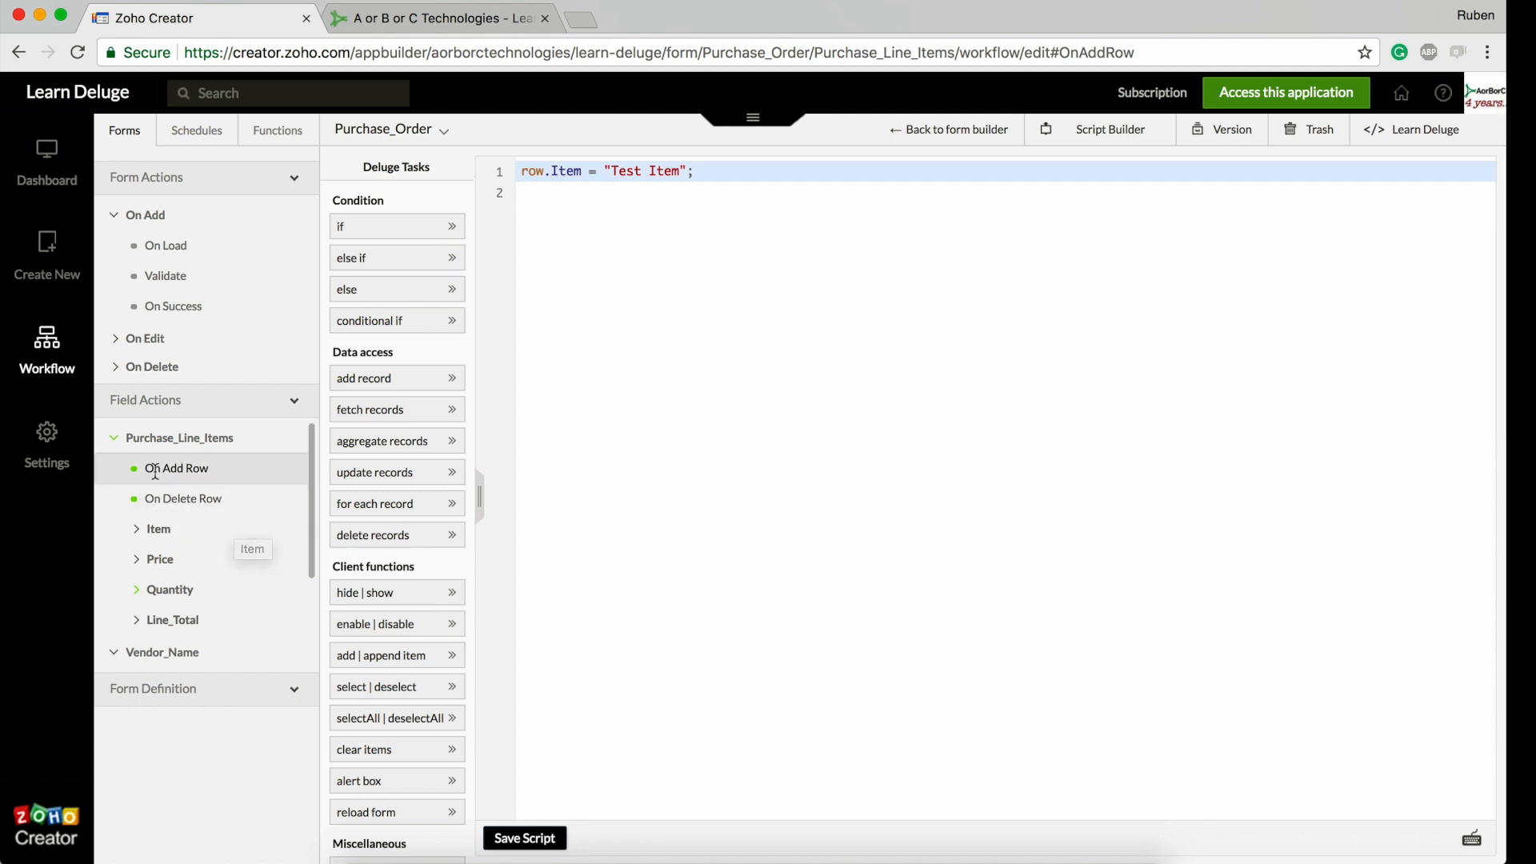
mouse_move(395, 141)
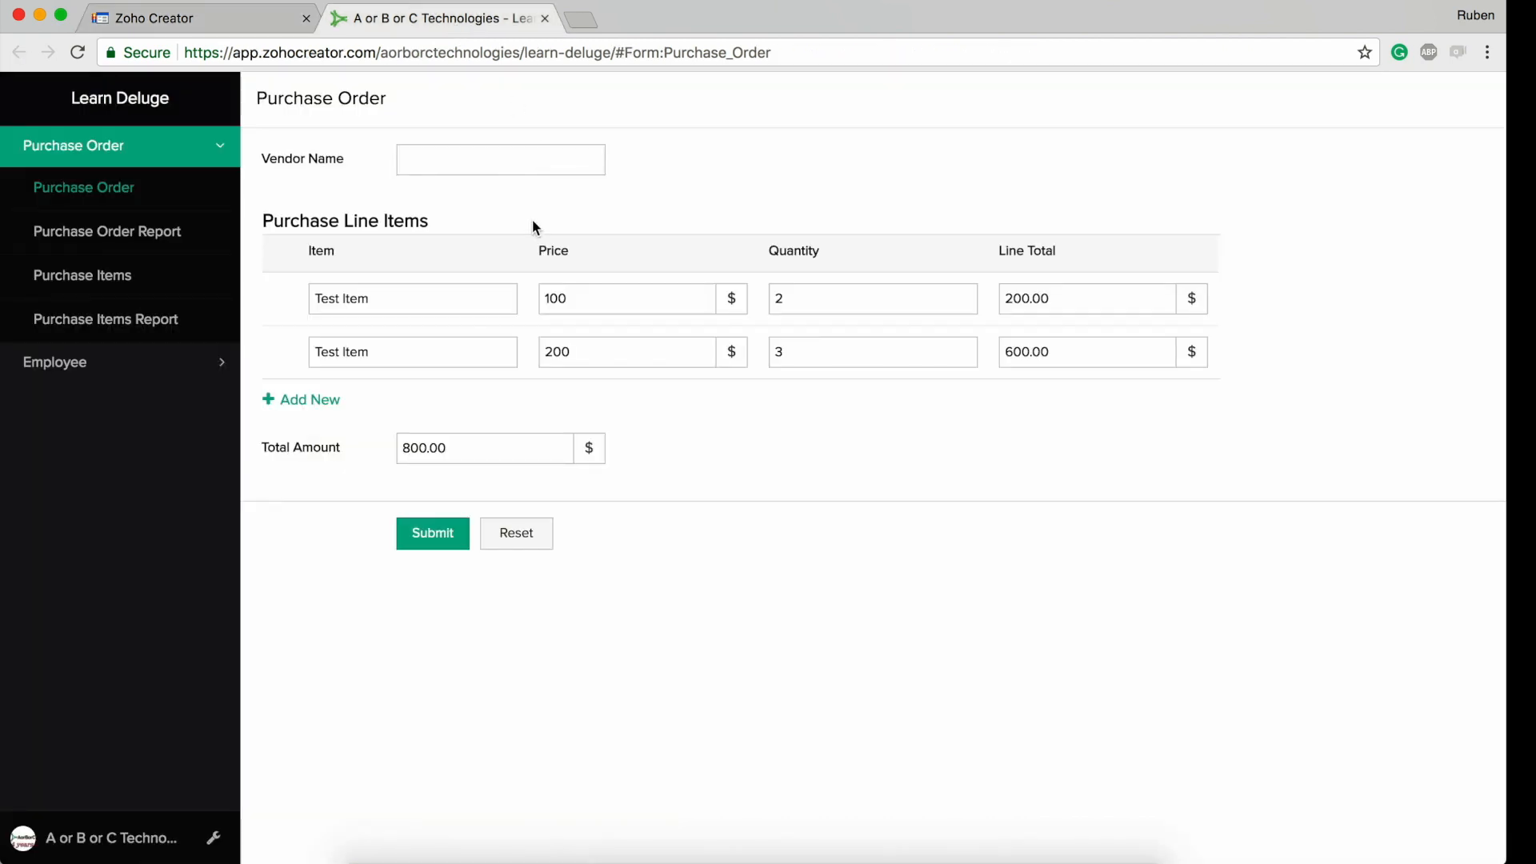
mouse_move(315, 410)
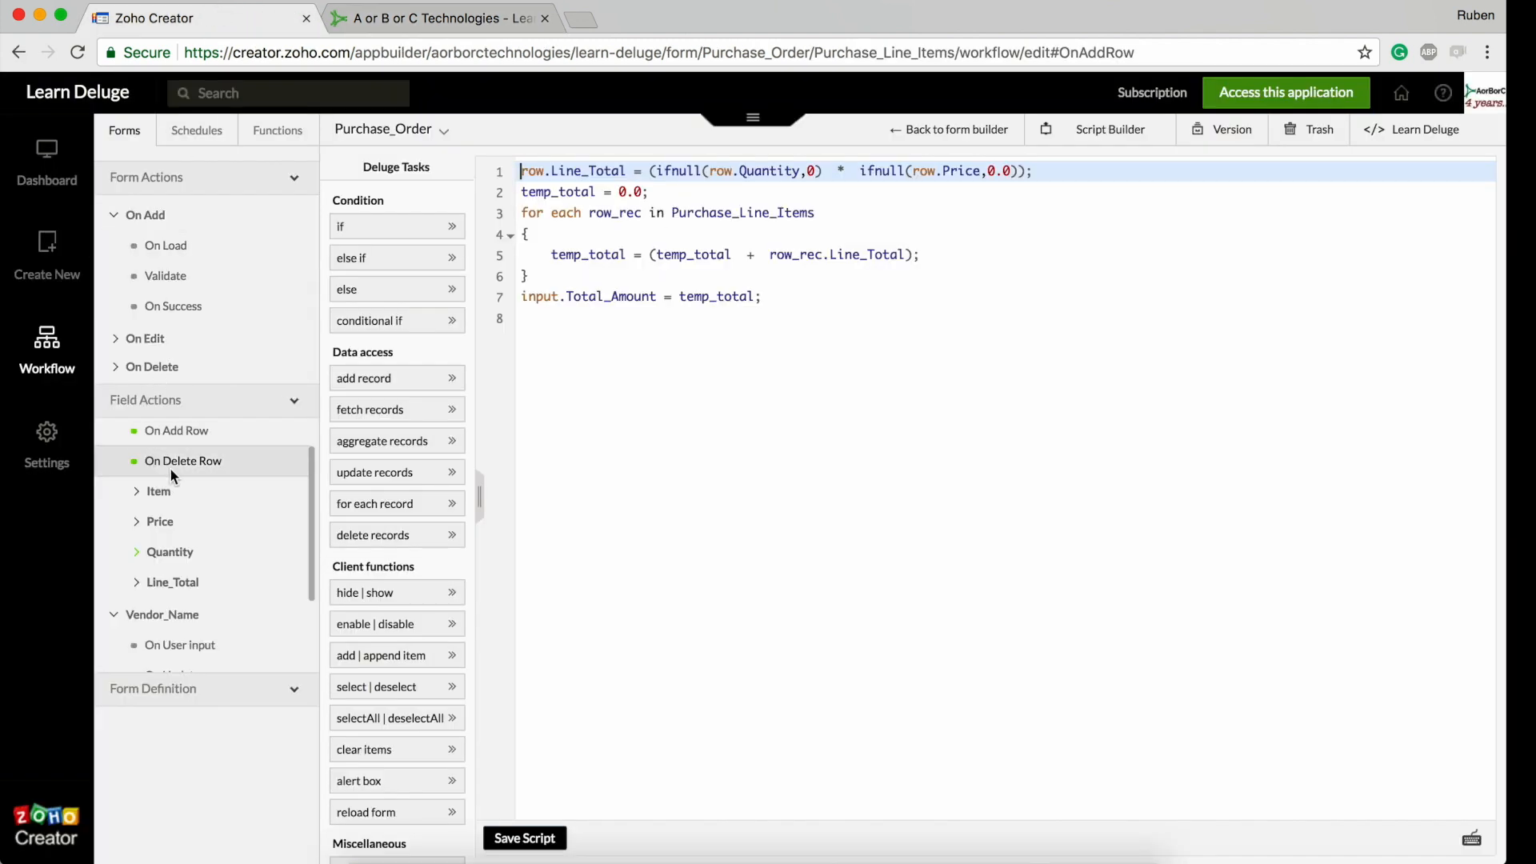
Expand Quantity in the Field Actions tree and open Purchase_Line_Items On Add Row
left_click(170, 552)
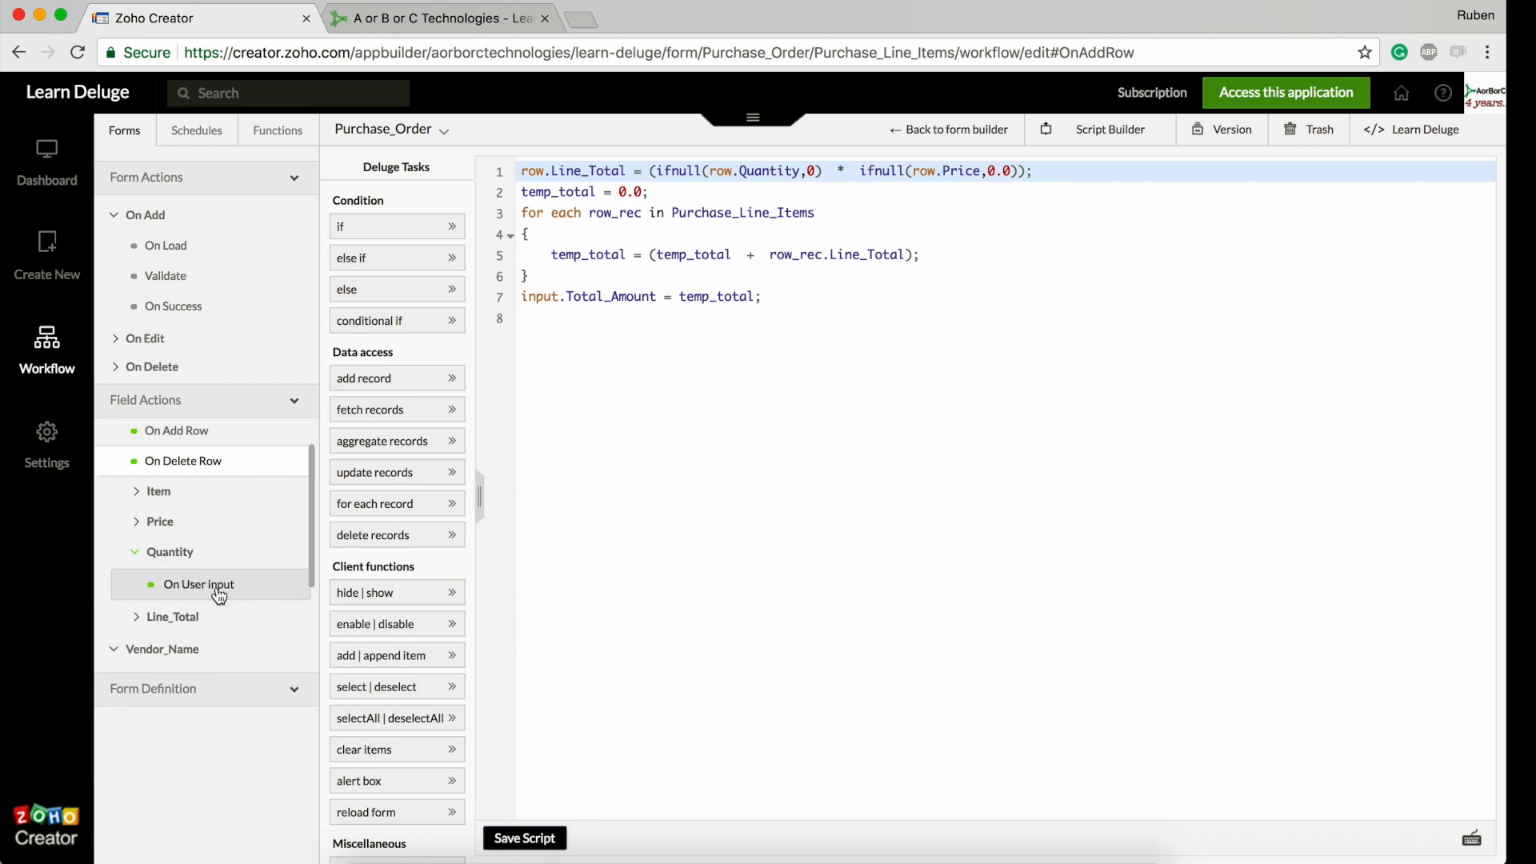
mouse_move(255, 577)
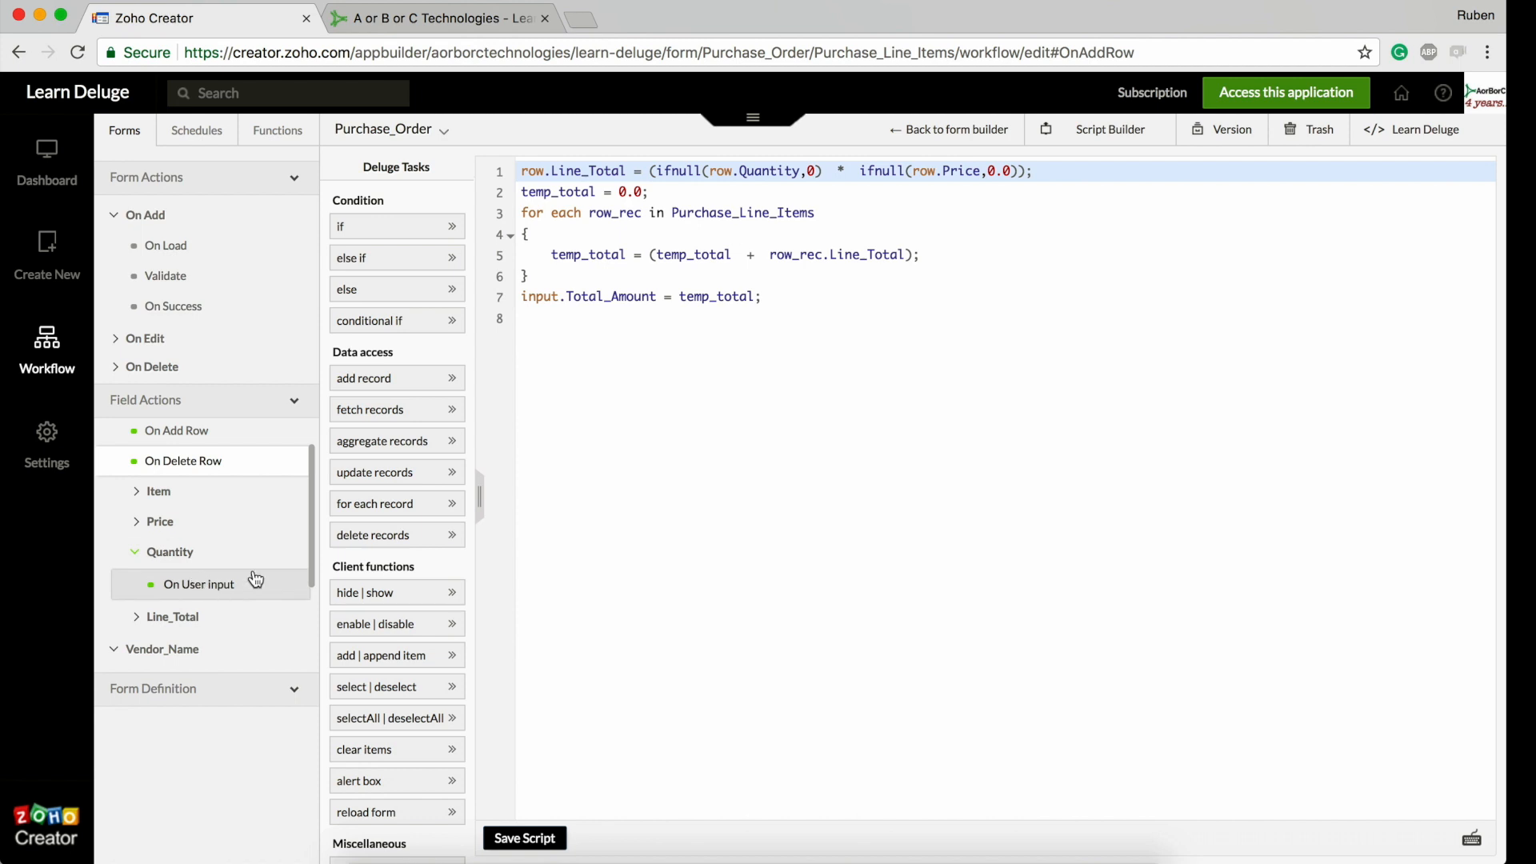
mouse_move(254, 619)
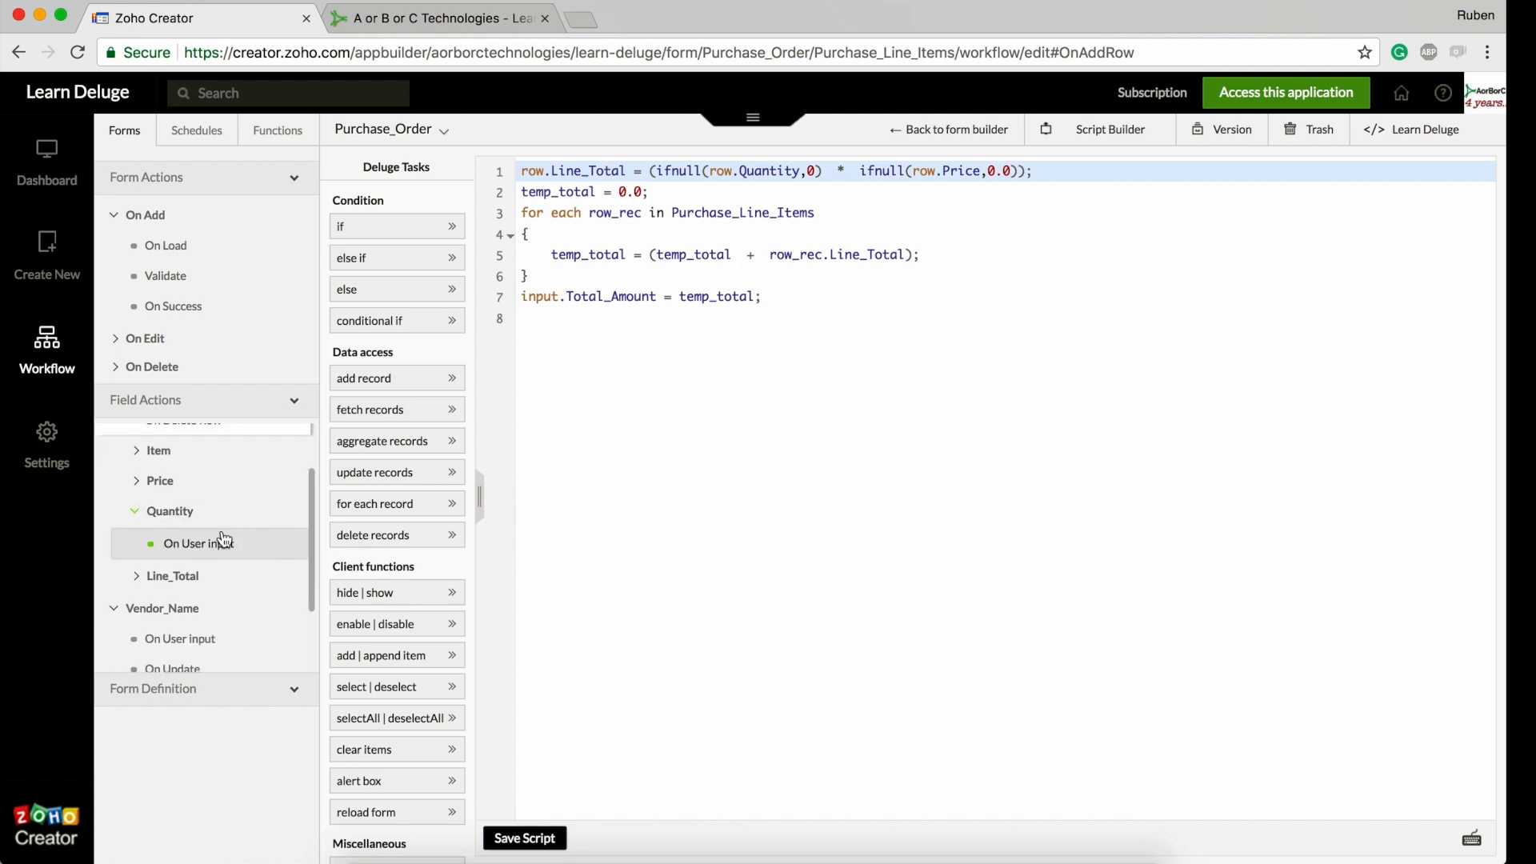
mouse_move(179, 668)
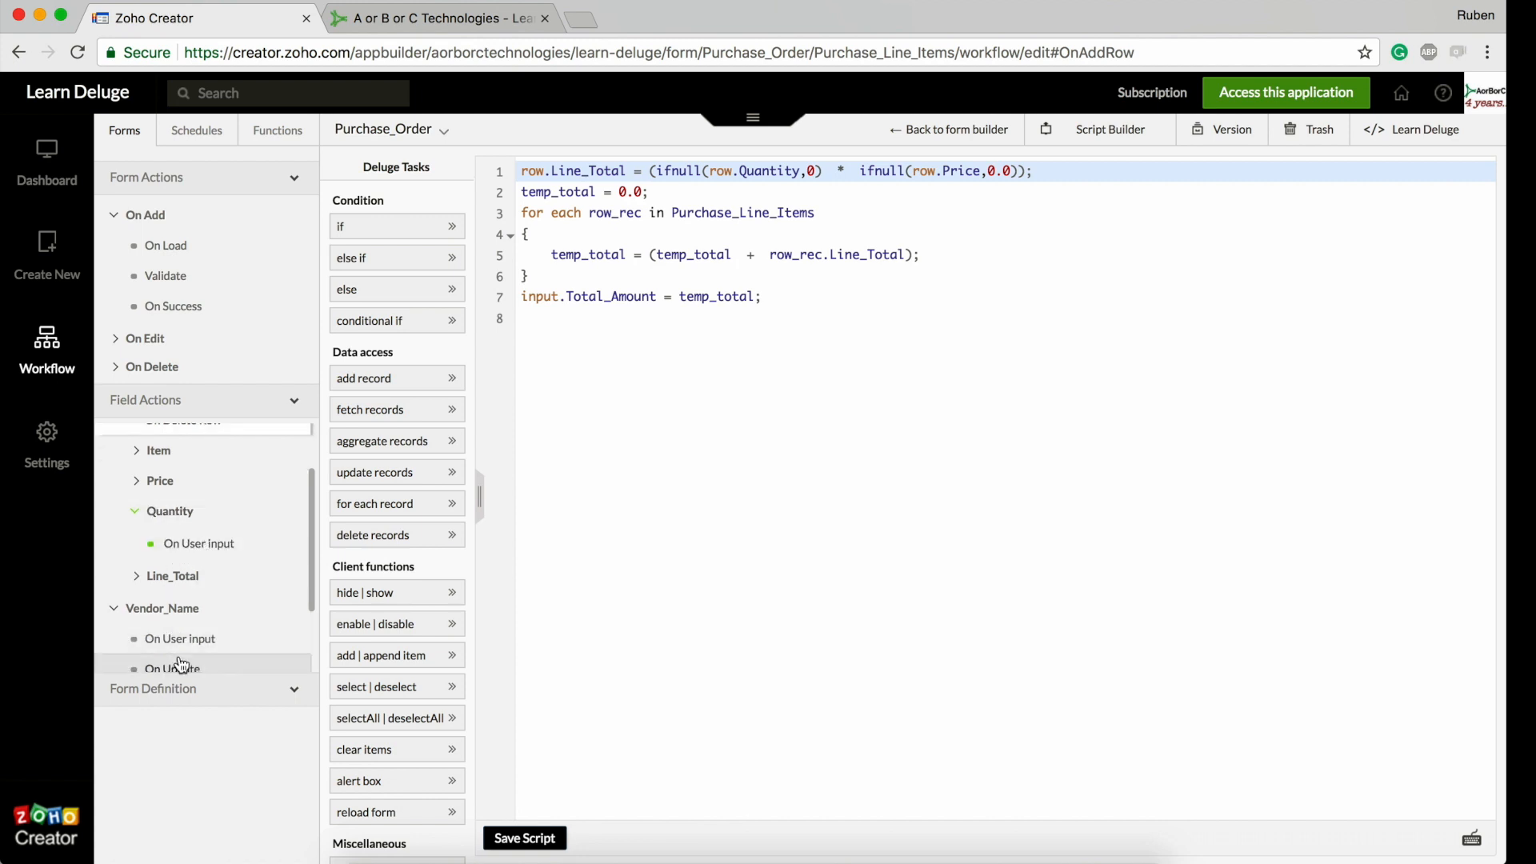
left_click(176, 468)
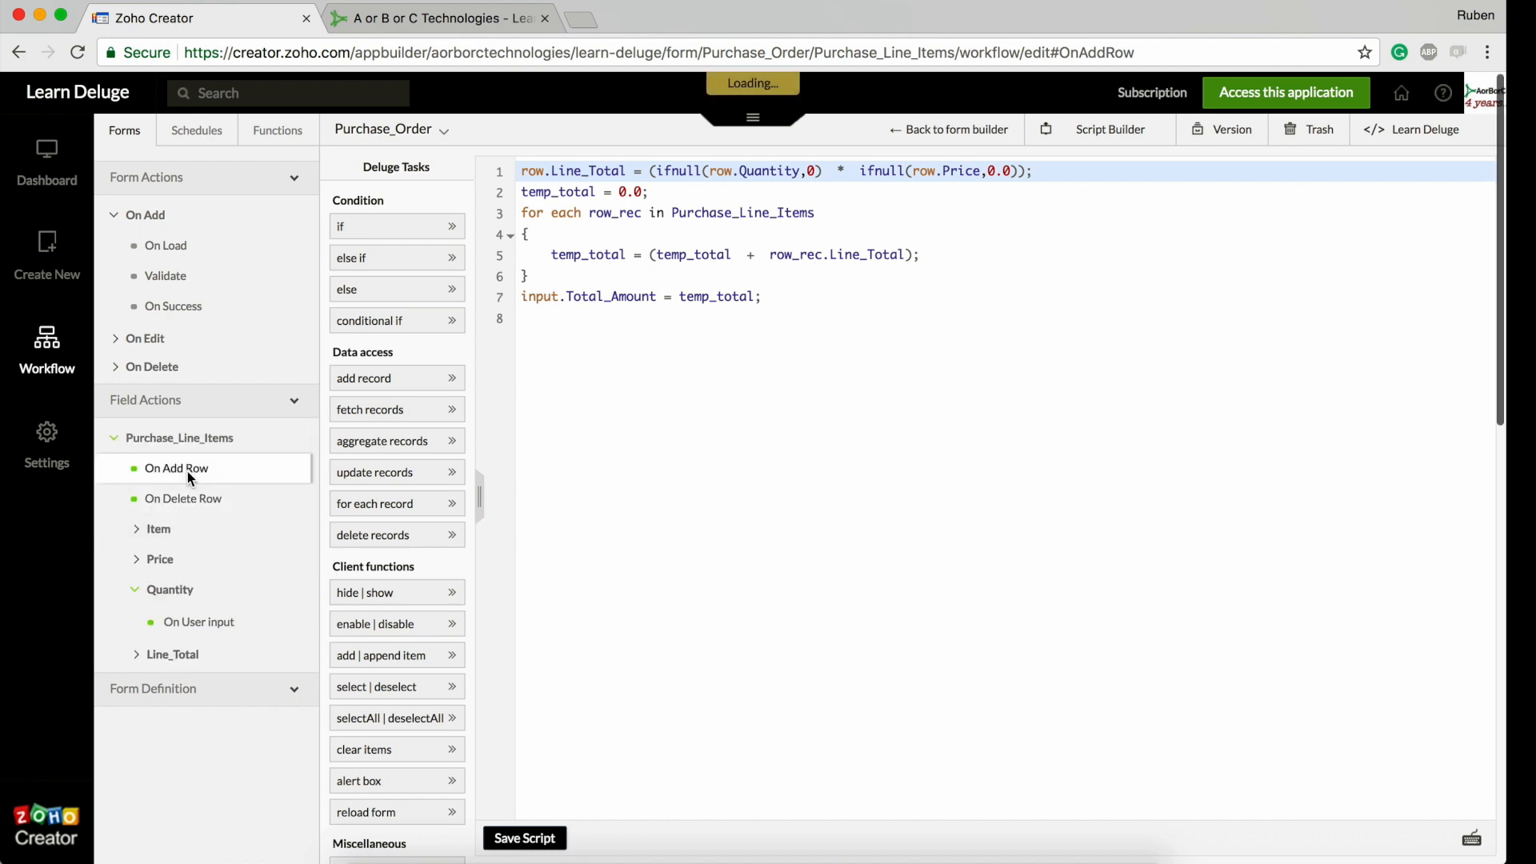
left_click(176, 467)
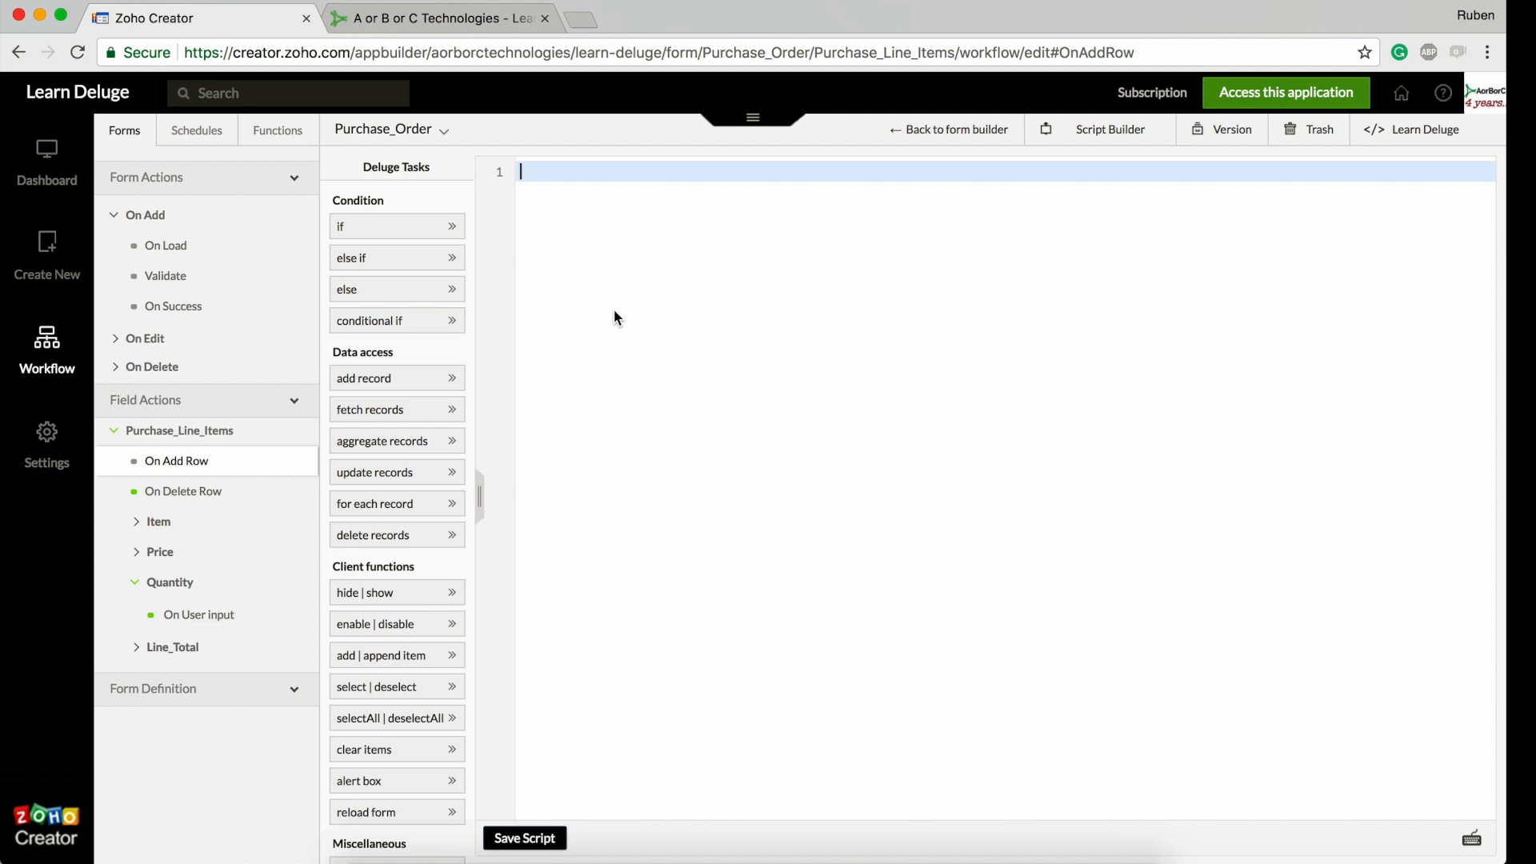
Draft a zoho. line with adminuser, then an input. line to list form fields
type("zoho.")
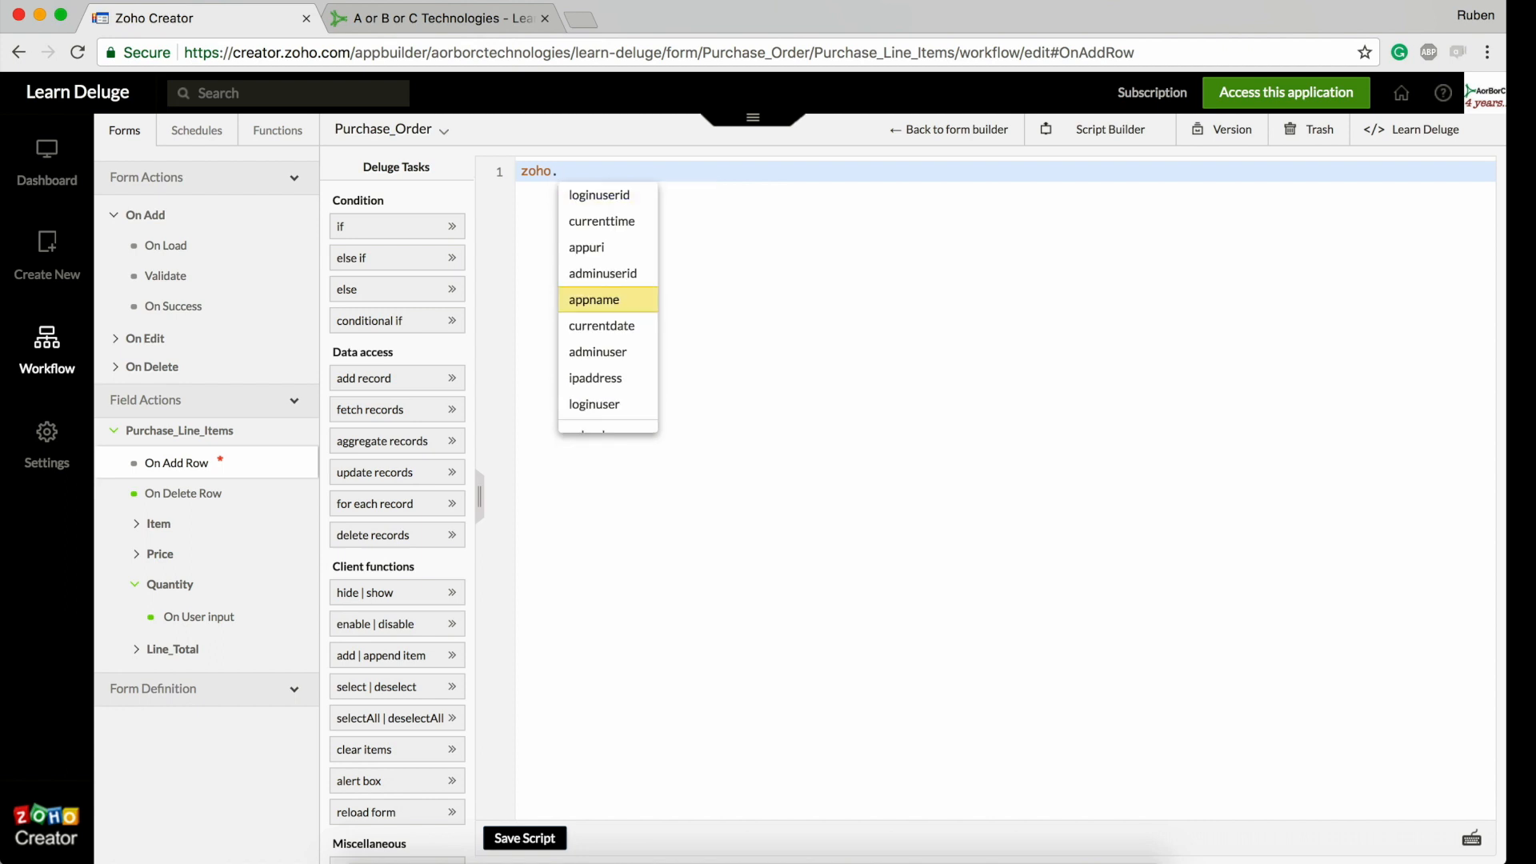
scroll("down", 3)
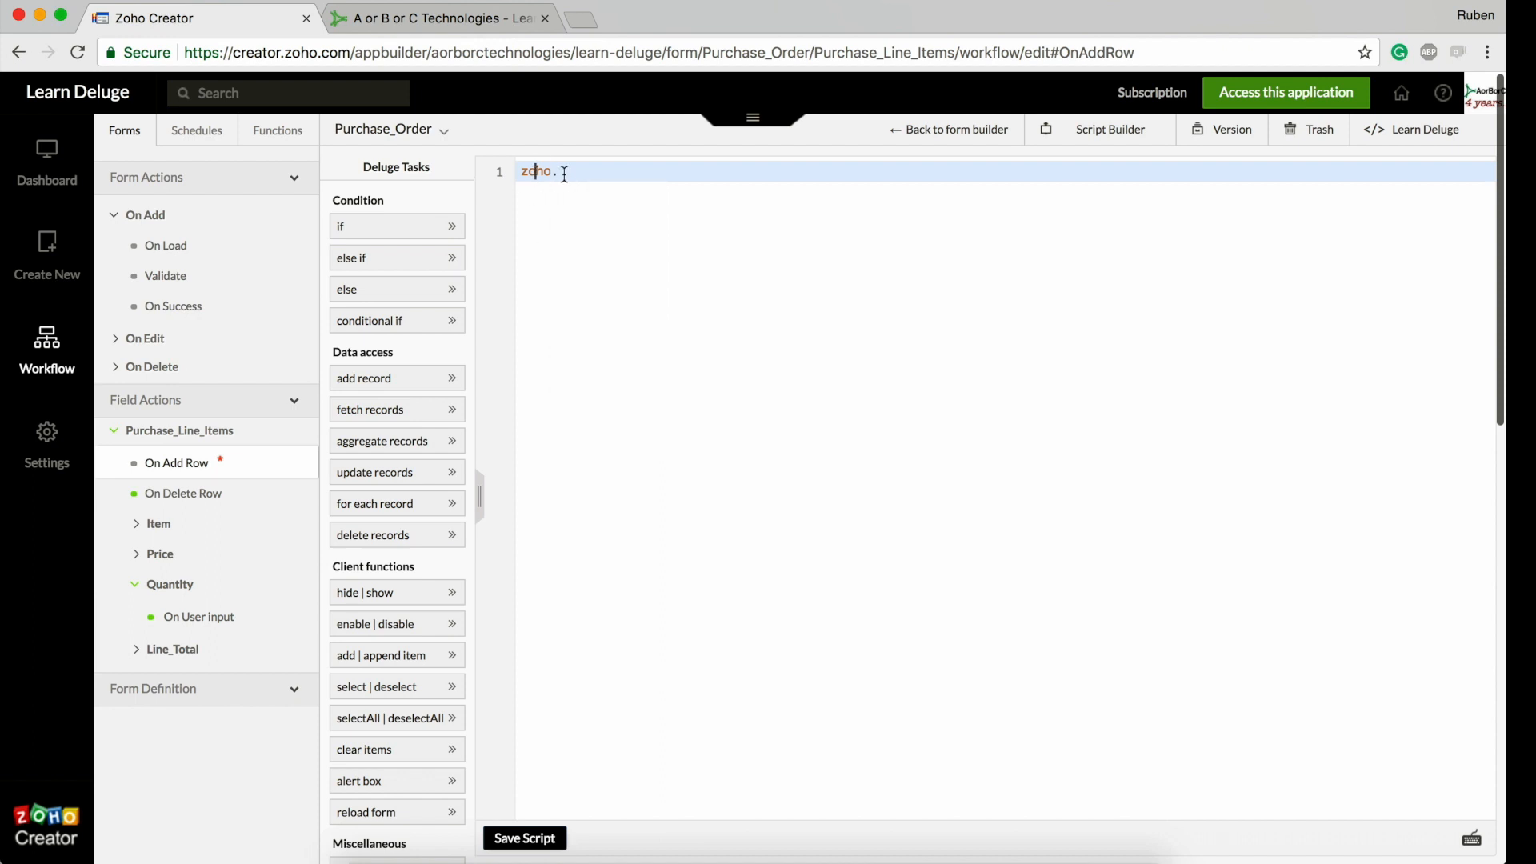
type(".")
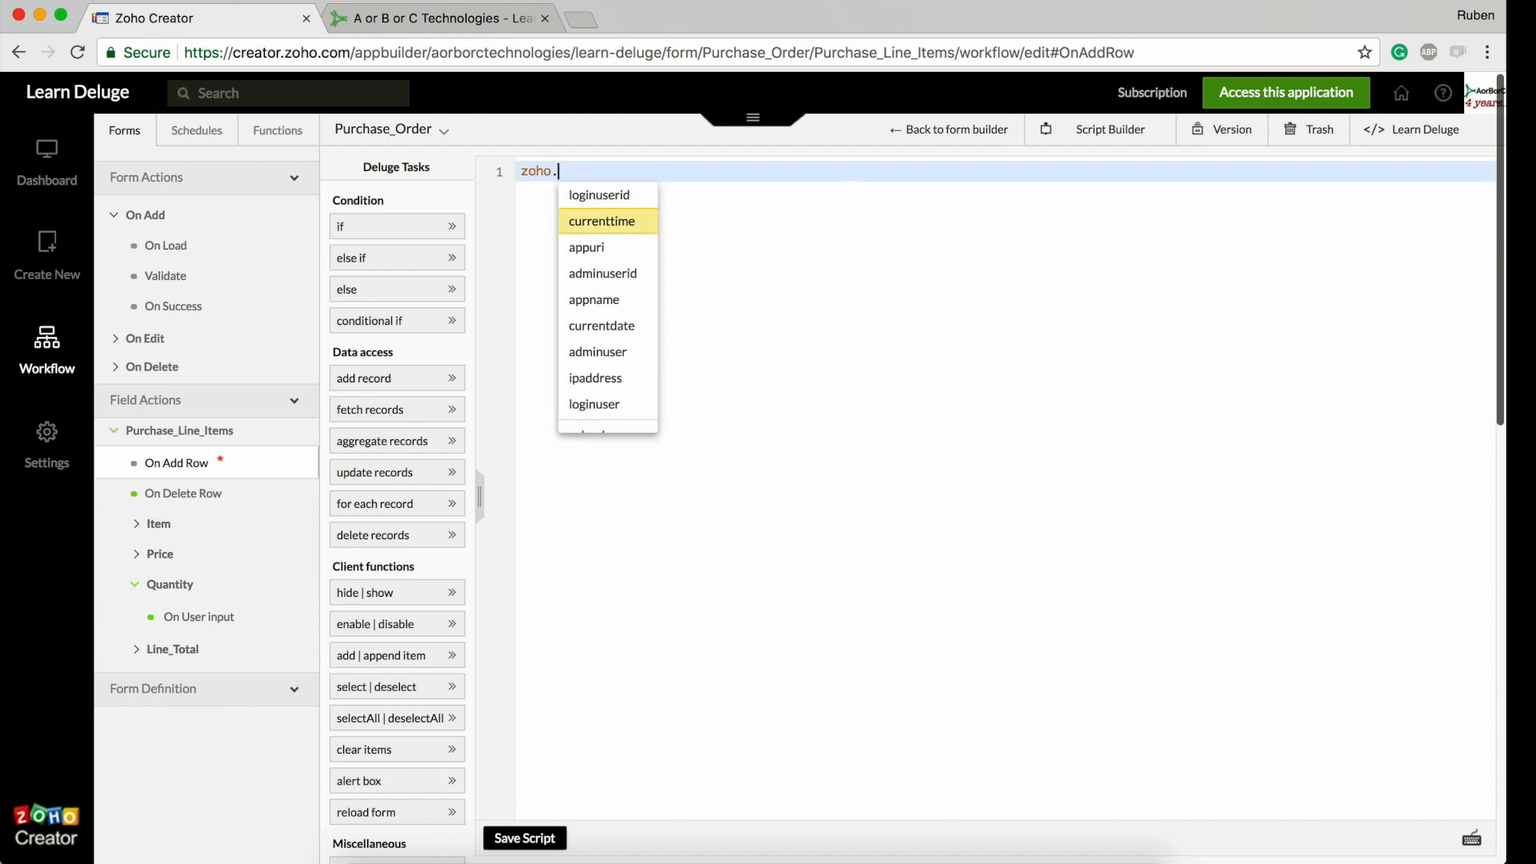
mouse_move(597, 352)
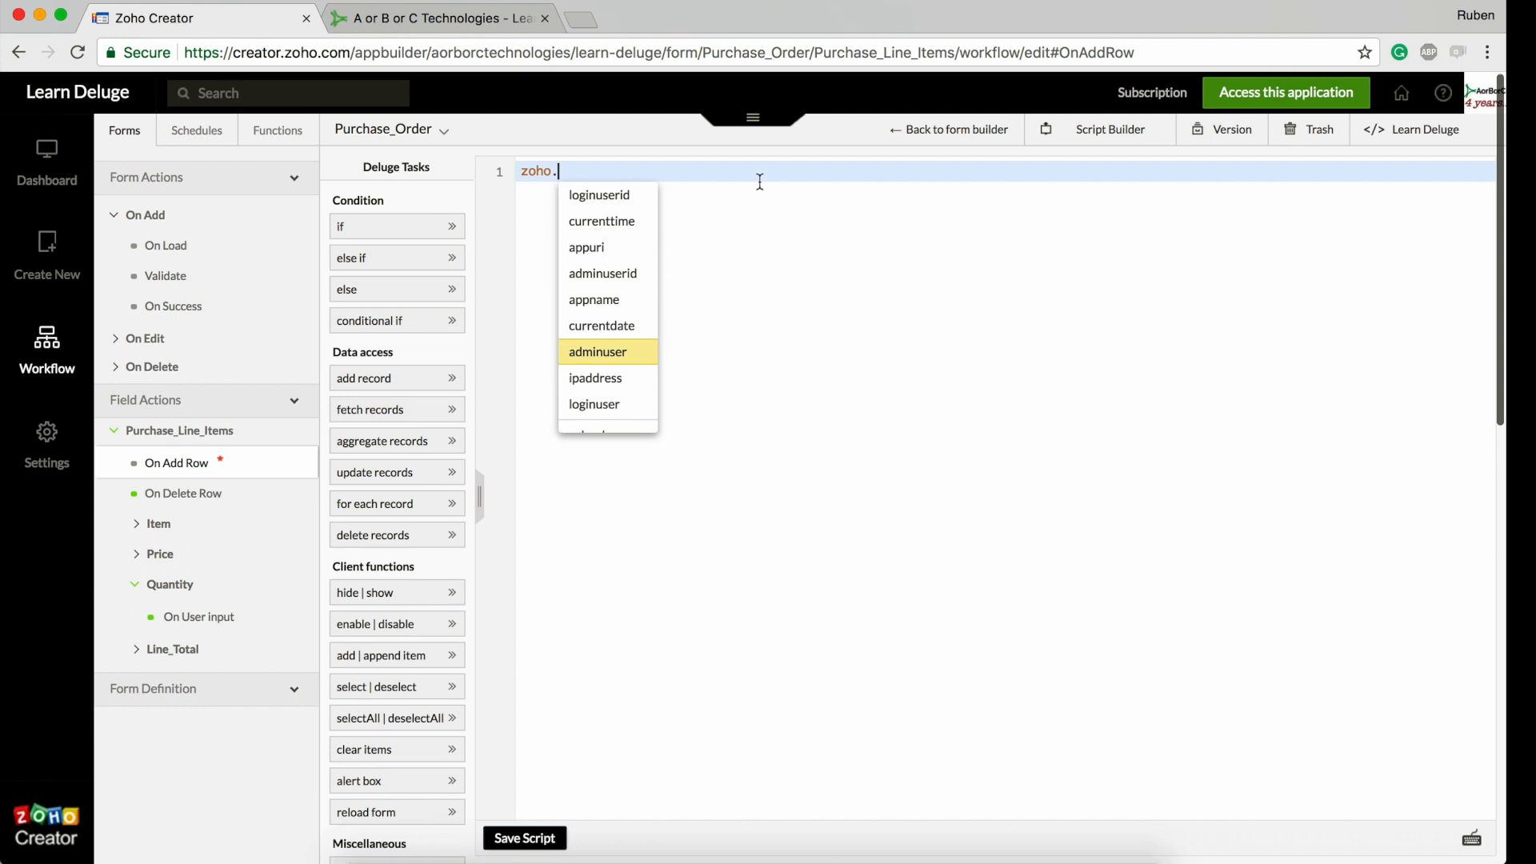
left_click(597, 352)
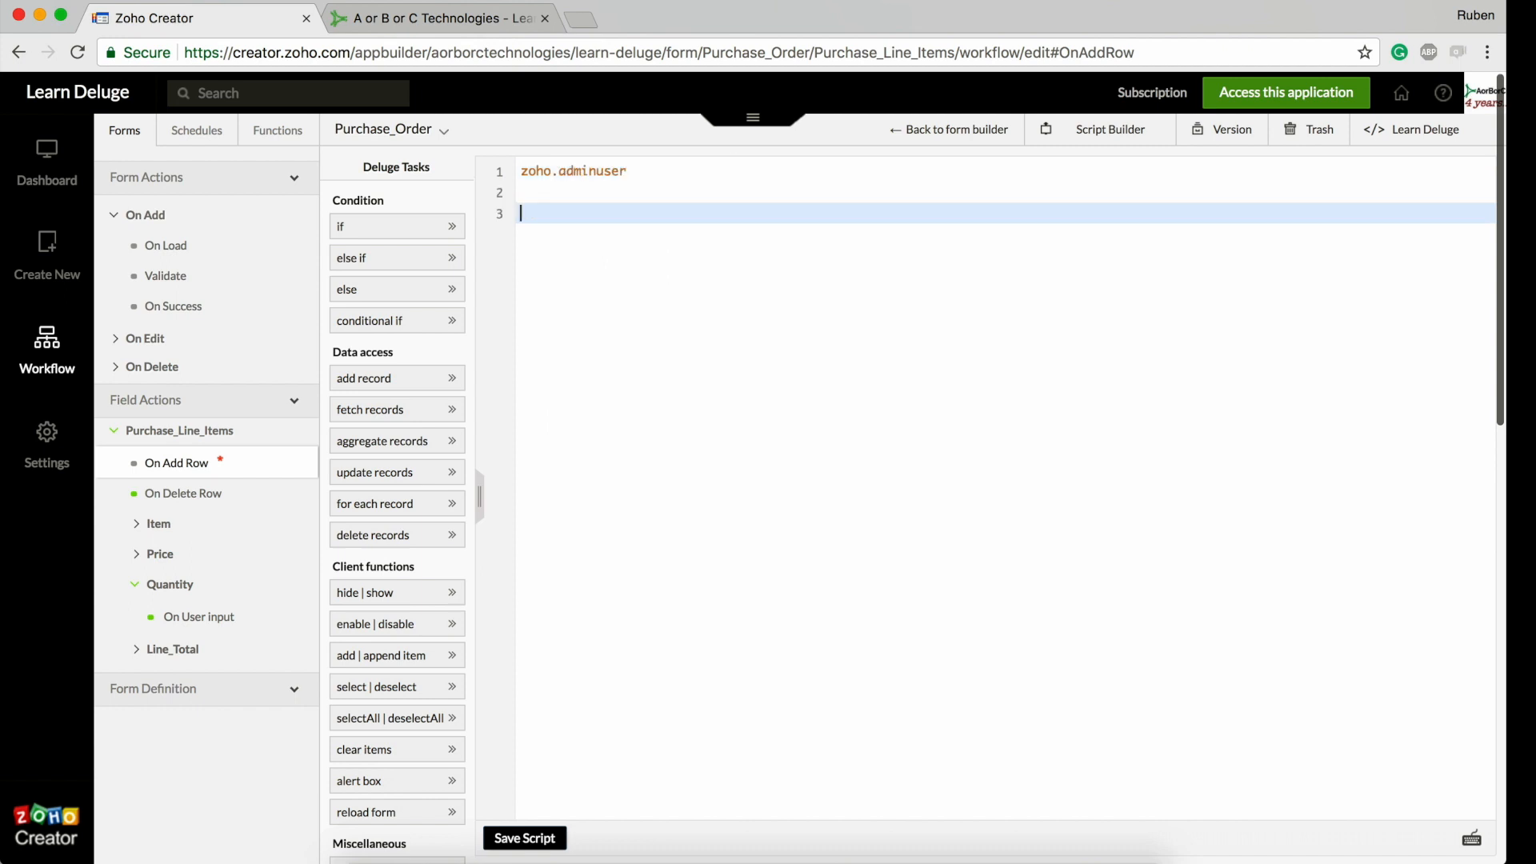
type("input.")
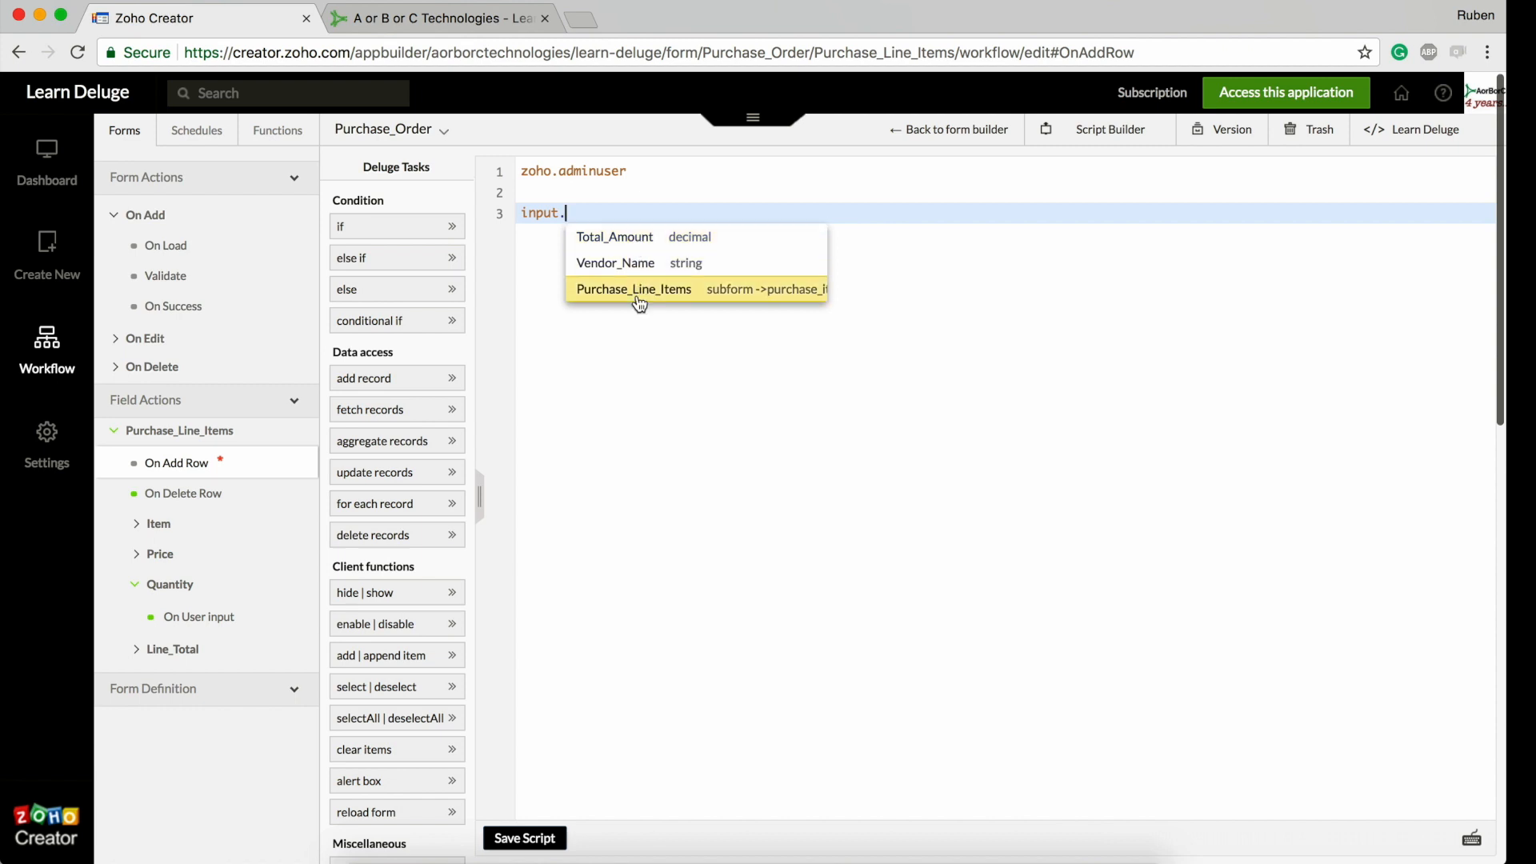
mouse_move(666, 318)
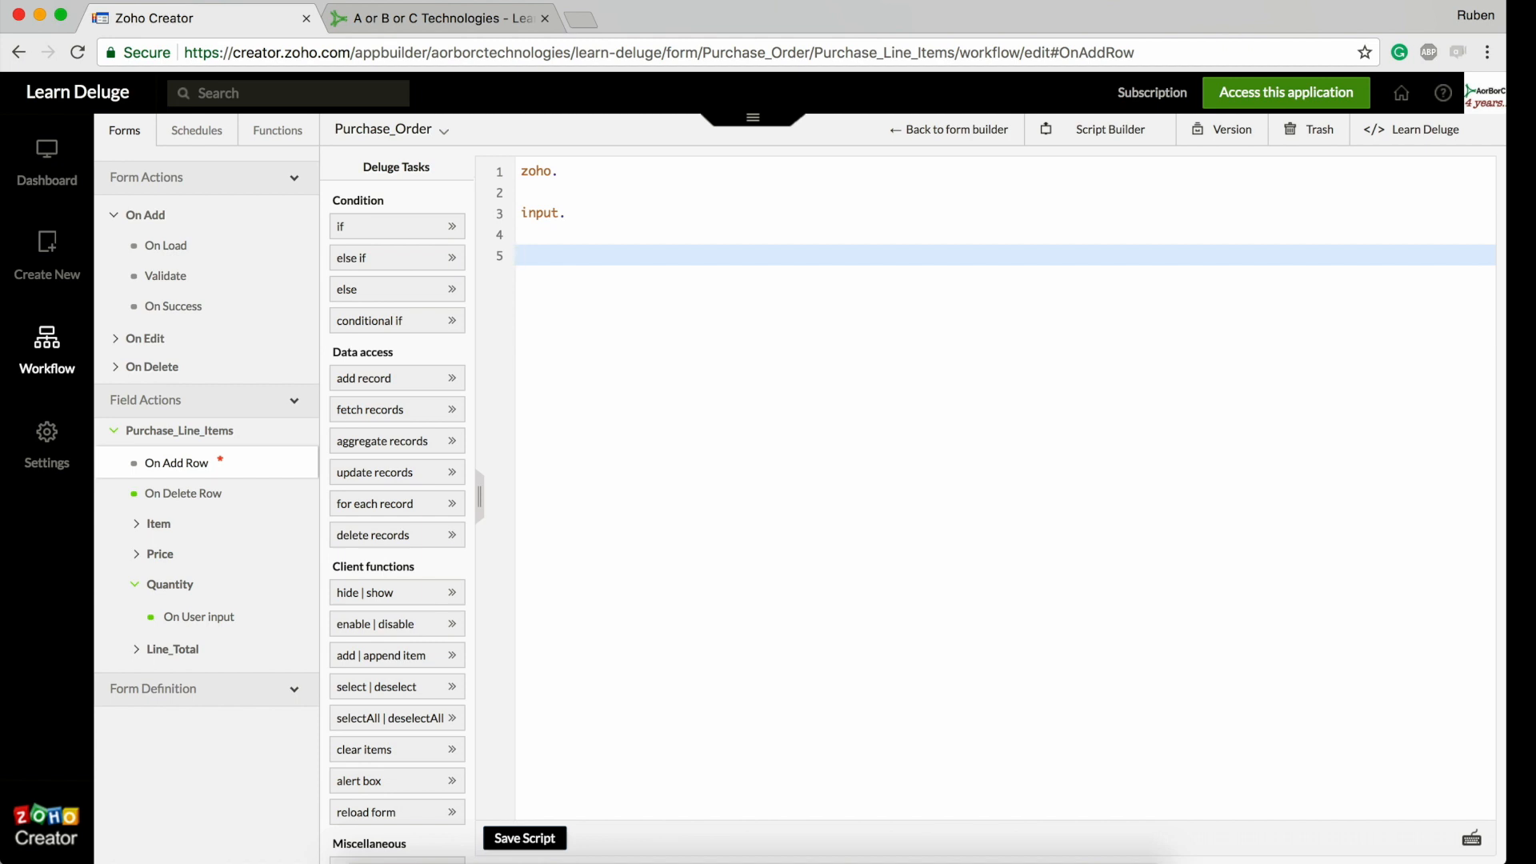
Start a row variable line after checking the new row in the live form
type("row")
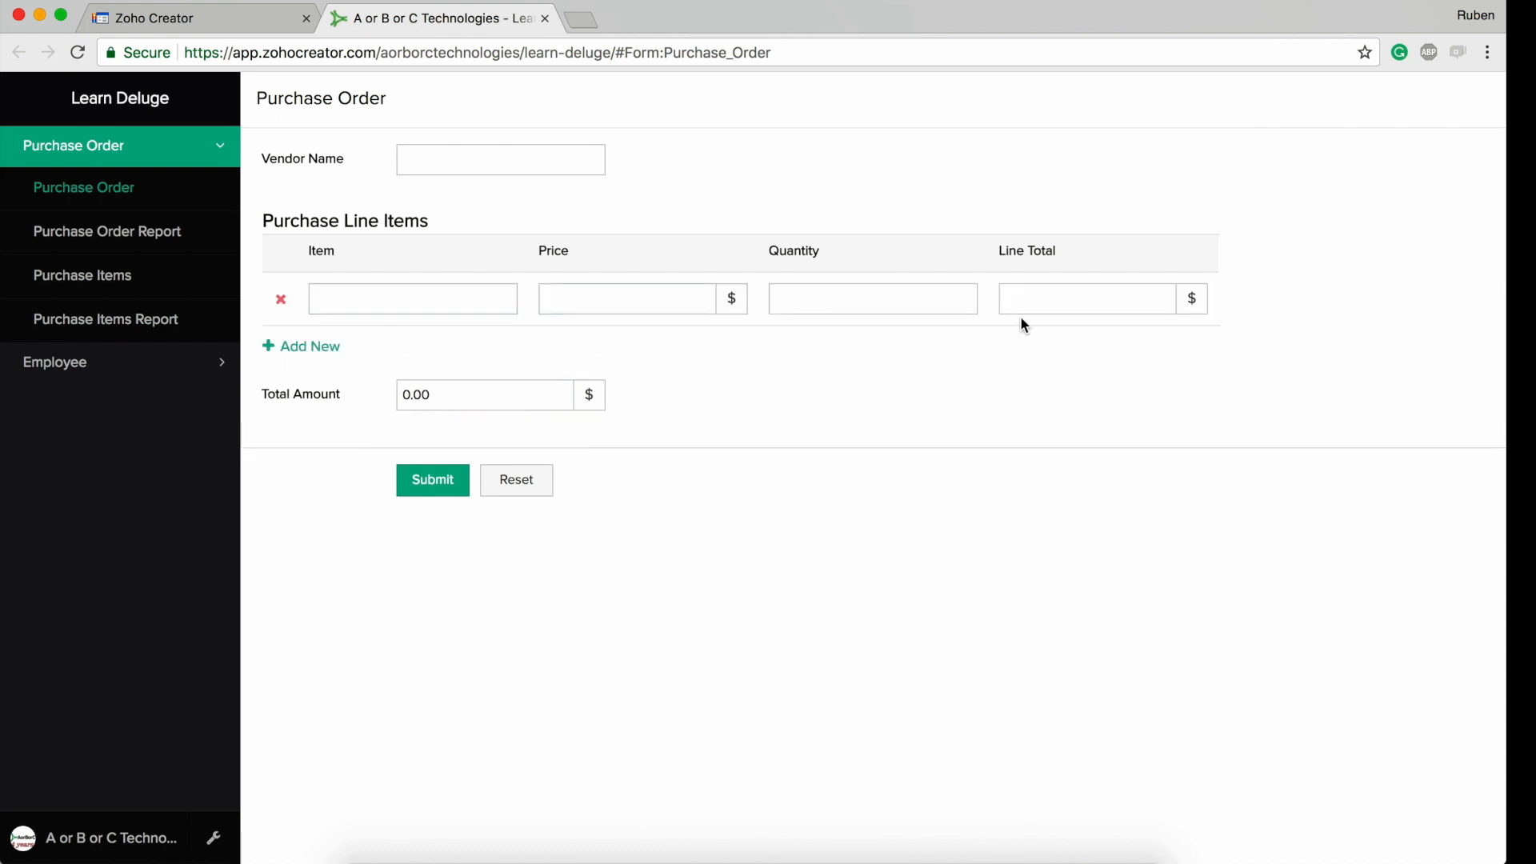
left_click(870, 300)
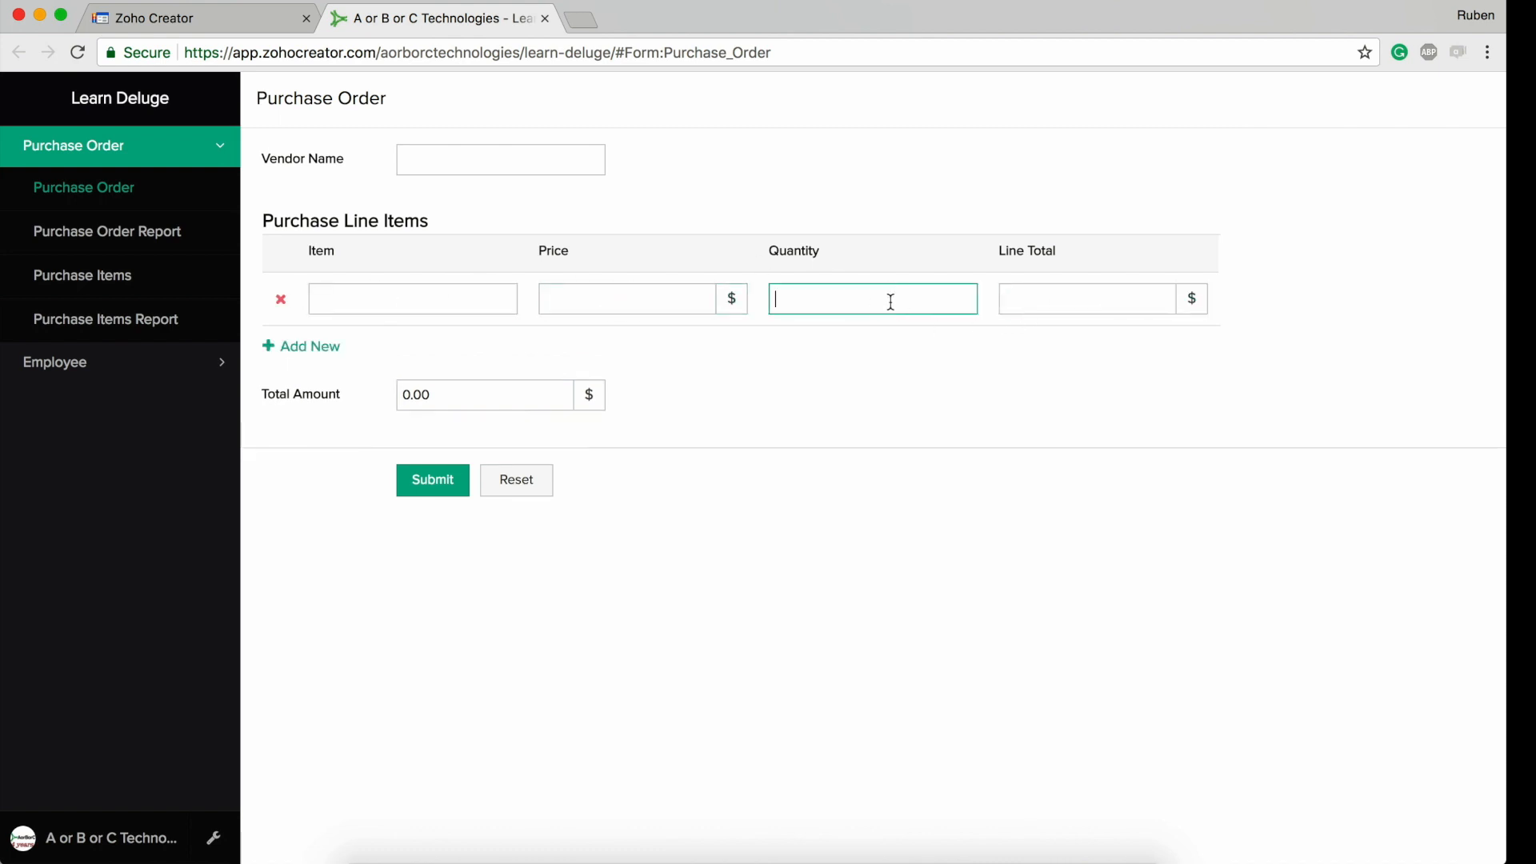
left_click(1085, 299)
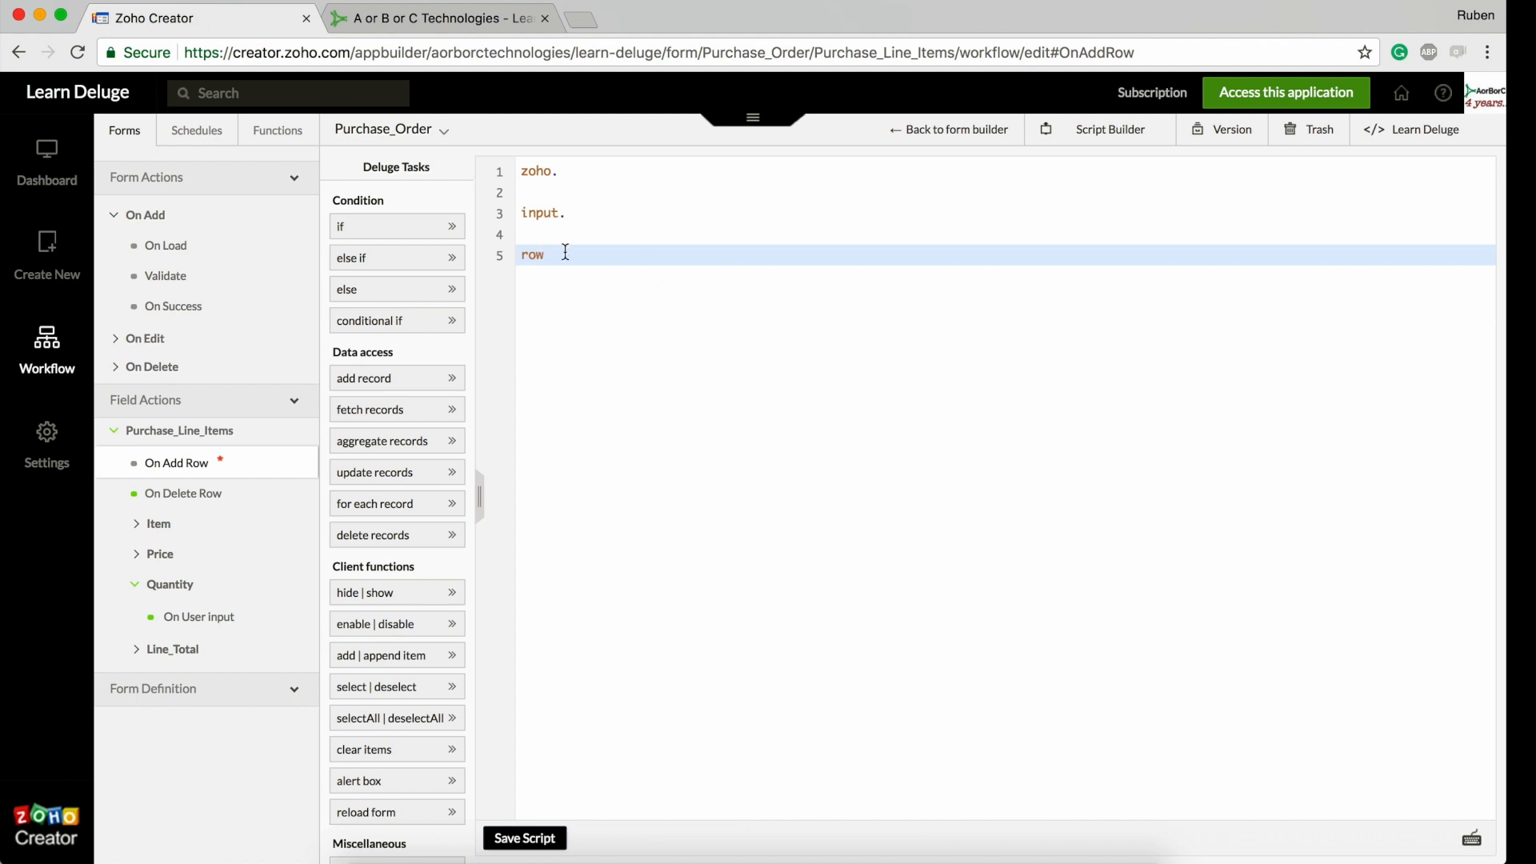
Complete row. so autocomplete offers Line_Total, Quantity, Price and Item
type(".")
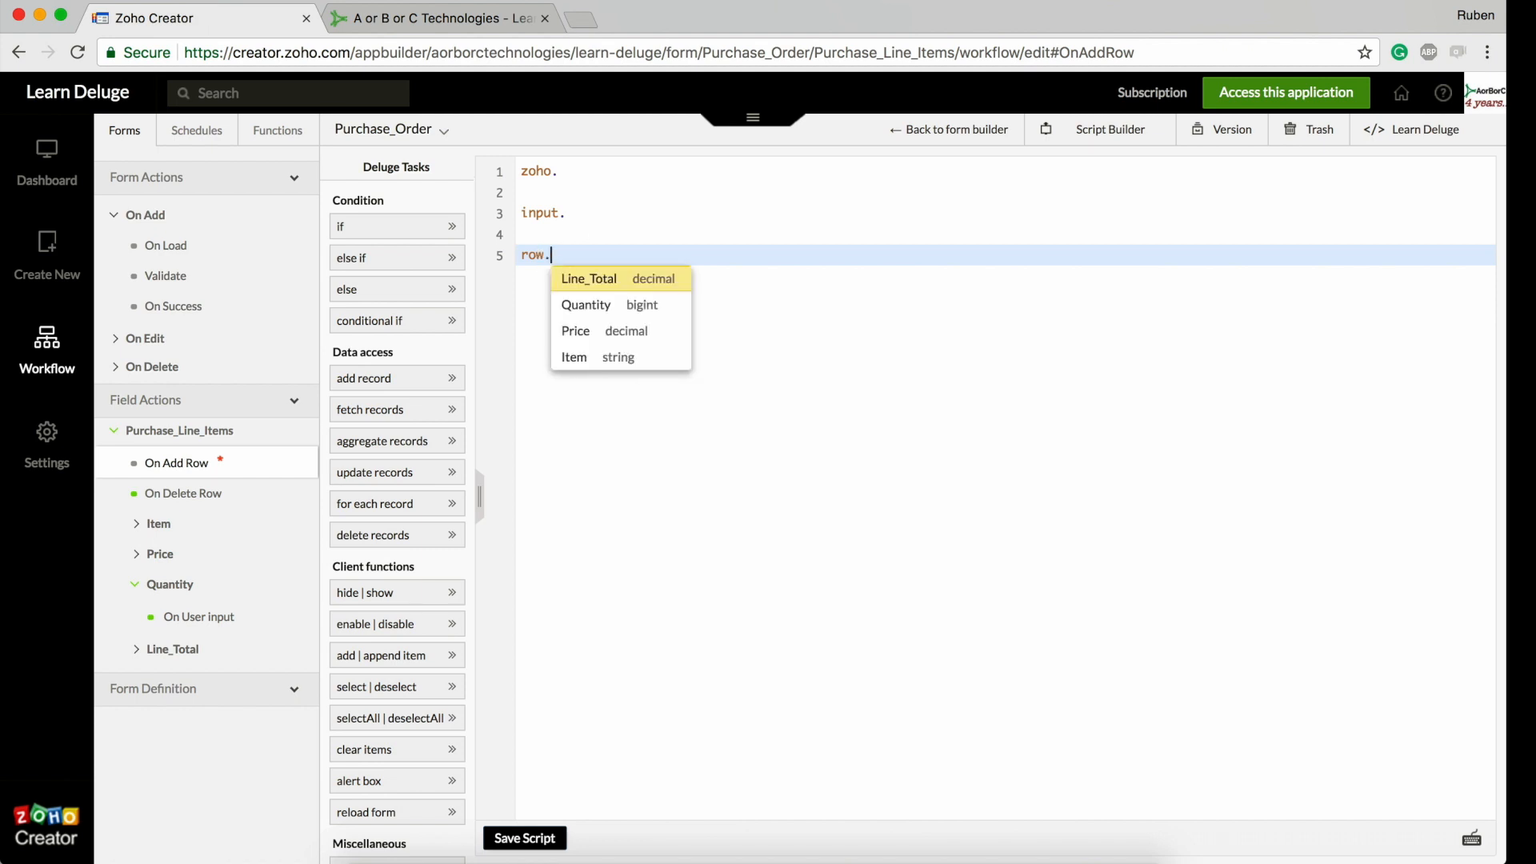
mouse_move(588, 364)
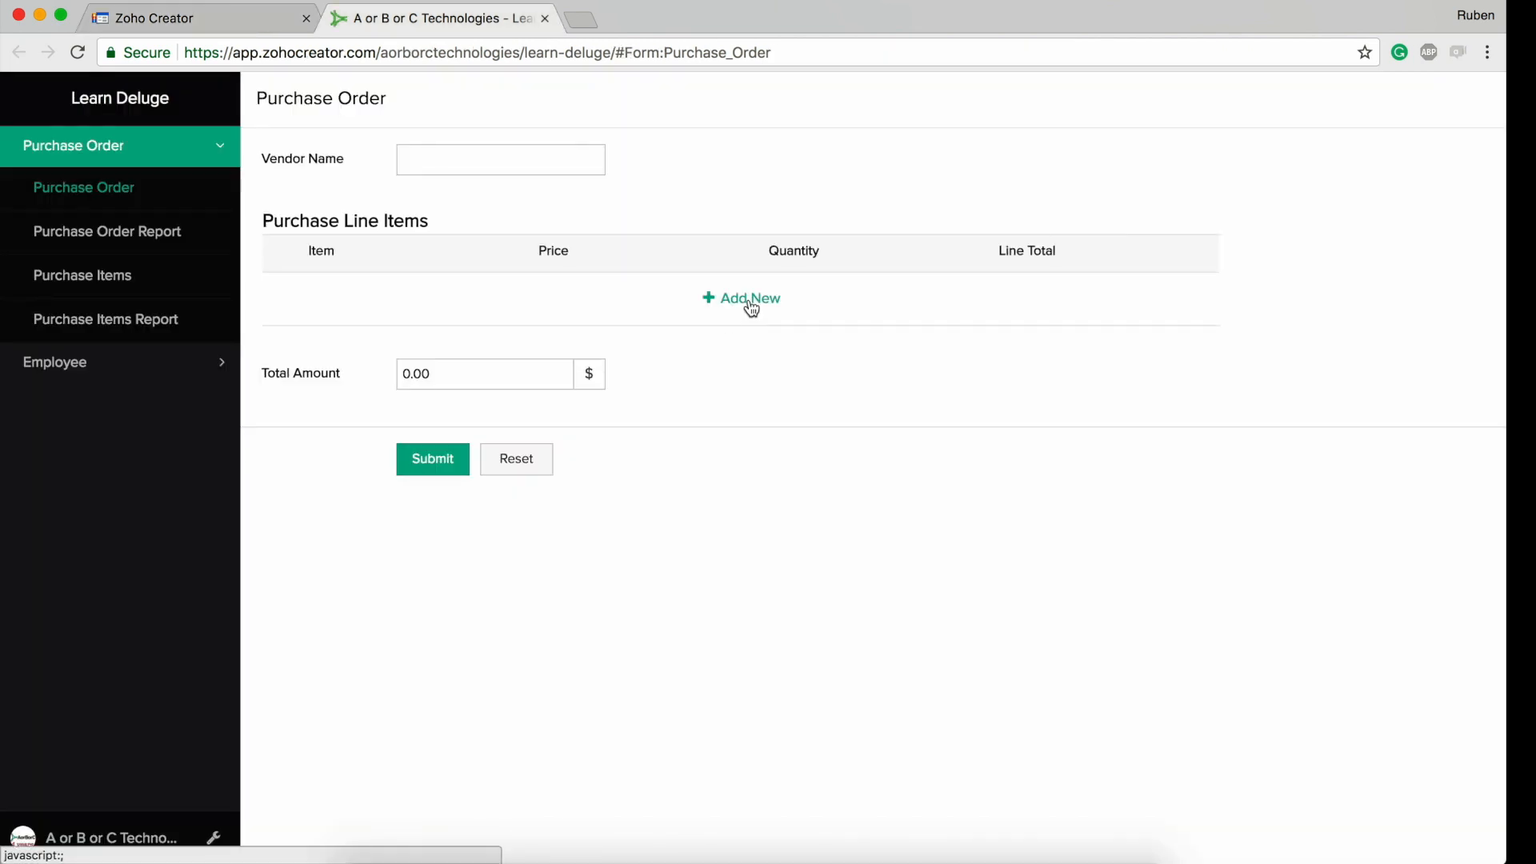
Add an iPhone X row with price 2000 and quantity 2 in the live form
left_click(749, 297)
type("iPhone X")
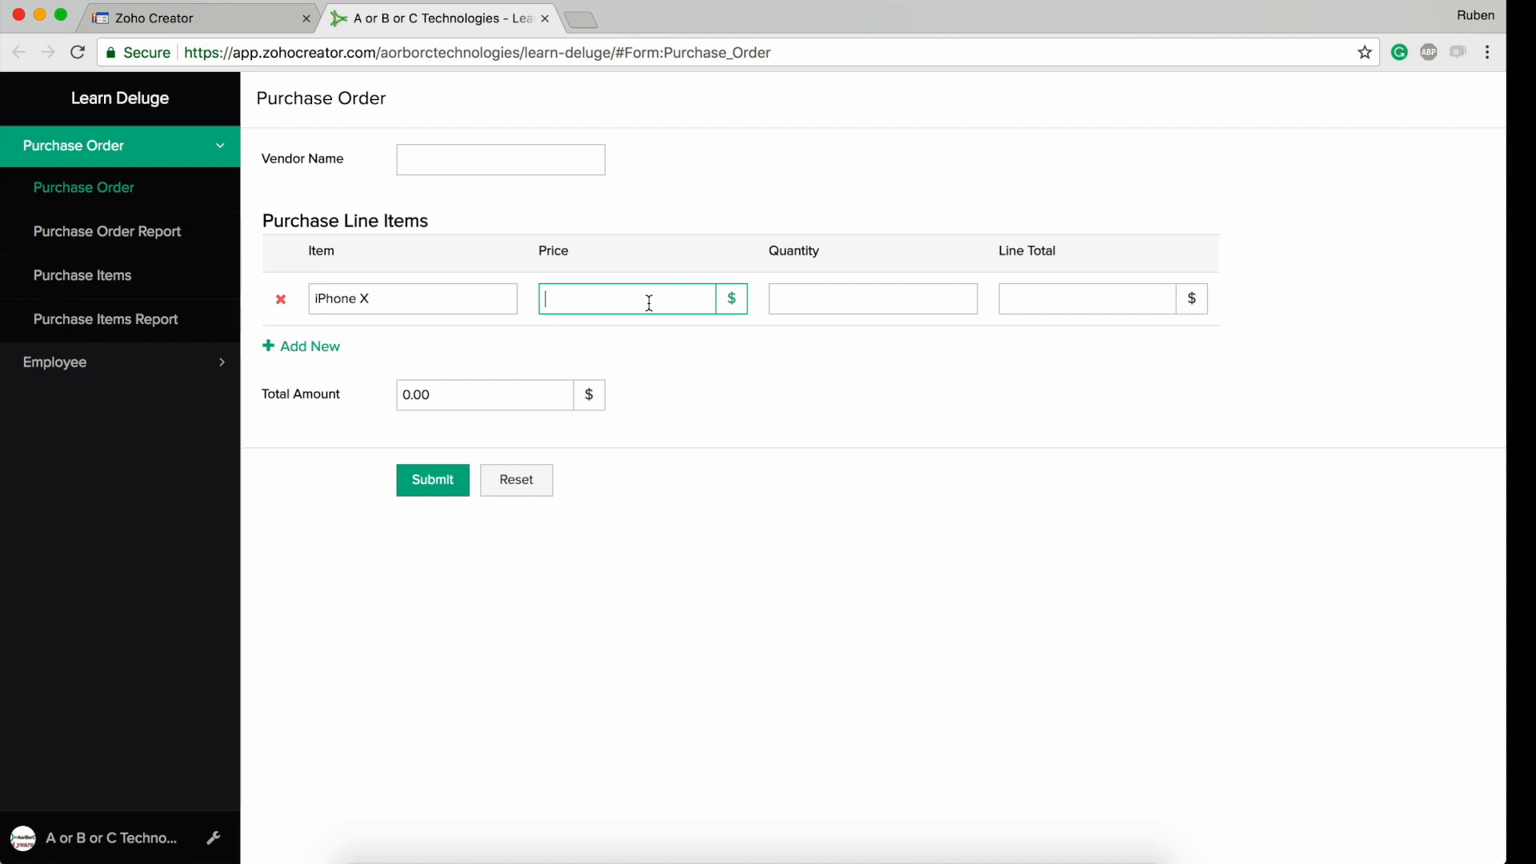
type("2000")
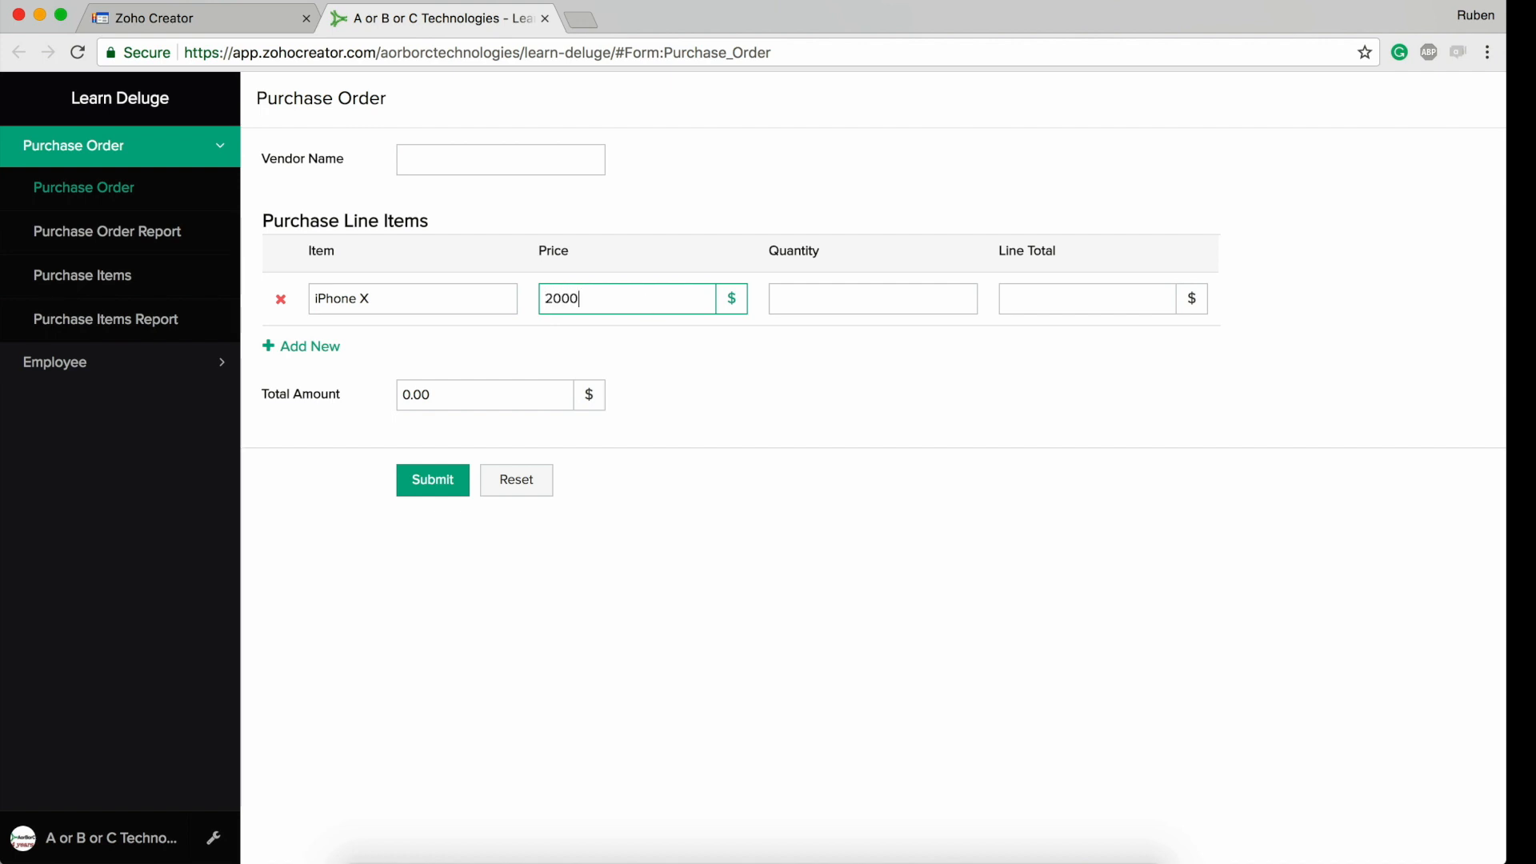
left_click(873, 299)
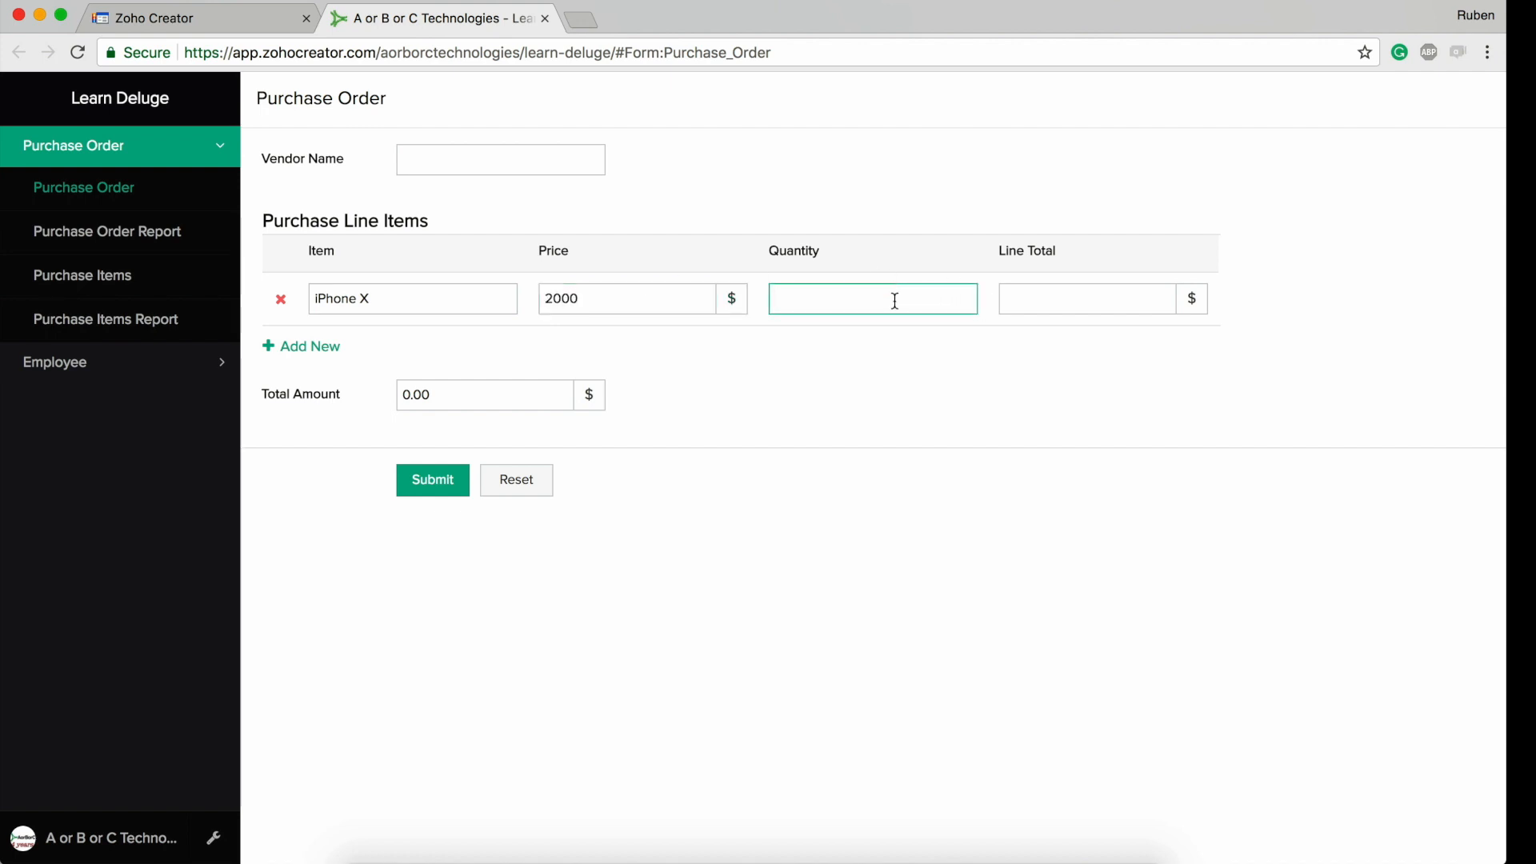
left_click(1085, 300)
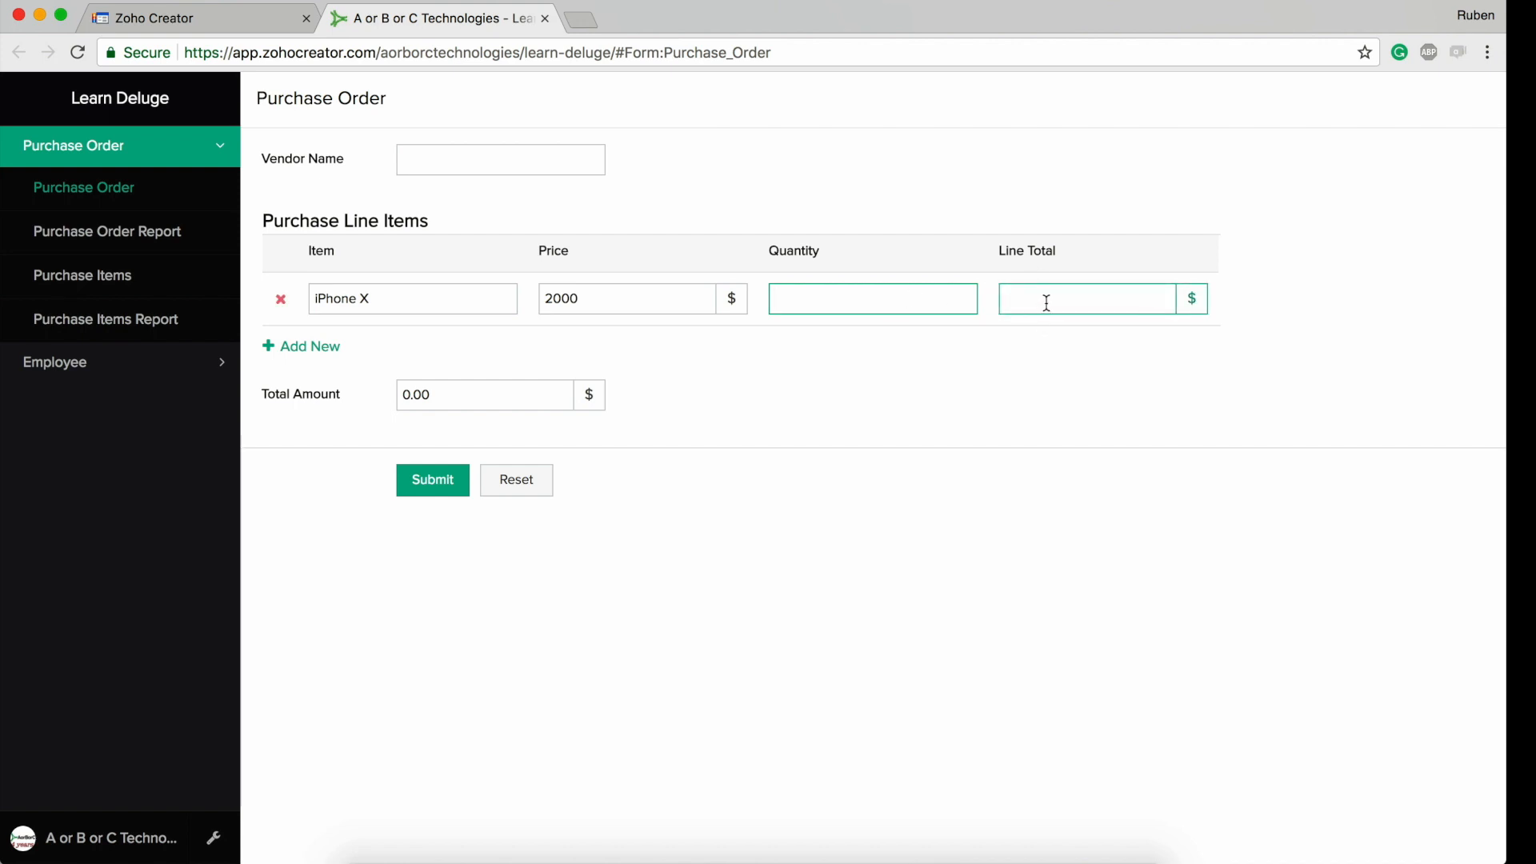
type("2")
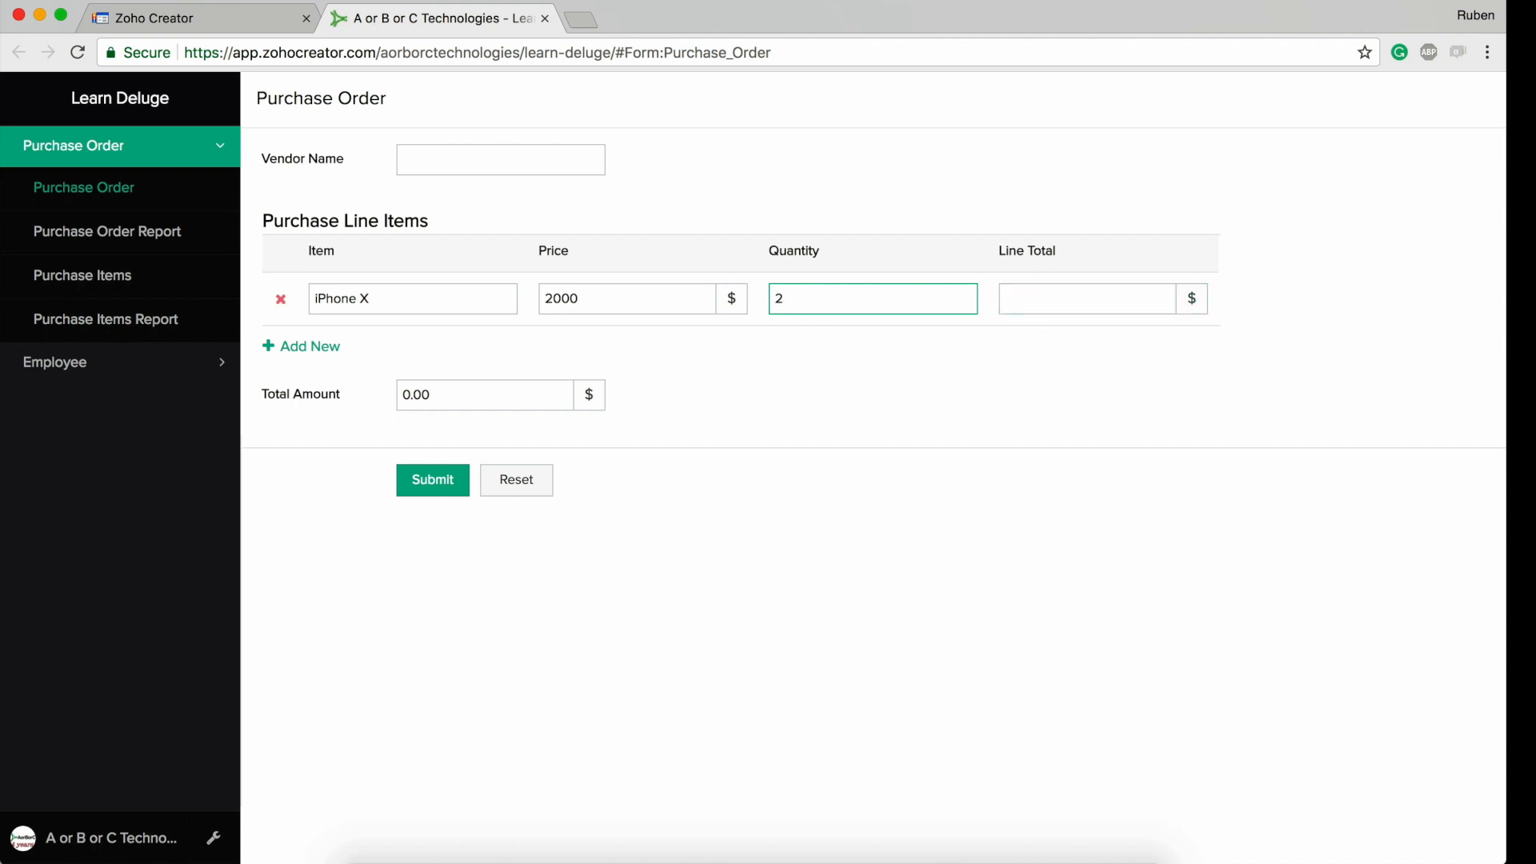
left_click(1083, 299)
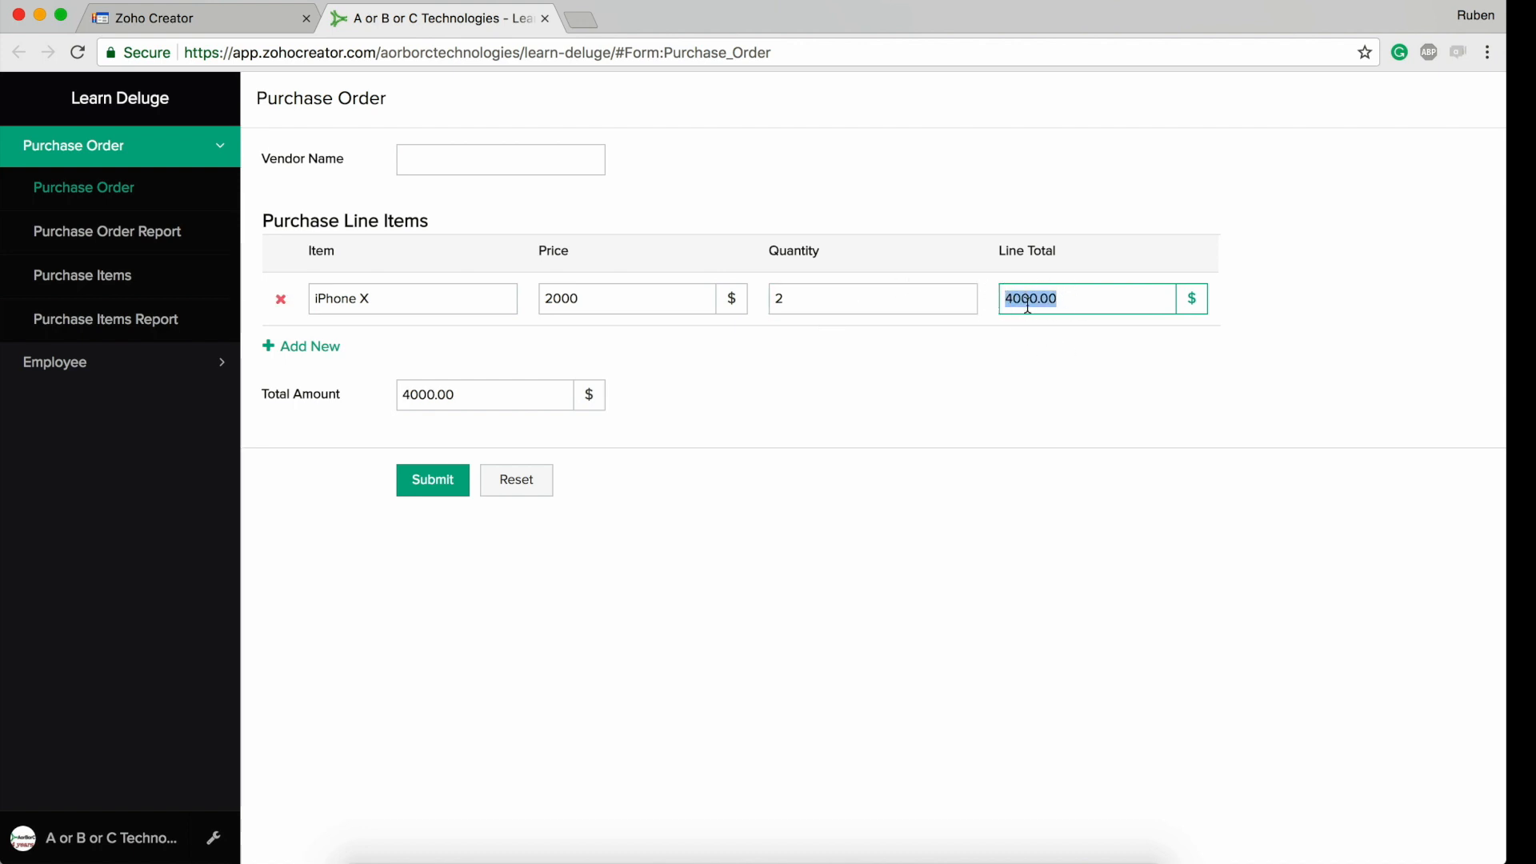
Verify the 4000.00 line total and Total Amount, then return to the workflow scripts
left_click(626, 299)
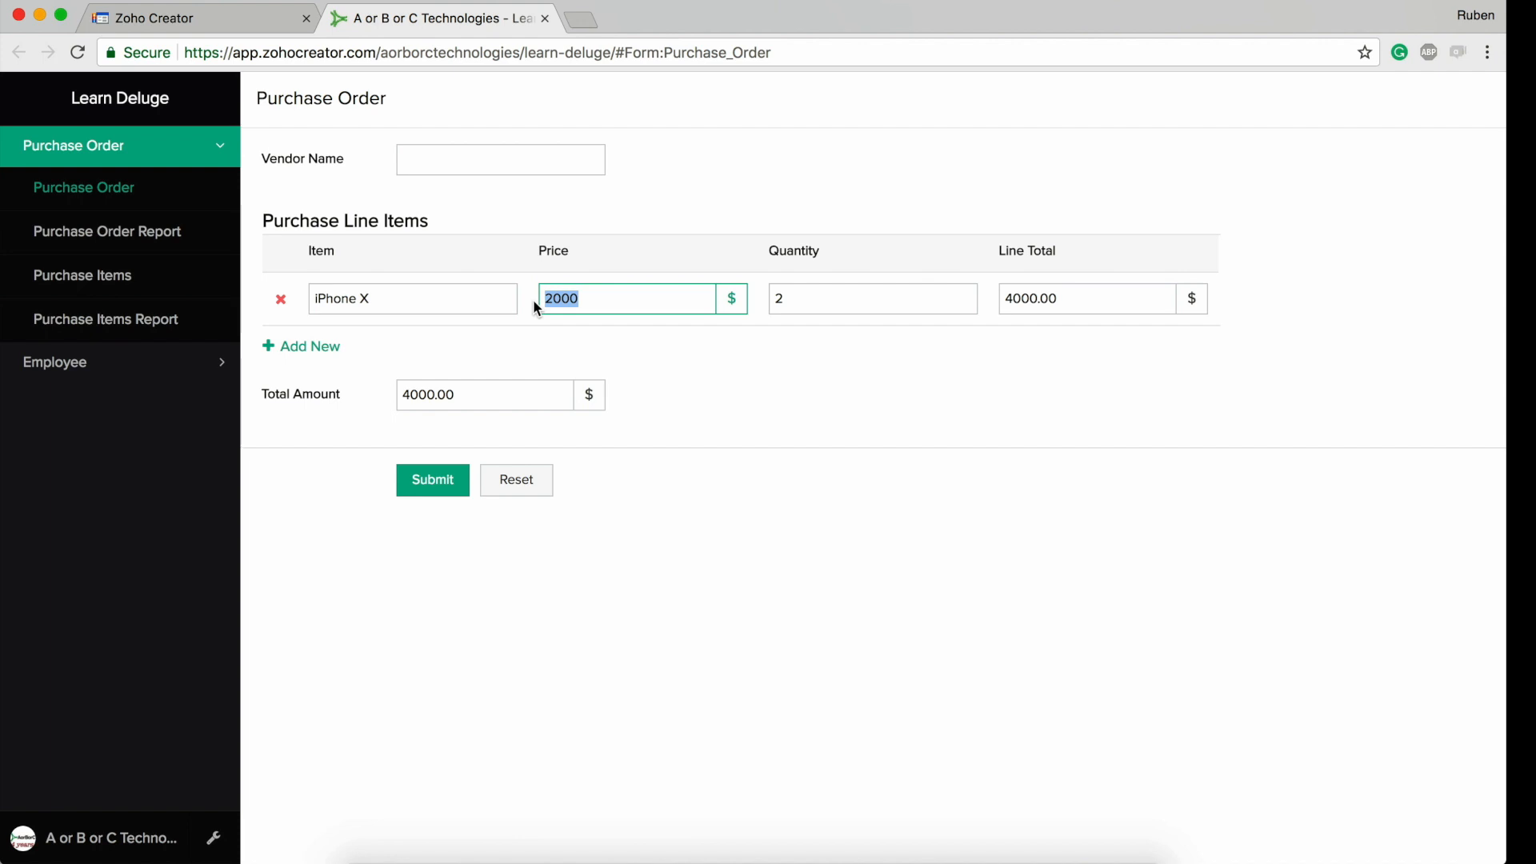
left_click(870, 300)
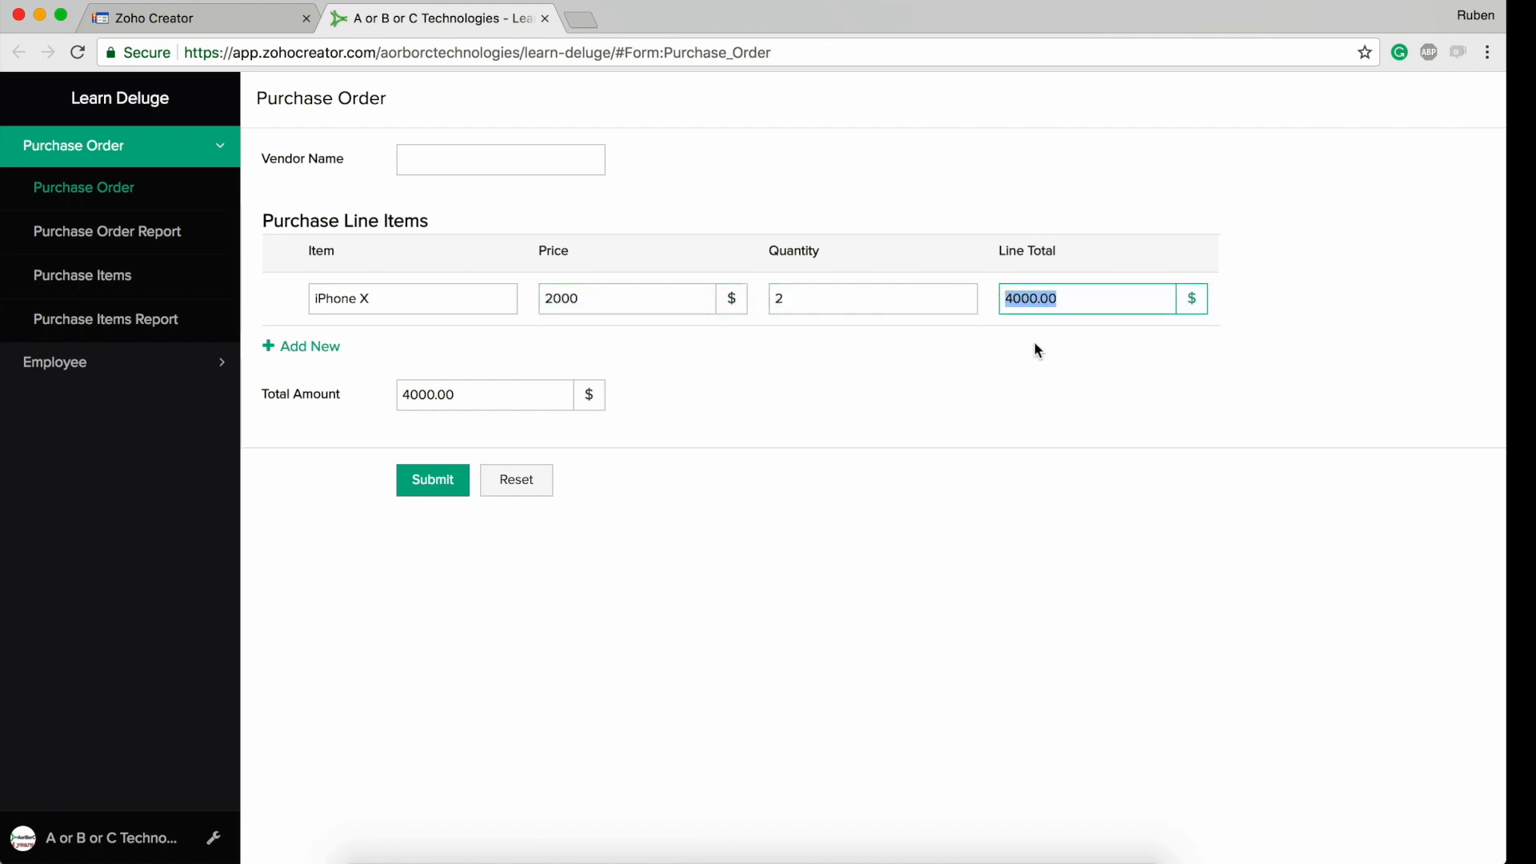
left_click(870, 299)
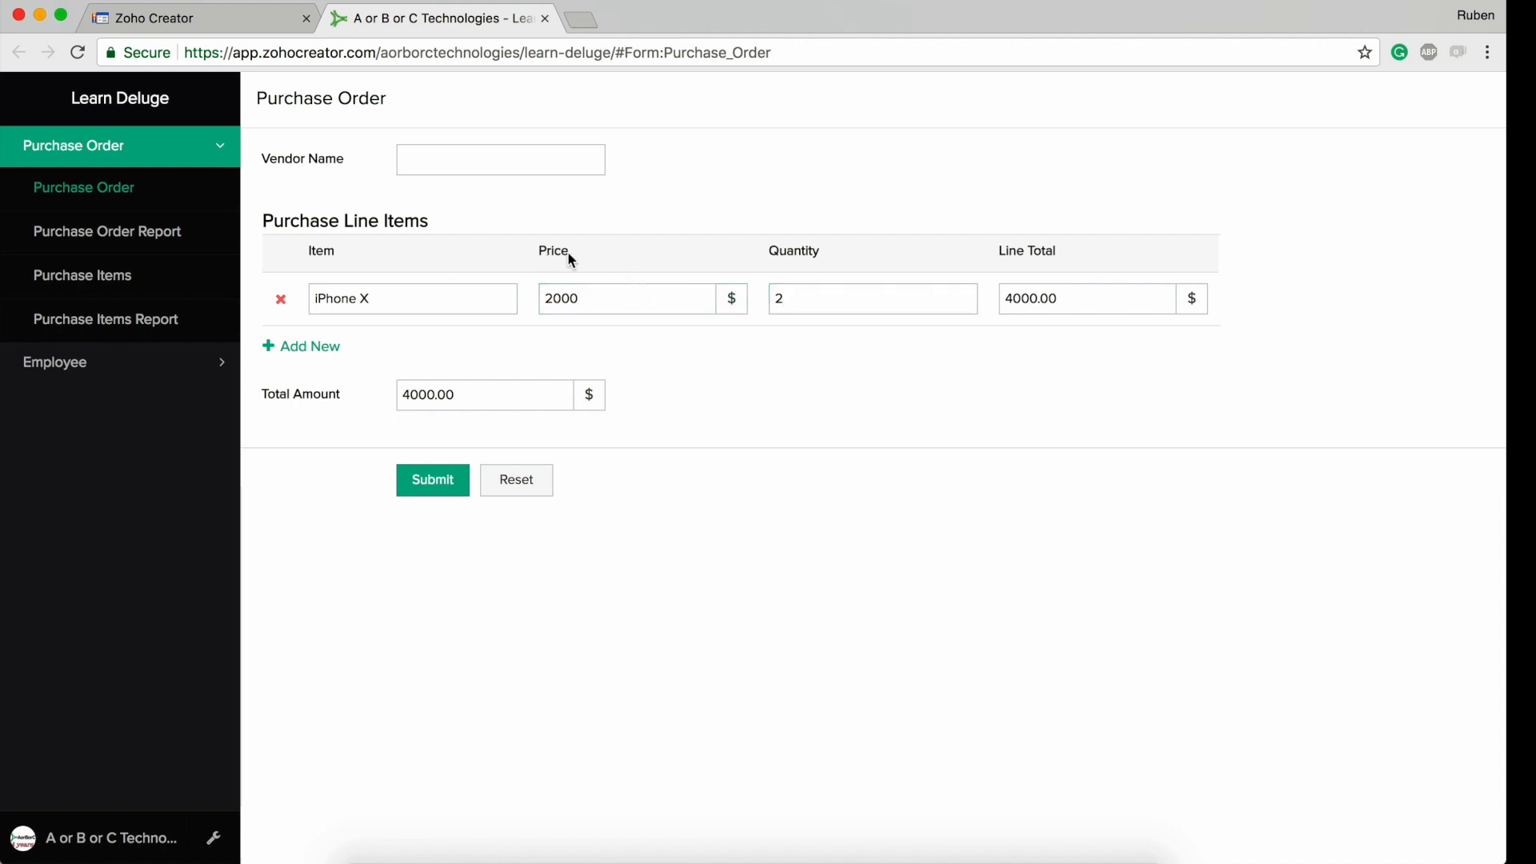
left_click(1085, 299)
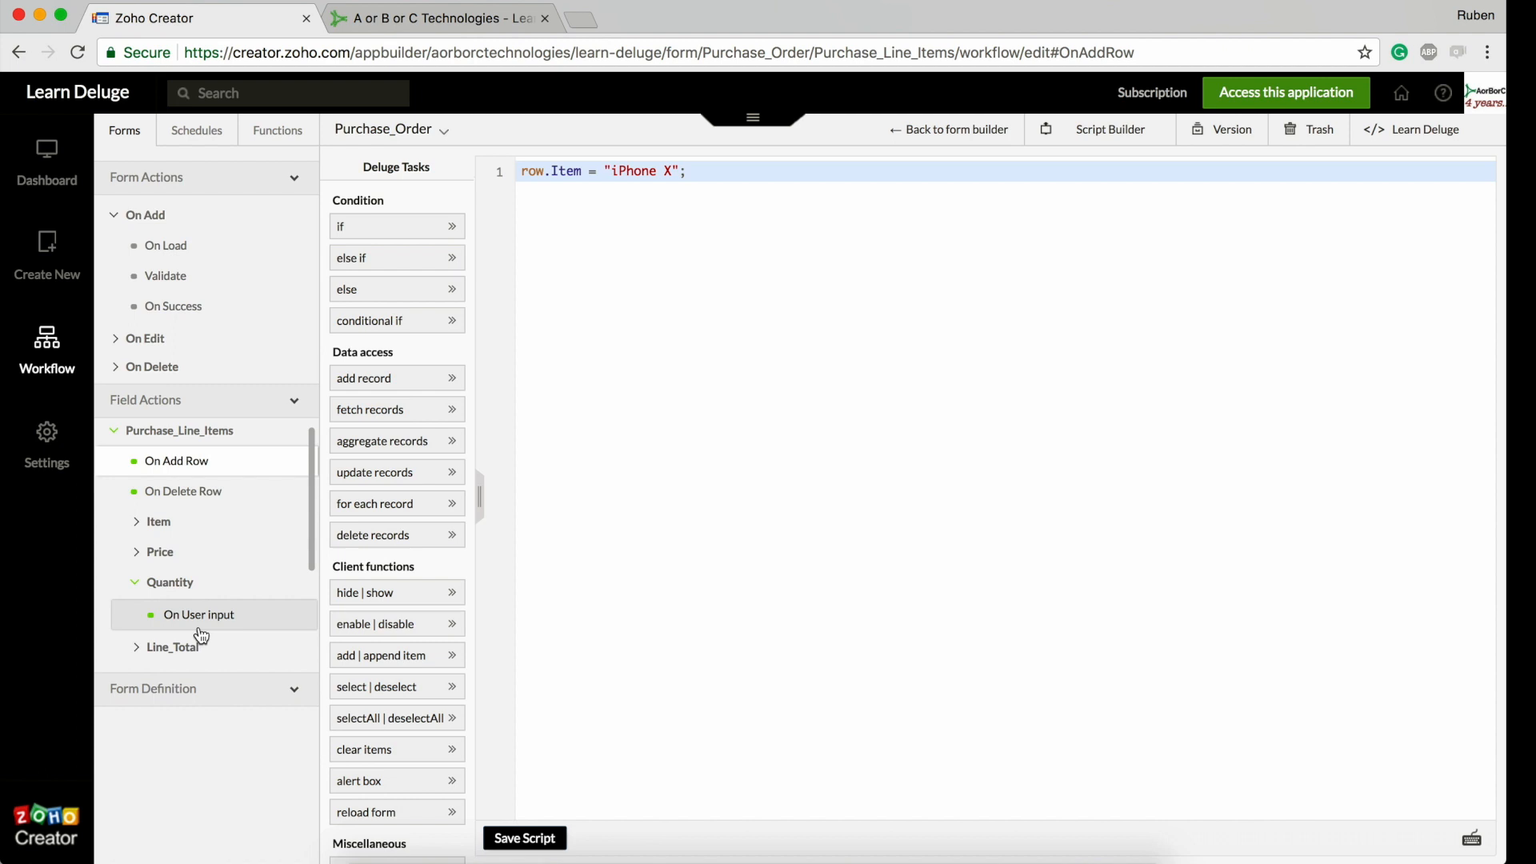
Review the Quantity On User Input script's Line_Total and Total_Amount assignments
left_click(198, 615)
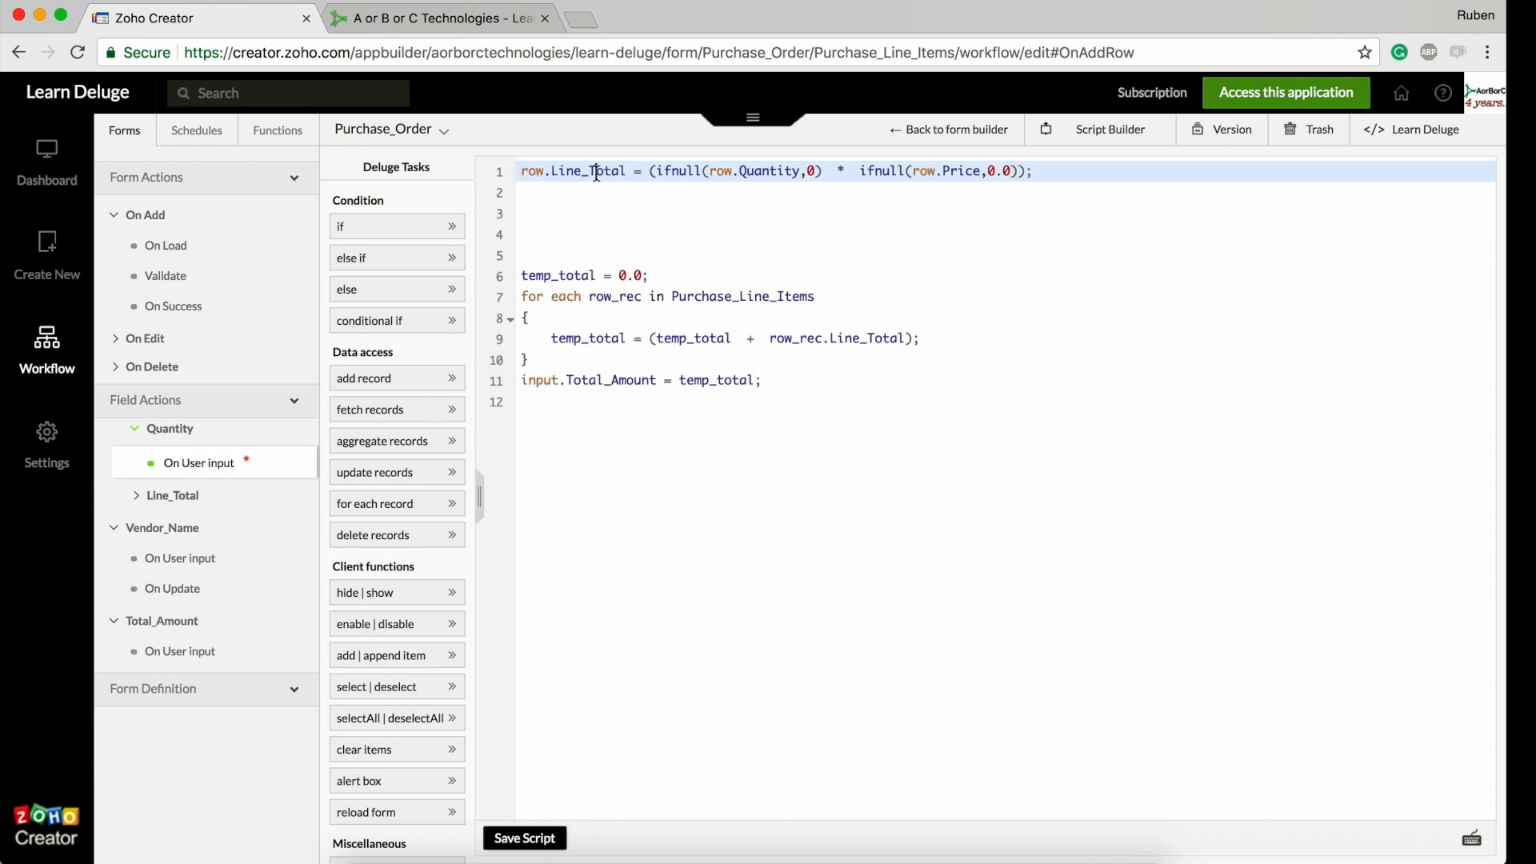
double_click(754, 171)
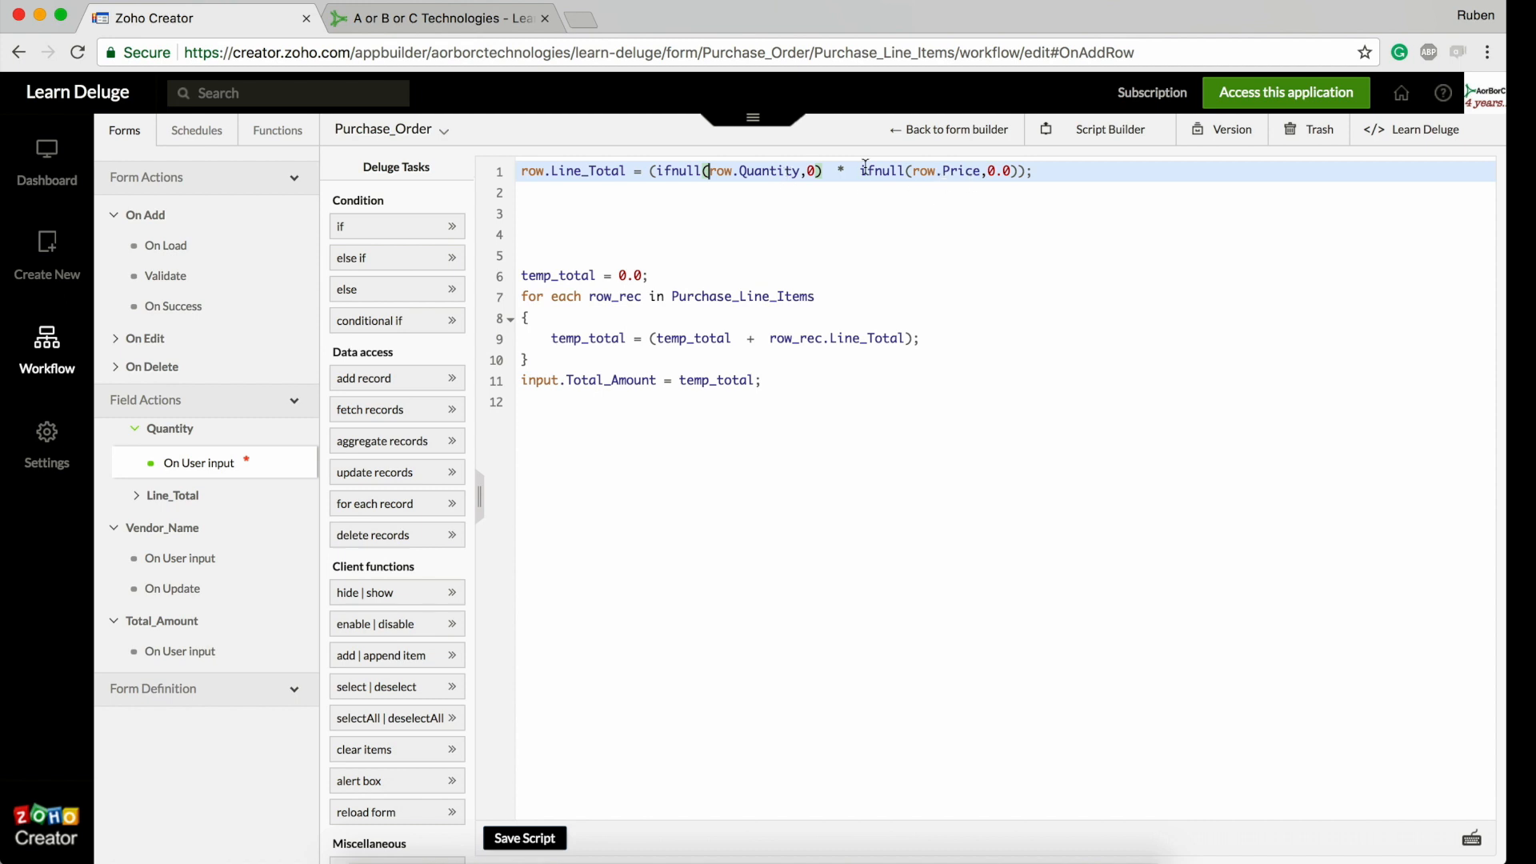
double_click(589, 171)
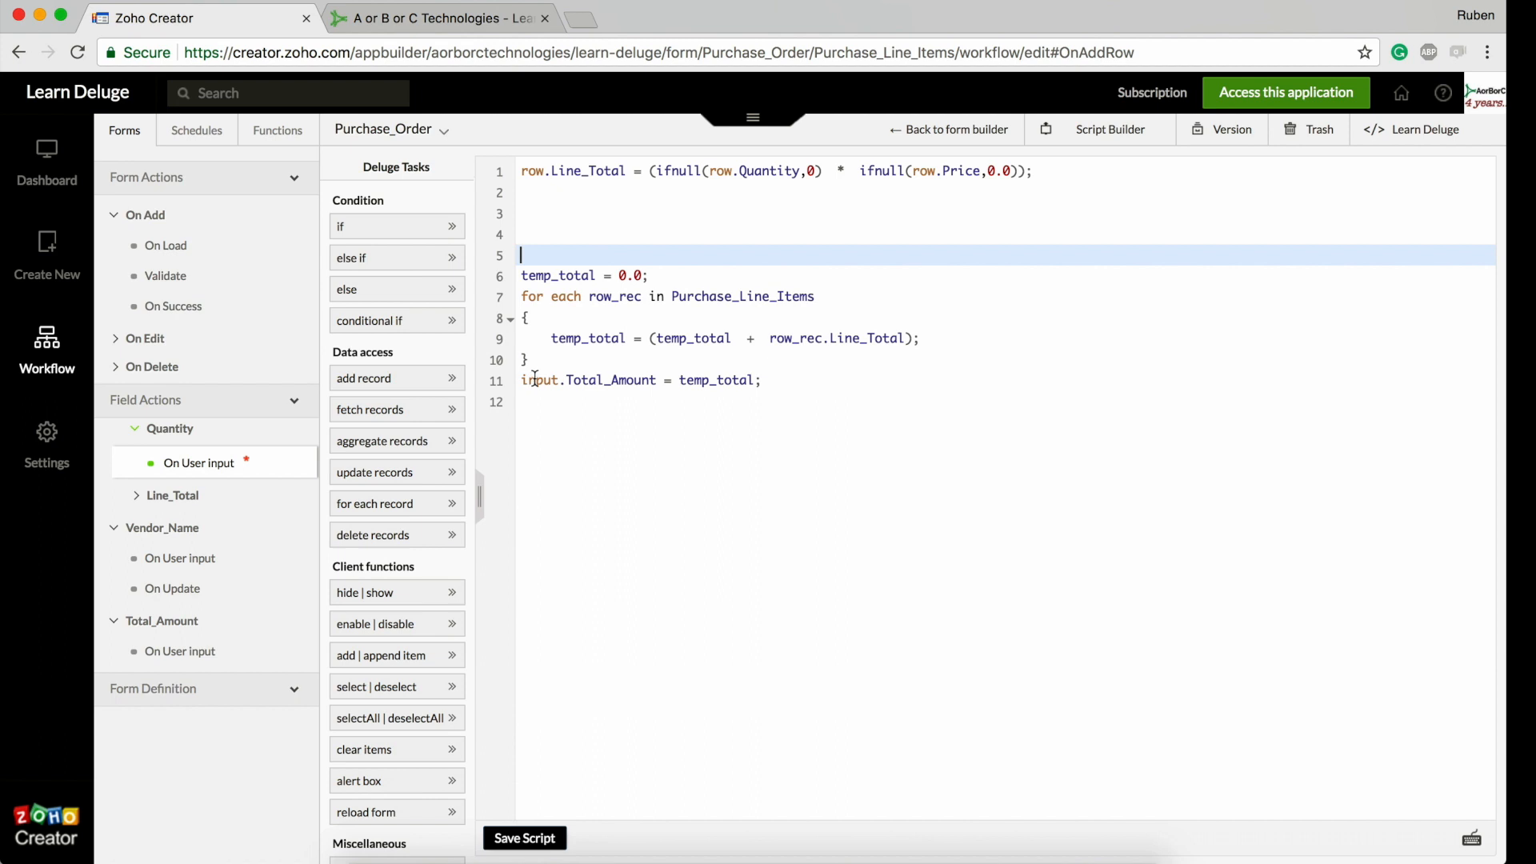
double_click(610, 381)
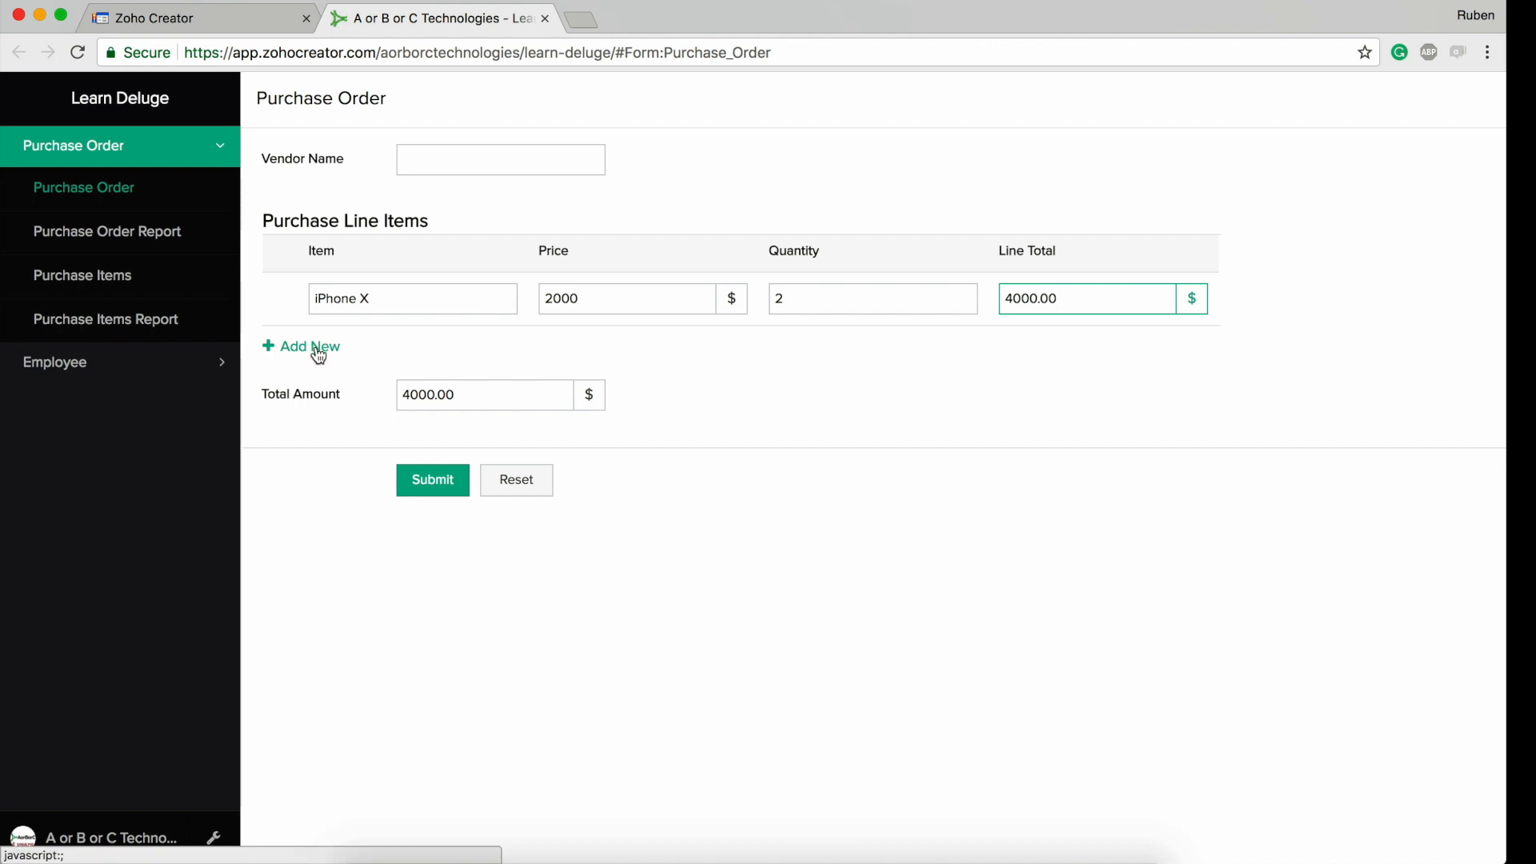
Add a second iPhone X row priced 1500 and raise its quantity to 4, watching totals update
left_click(312, 346)
type("3")
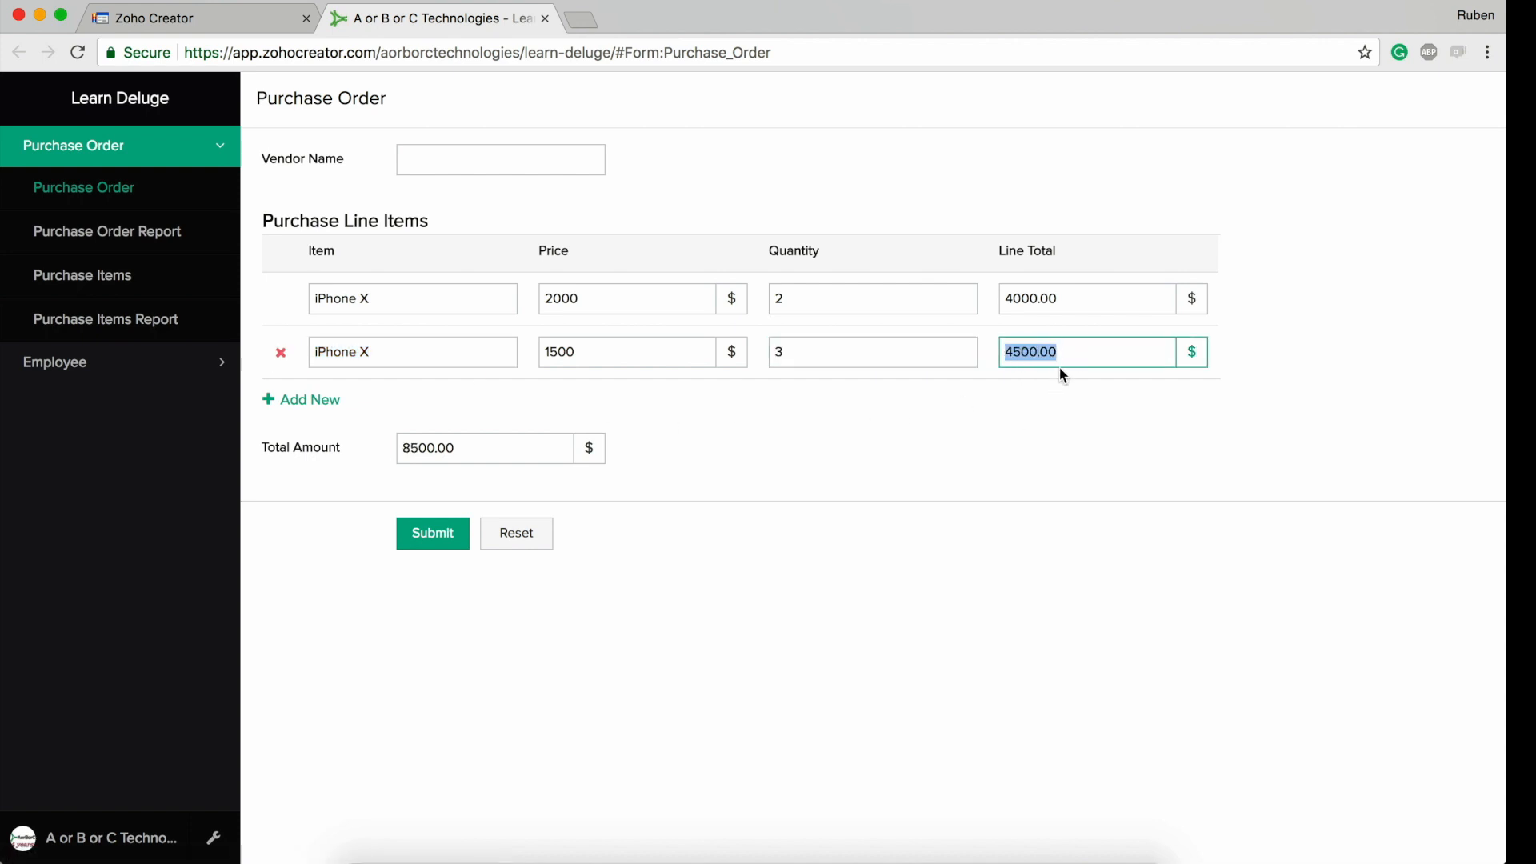
left_click(413, 352)
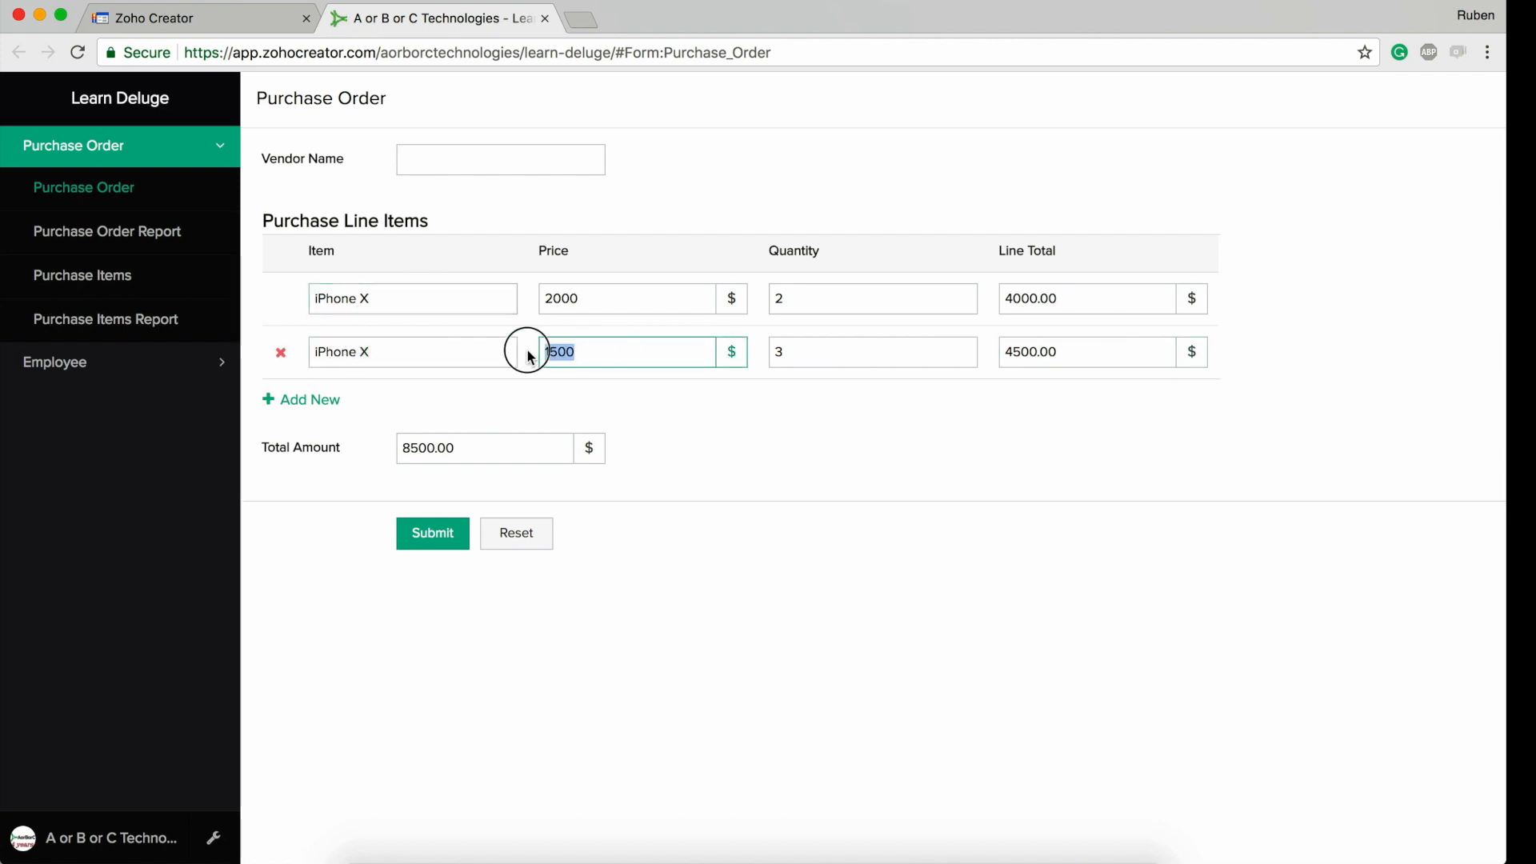
left_click(873, 352)
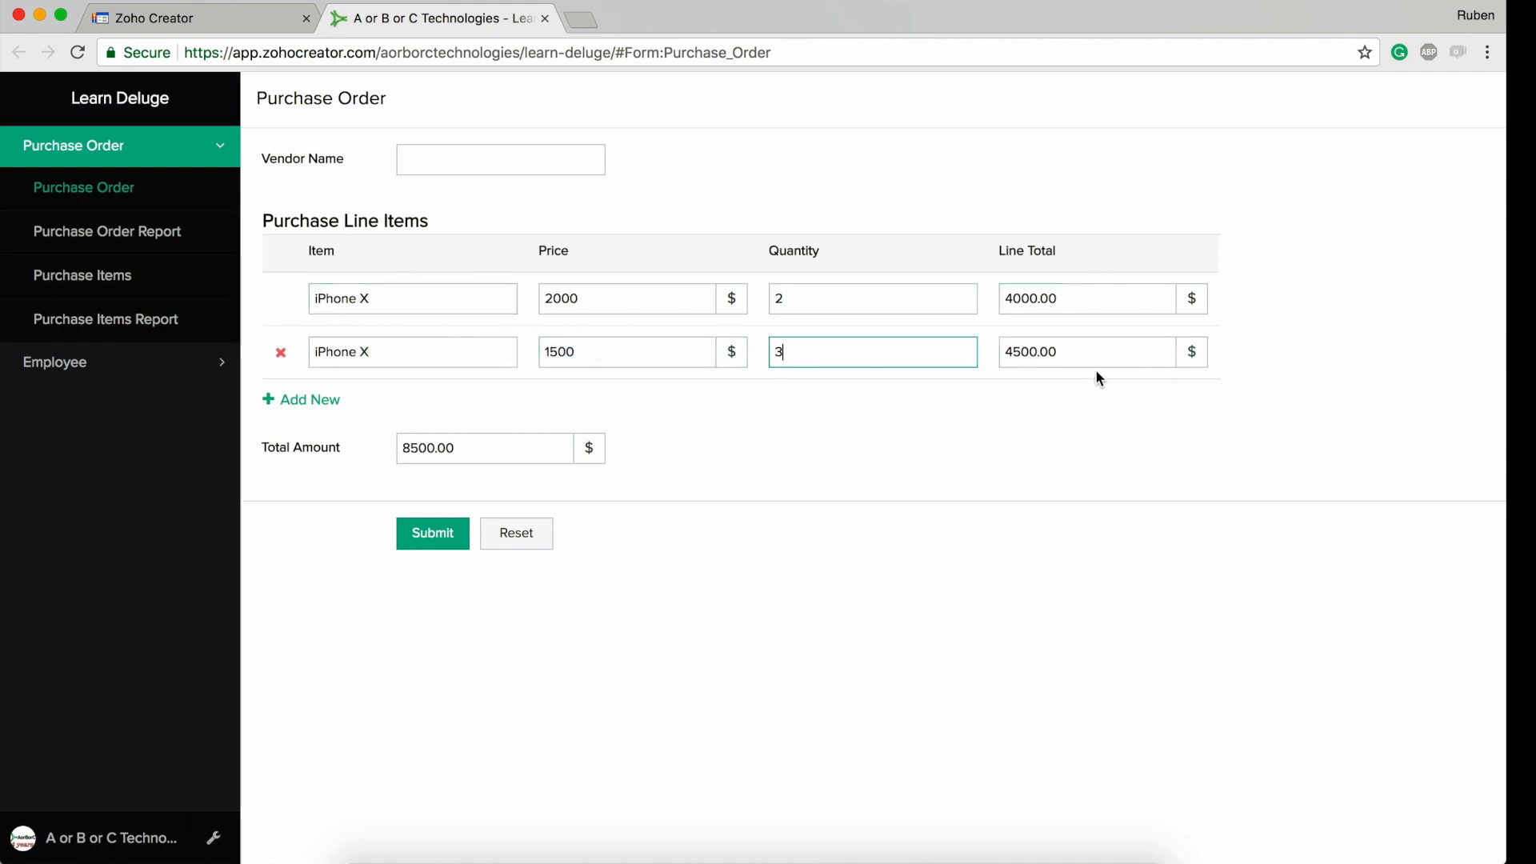
mouse_move(825, 336)
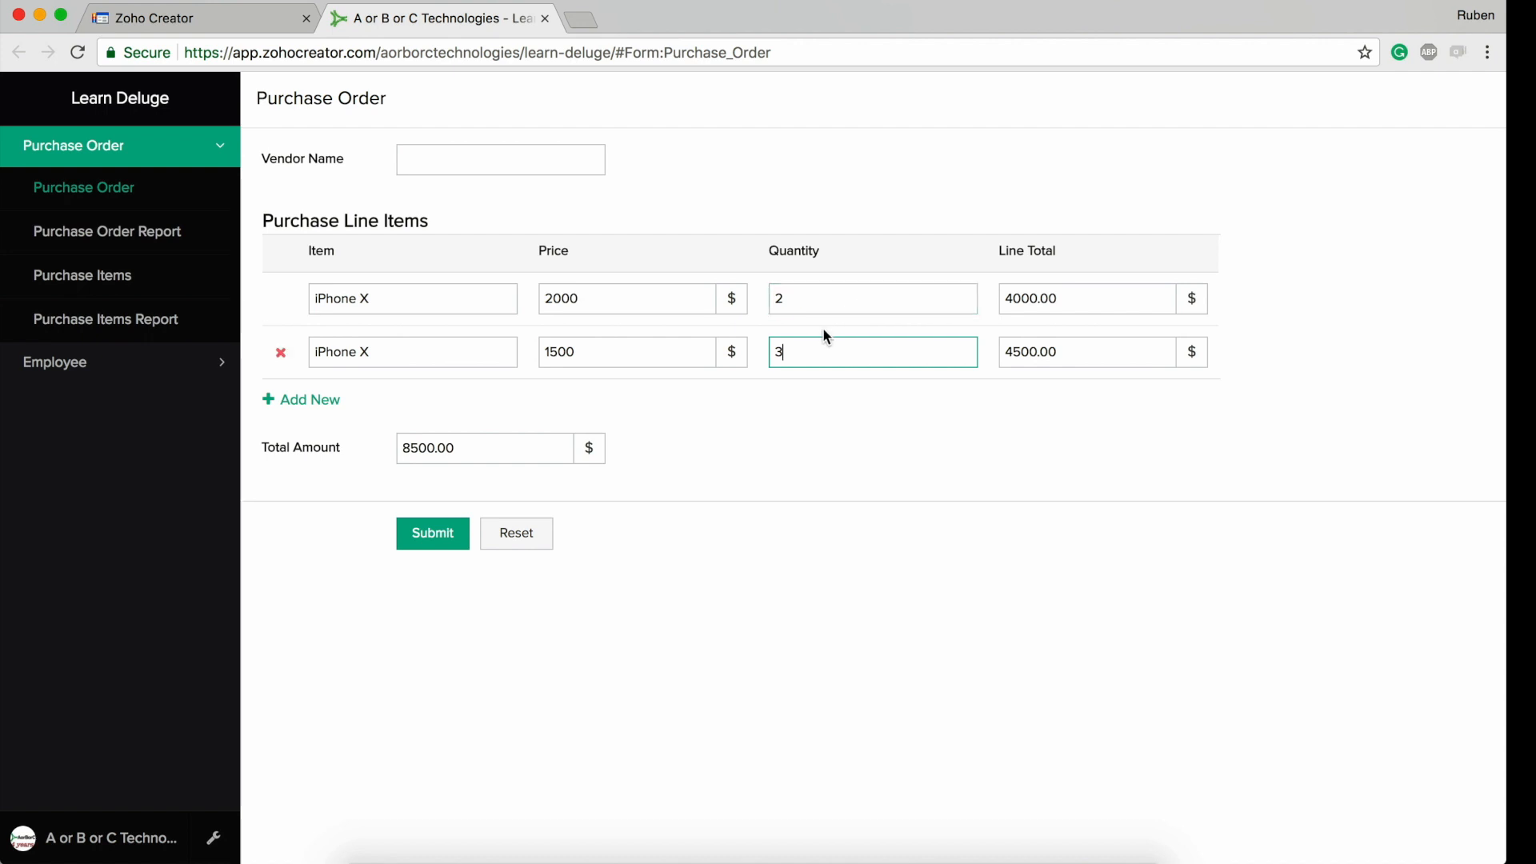
left_click(642, 353)
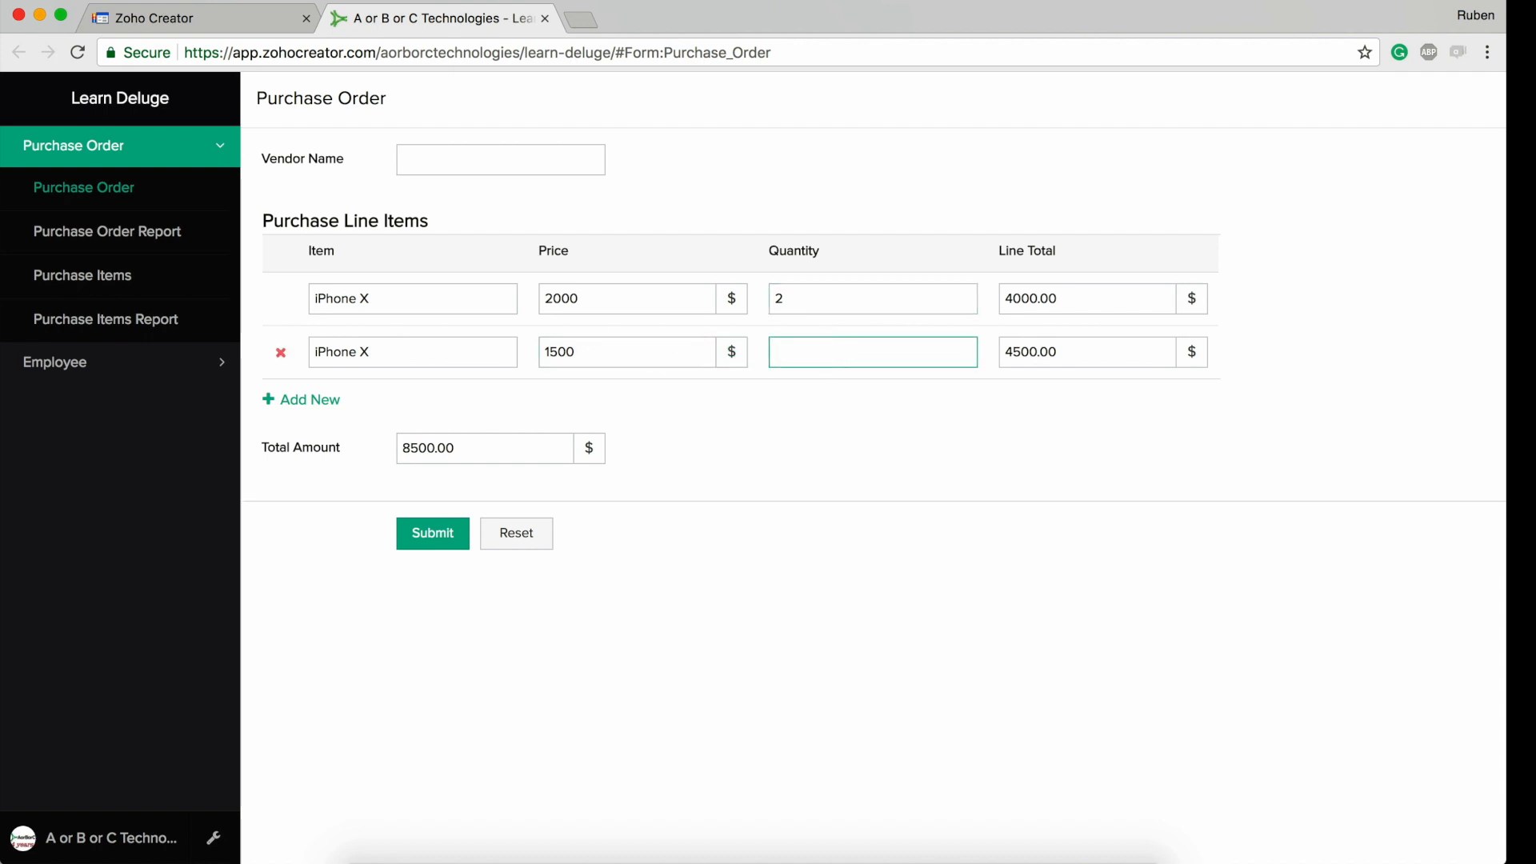
type("4")
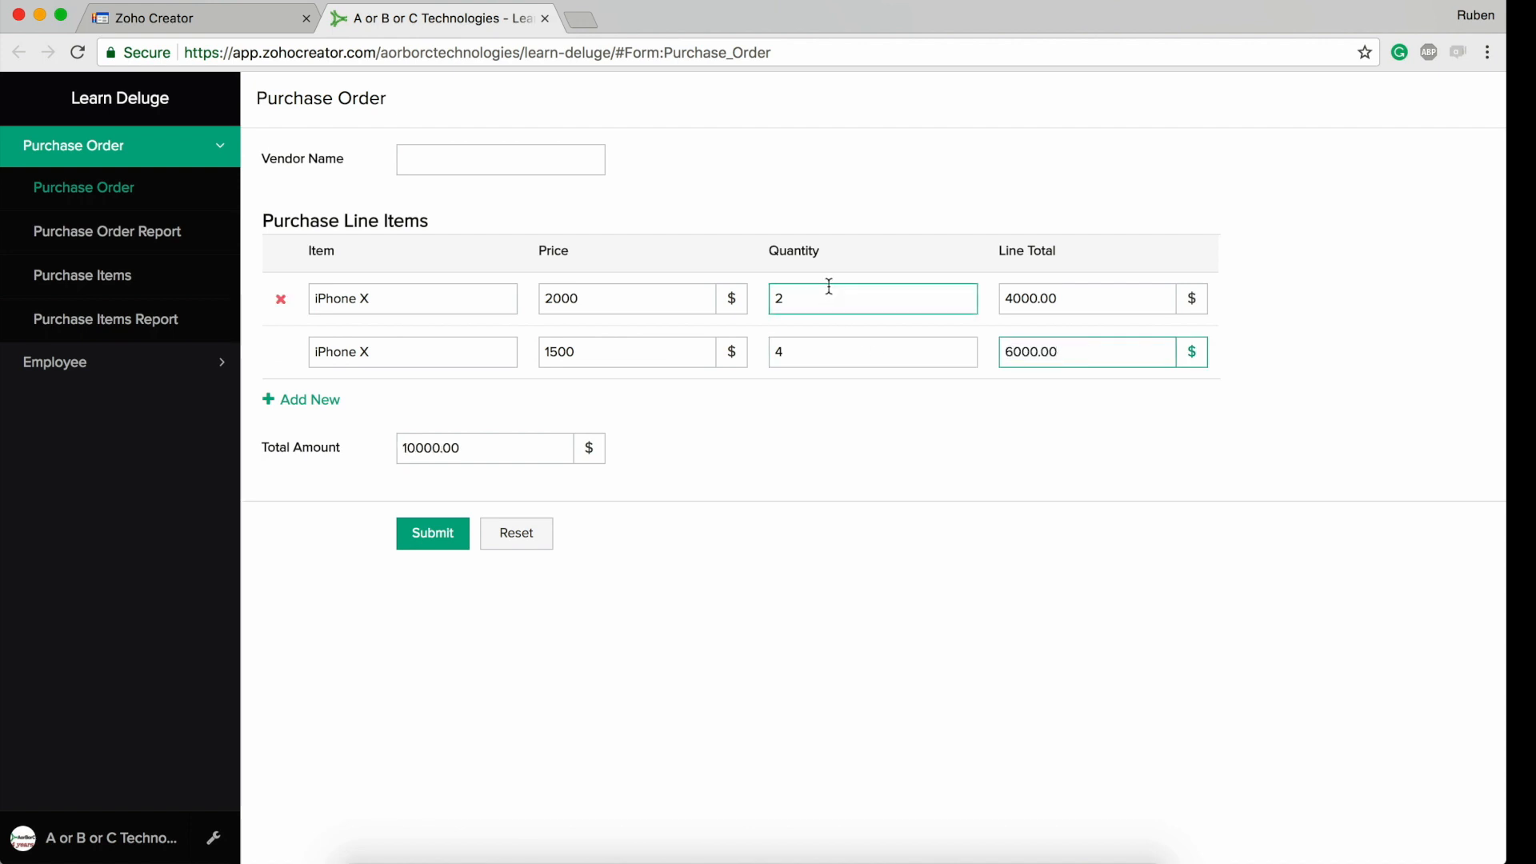
left_click(627, 353)
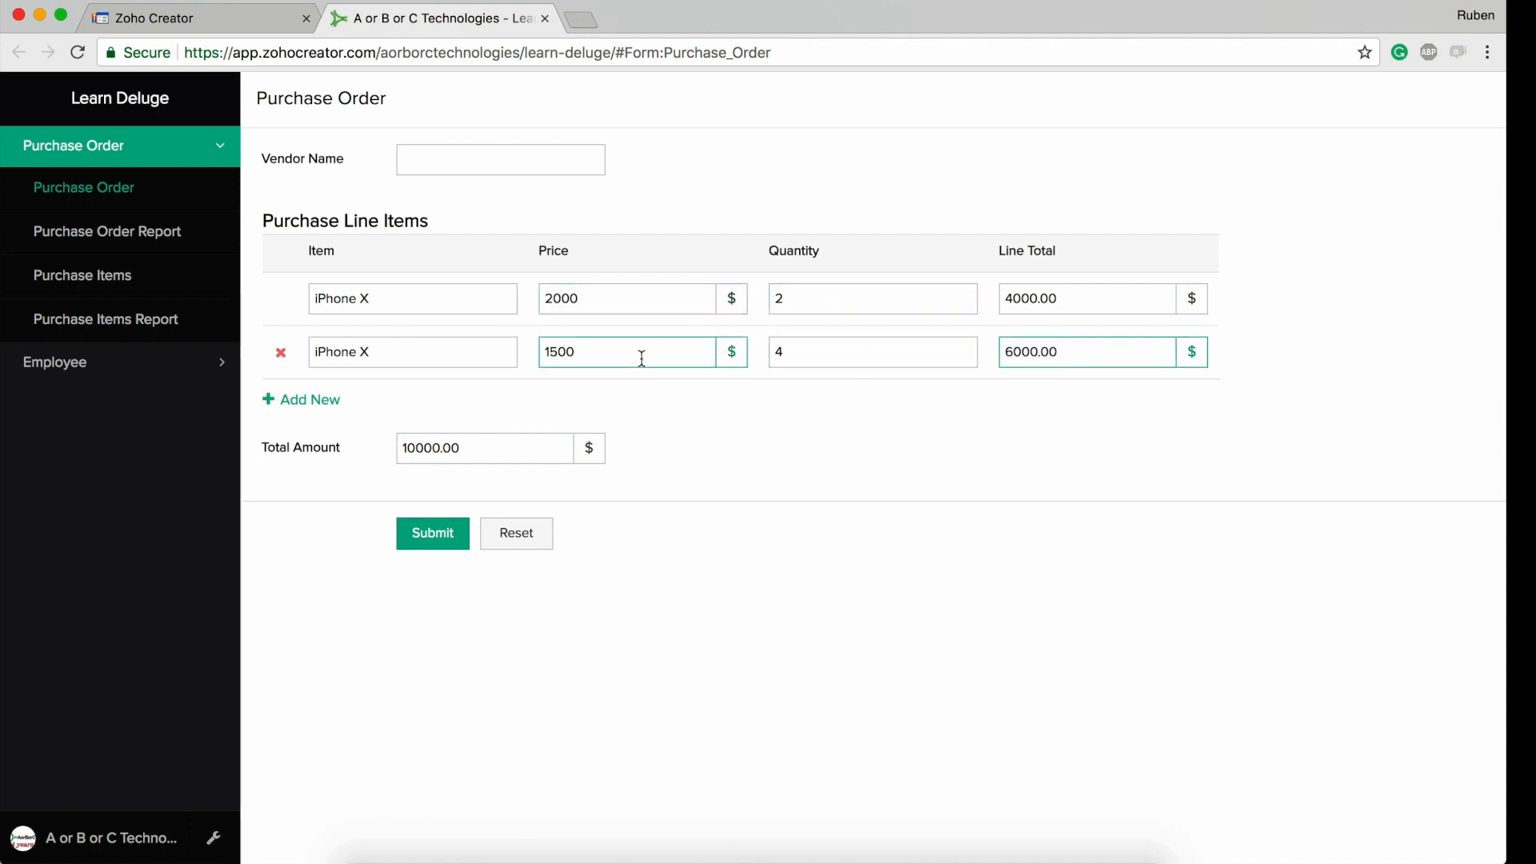
left_click(871, 352)
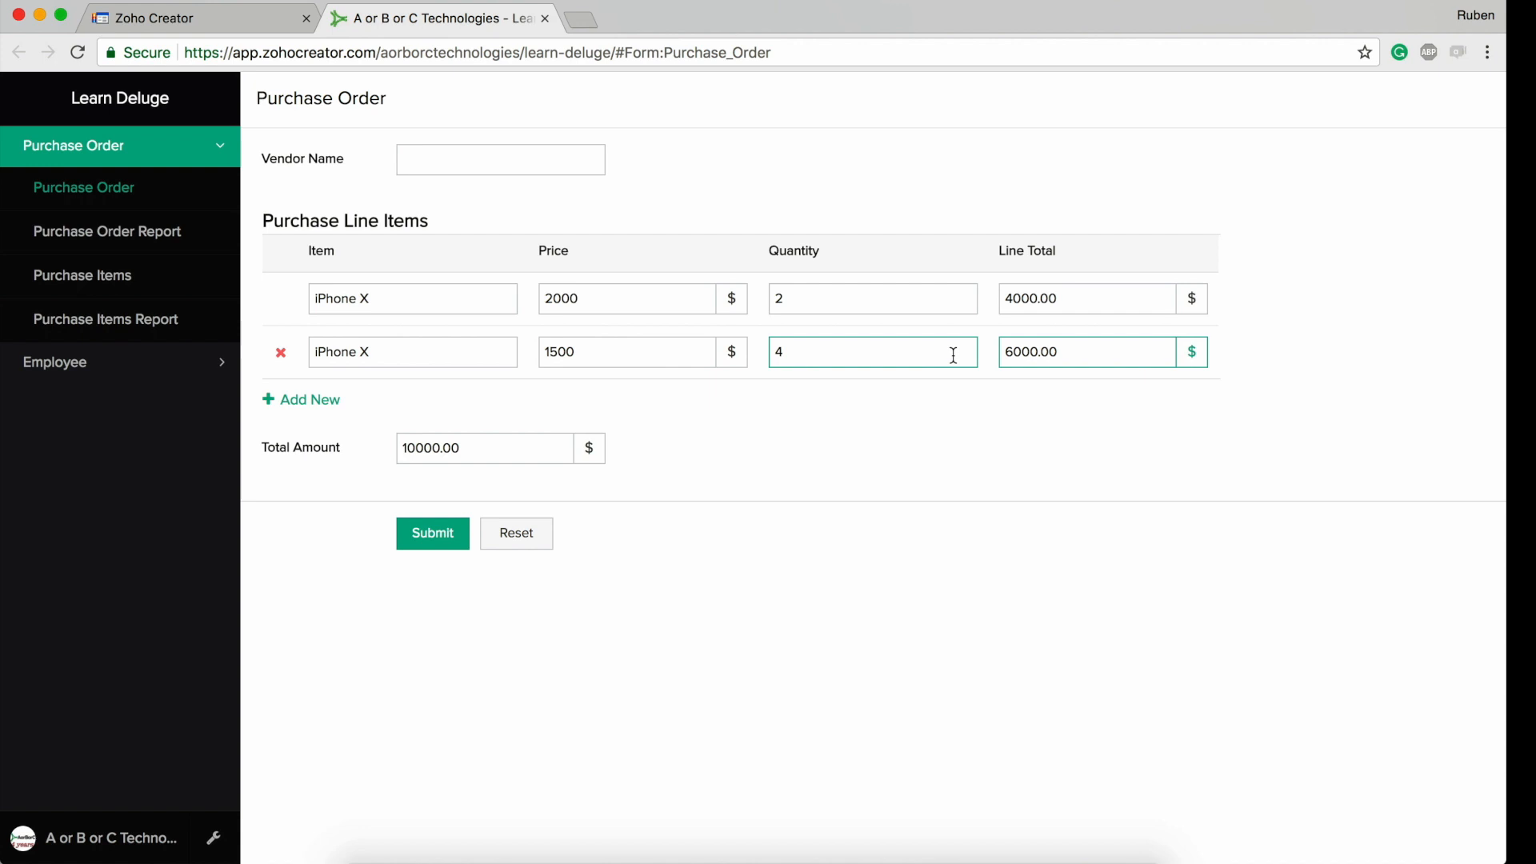
mouse_move(811, 357)
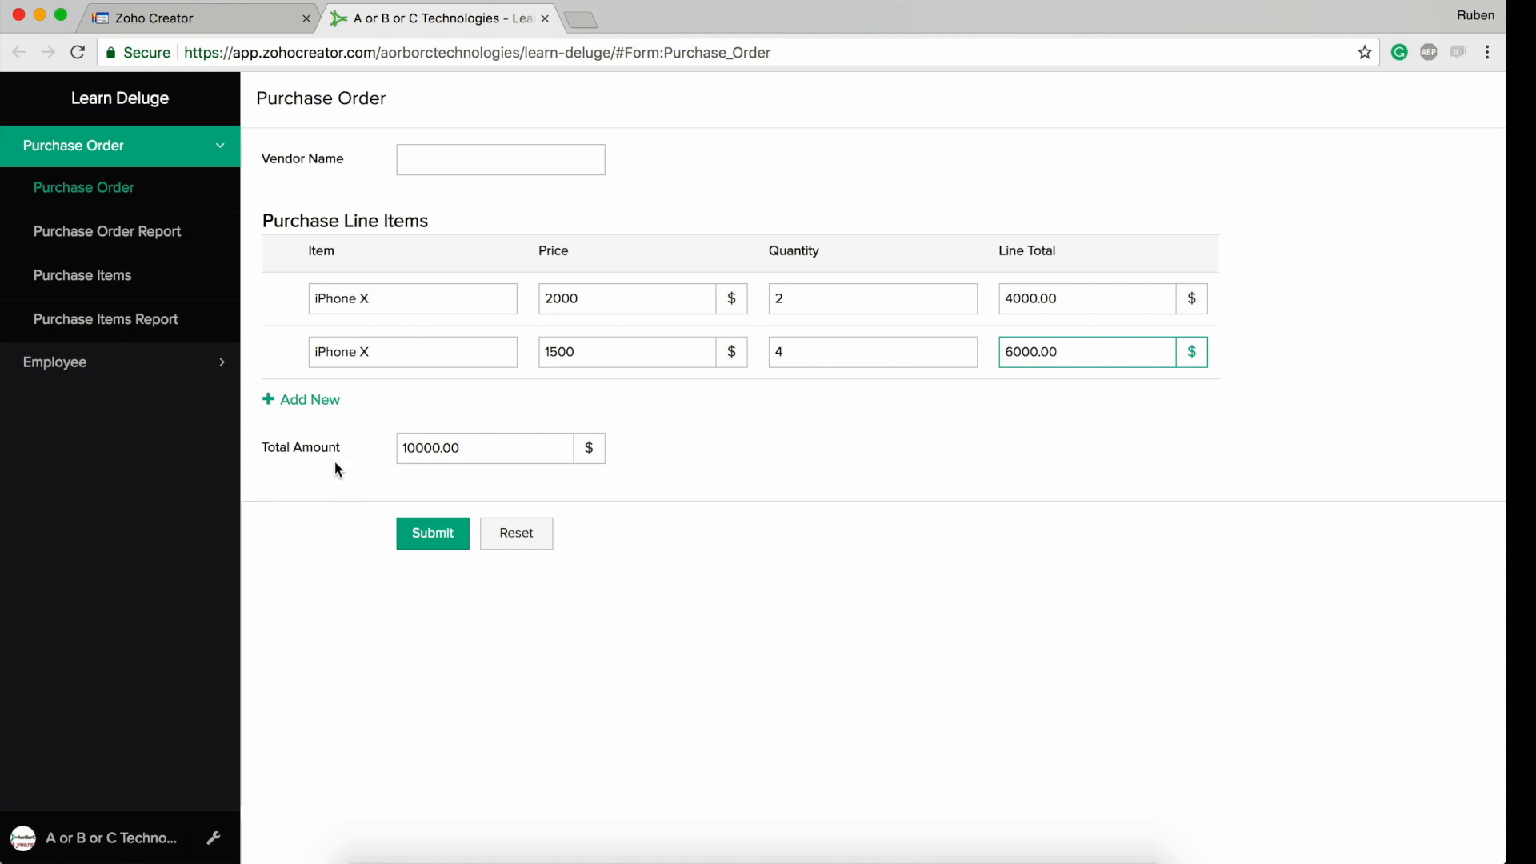
Remove the blank lines from the Quantity On User Input script
left_click(1085, 299)
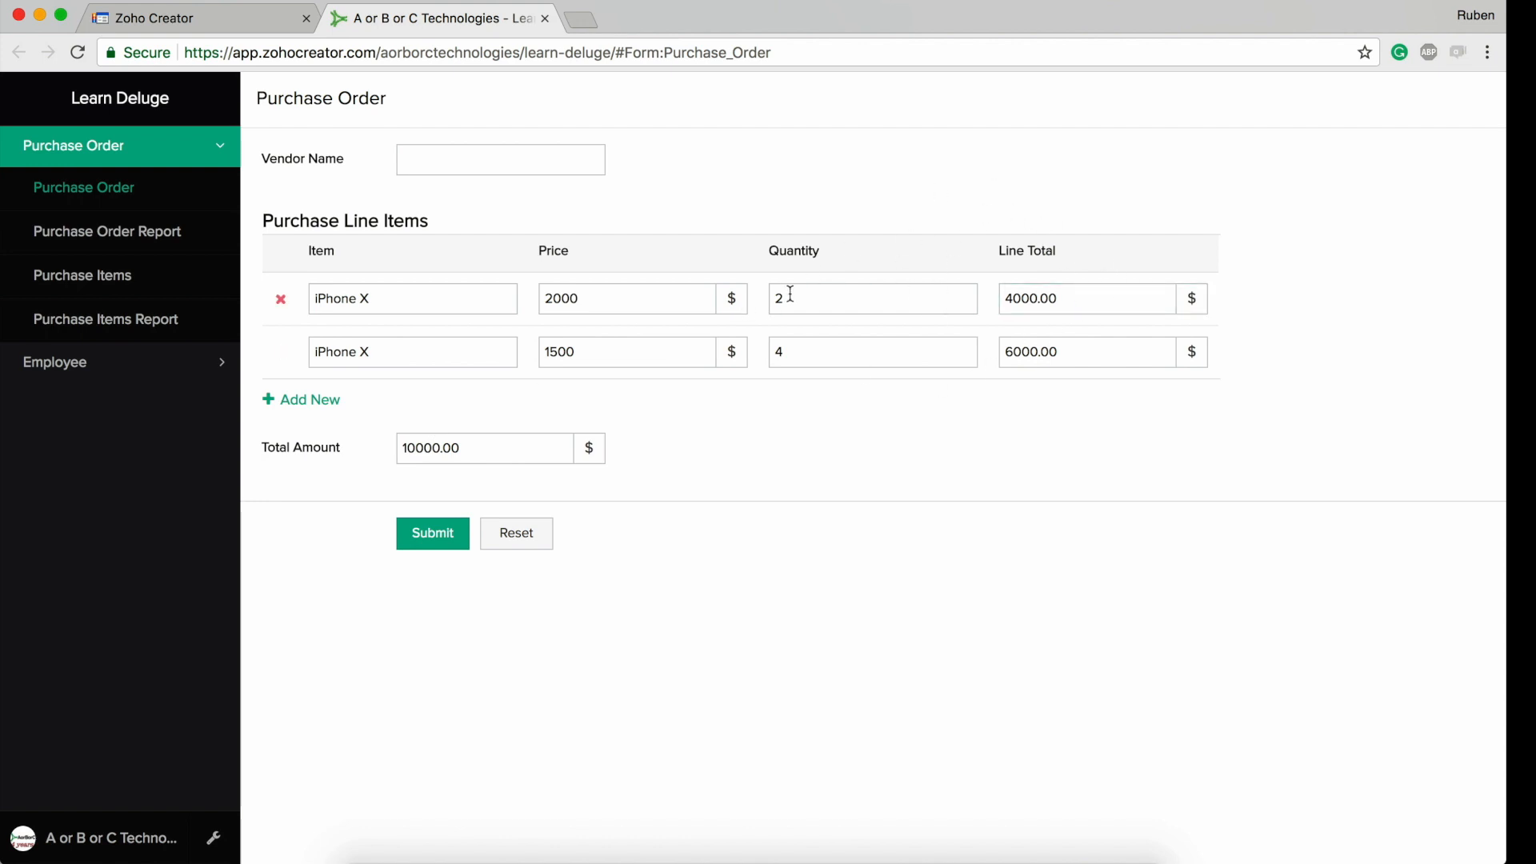
mouse_move(939, 336)
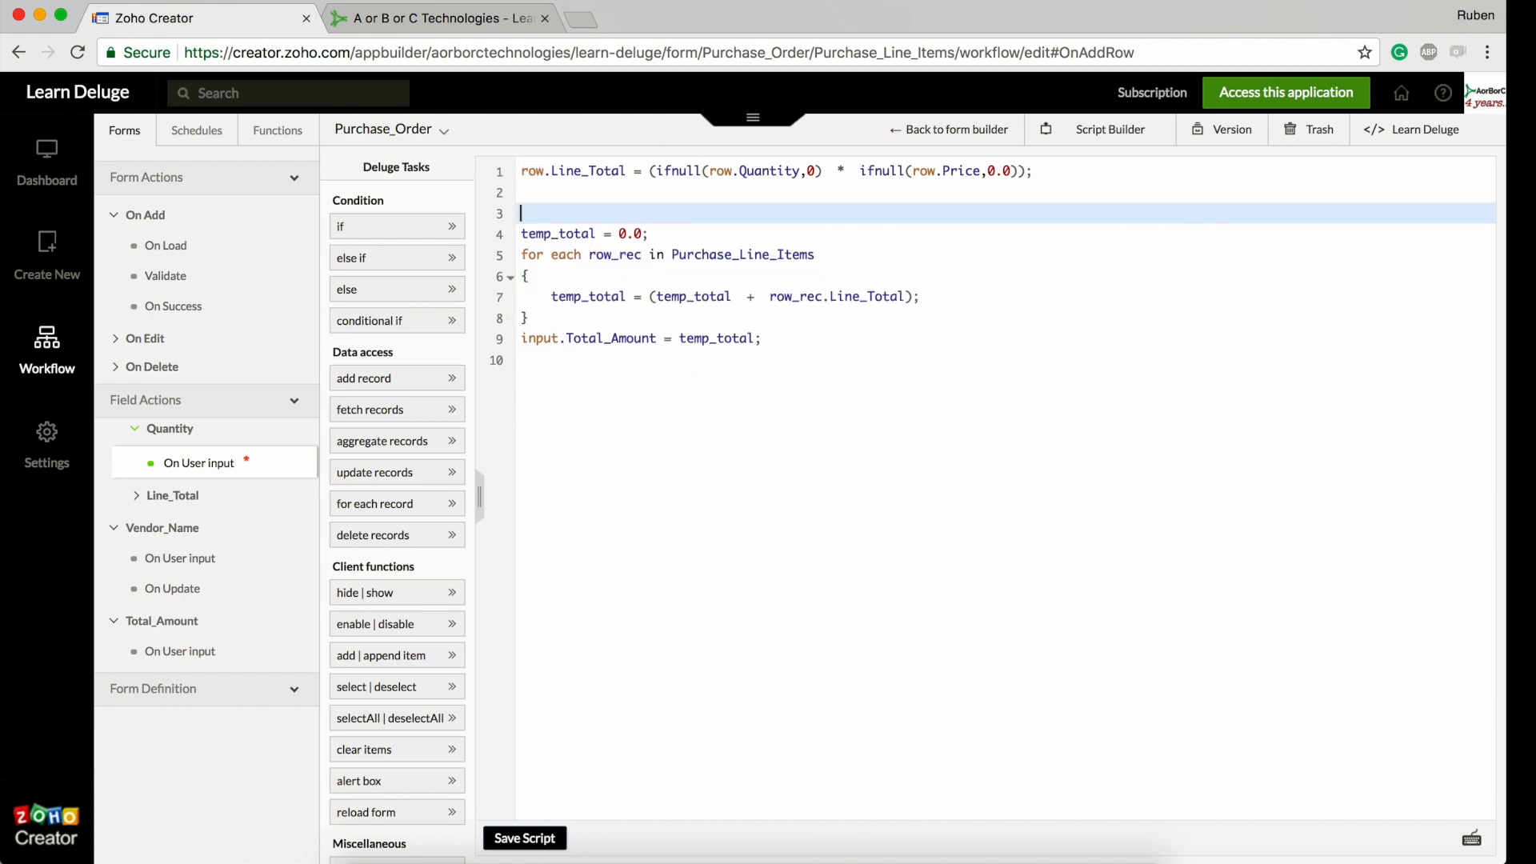
key("Backspace")
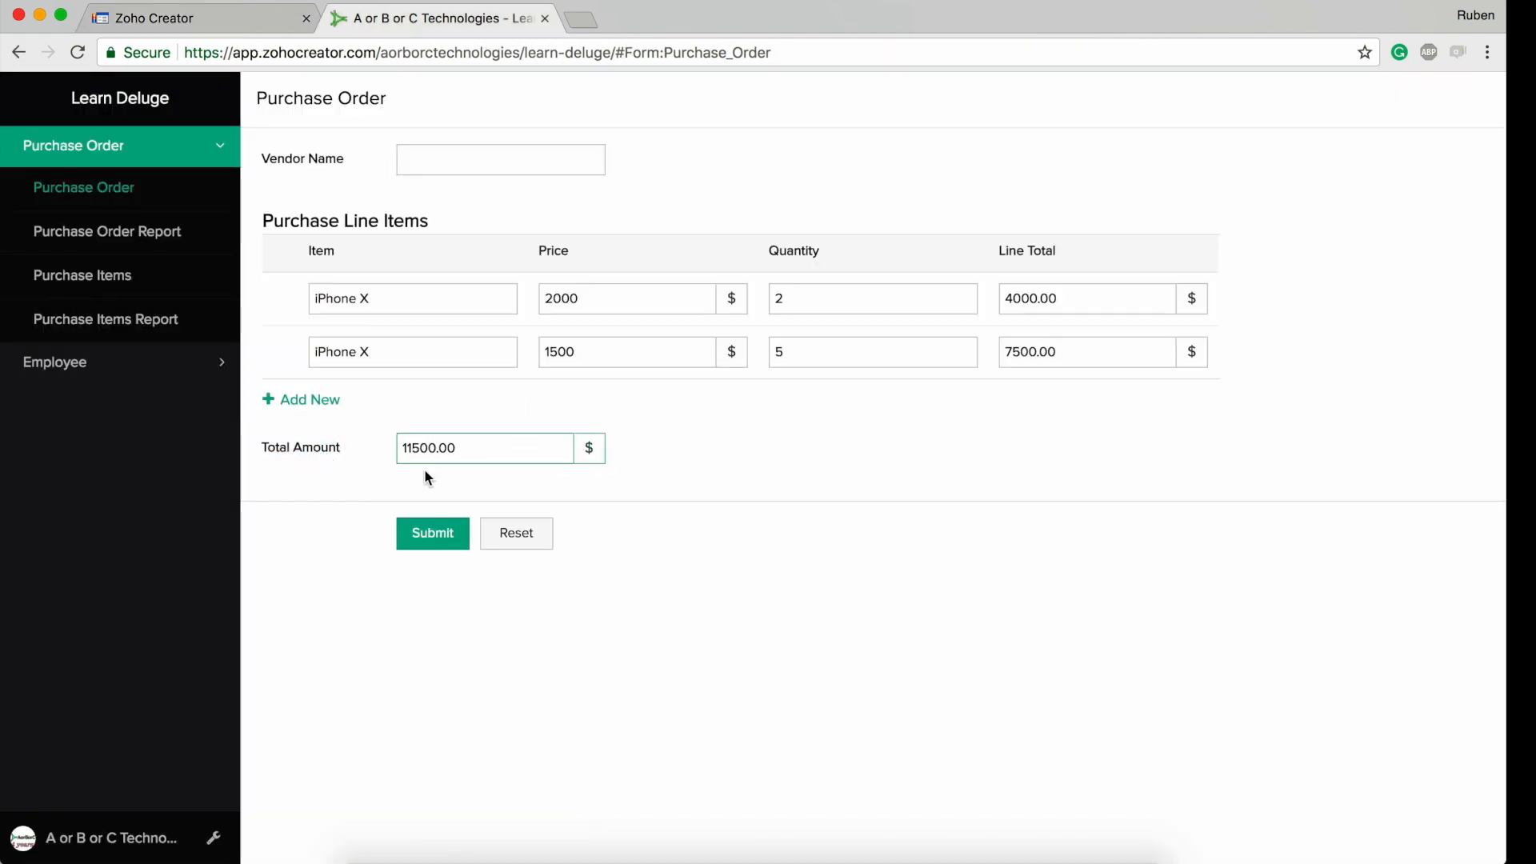
mouse_move(752, 448)
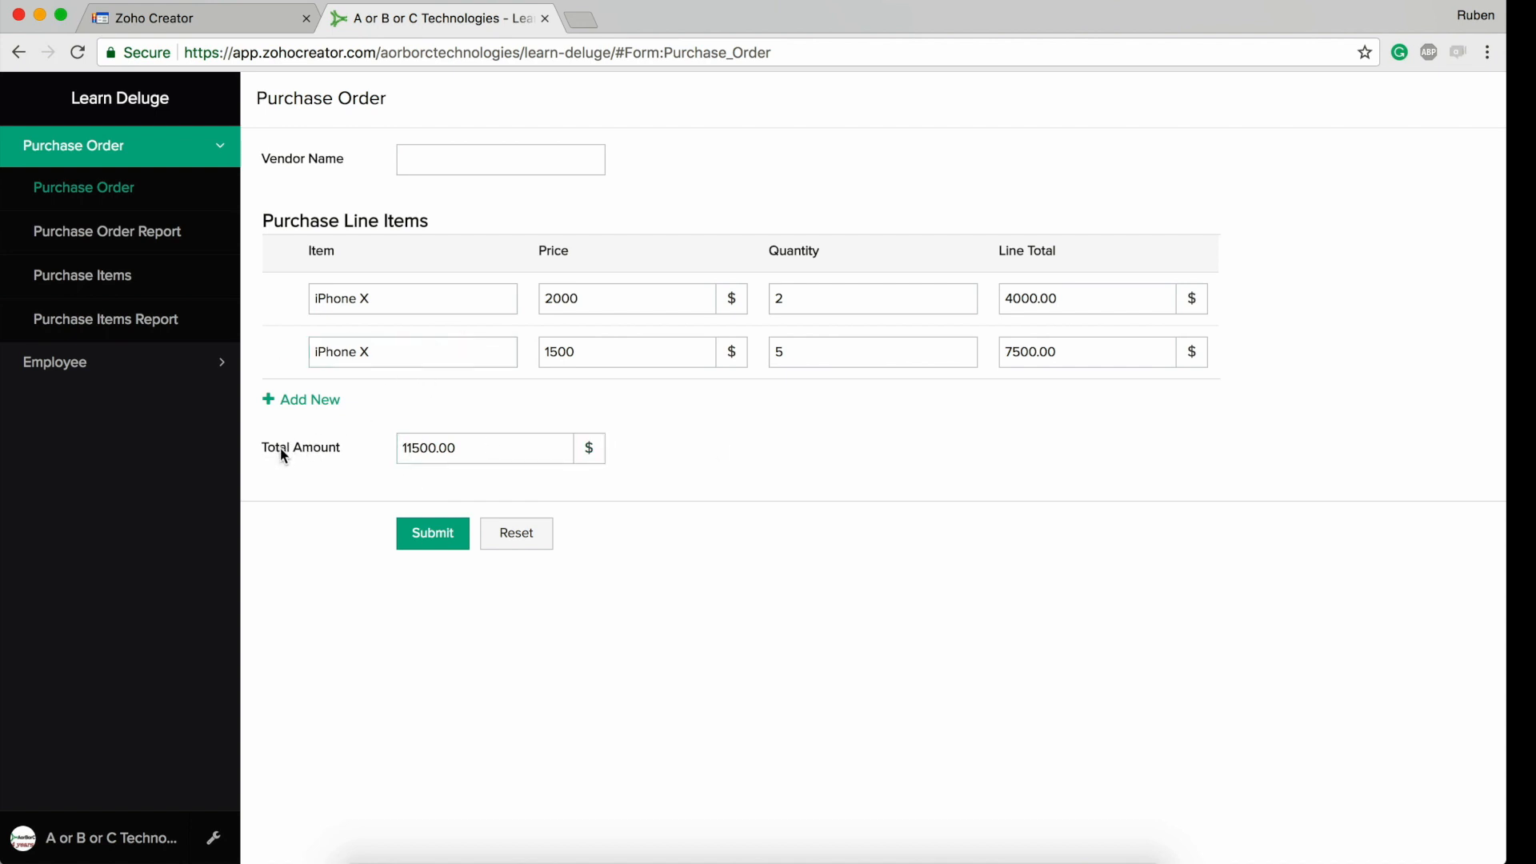
mouse_move(282, 355)
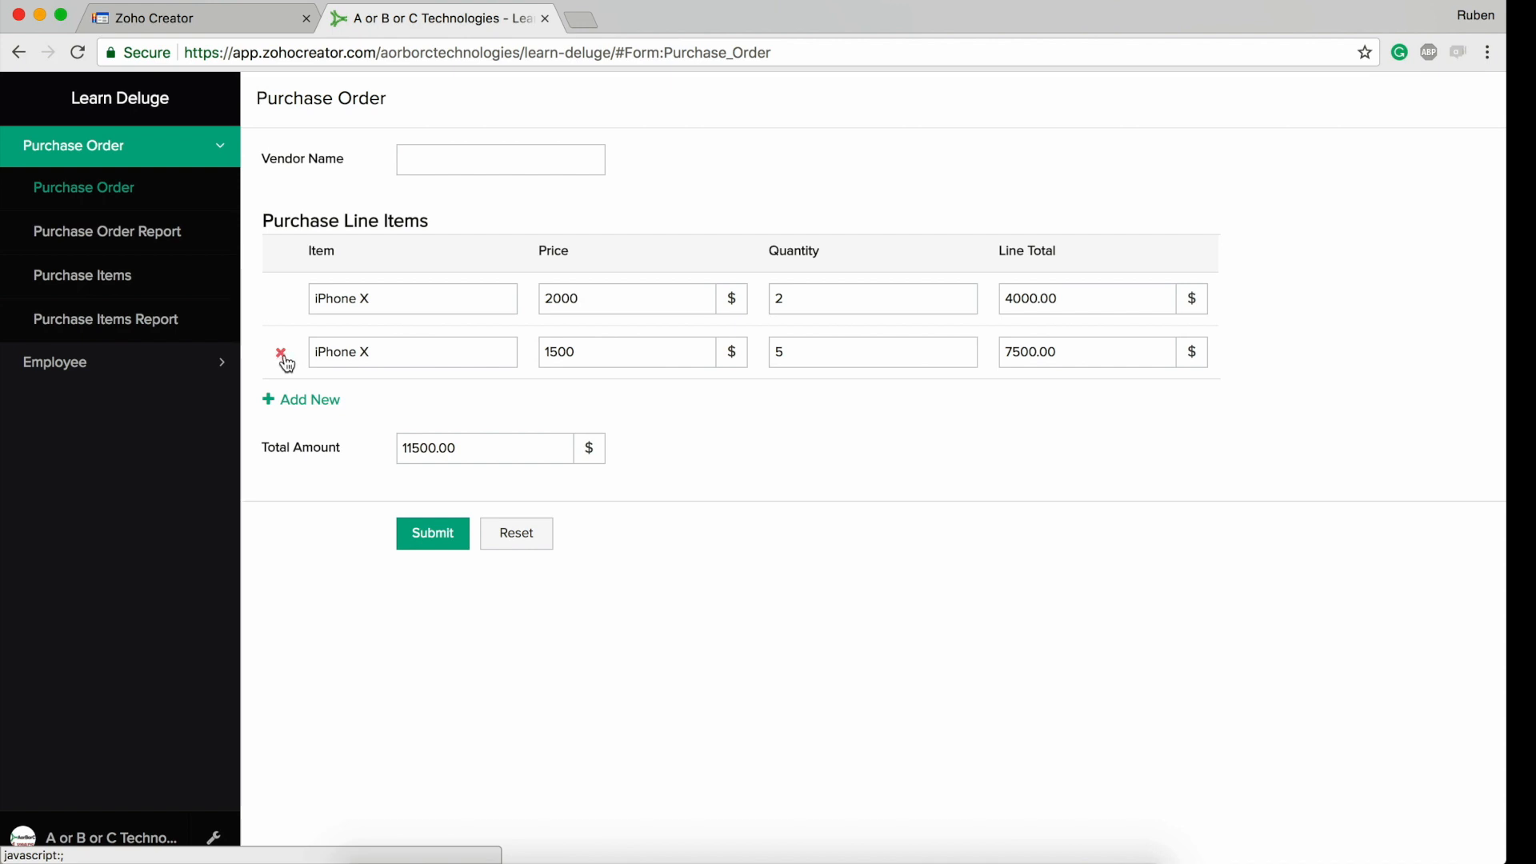
Delete the 1500-priced iPhone X row so Total Amount drops to 4000.00, reviewing the On Delete Row subtraction script
left_click(281, 352)
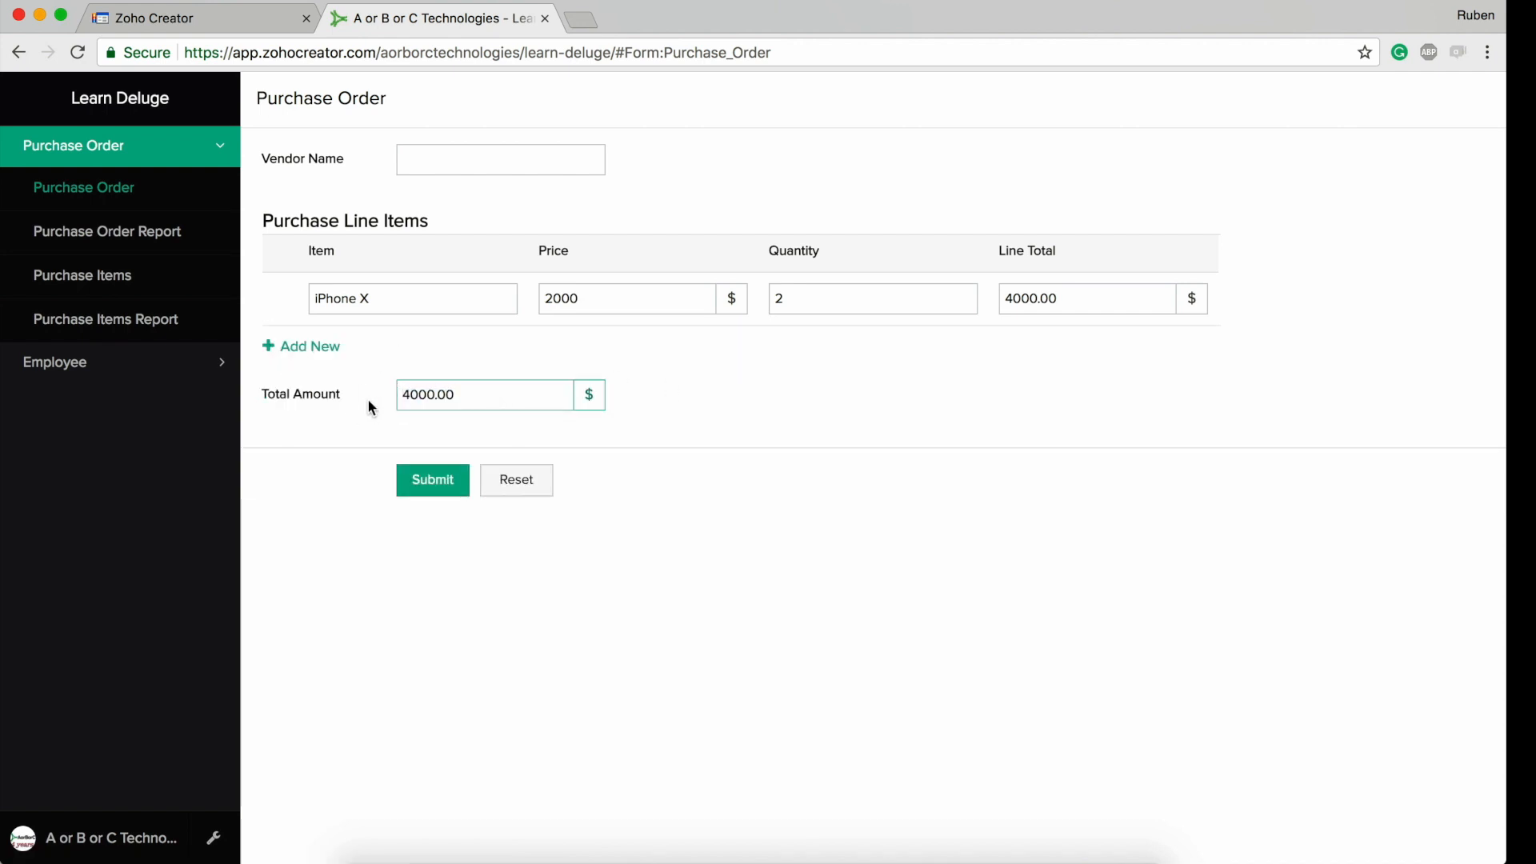
left_click(515, 478)
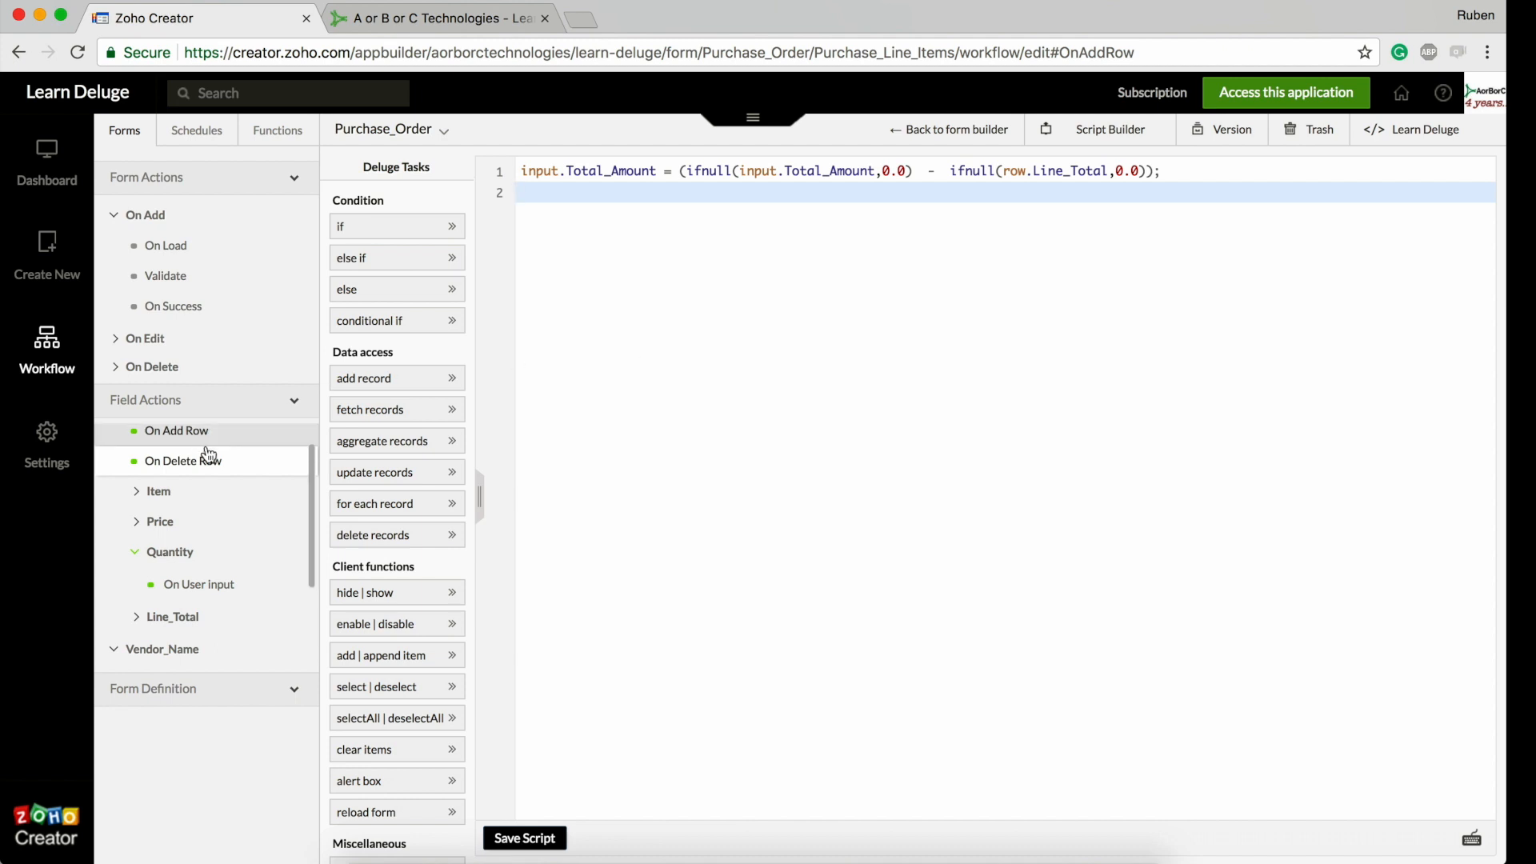
left_click(441, 18)
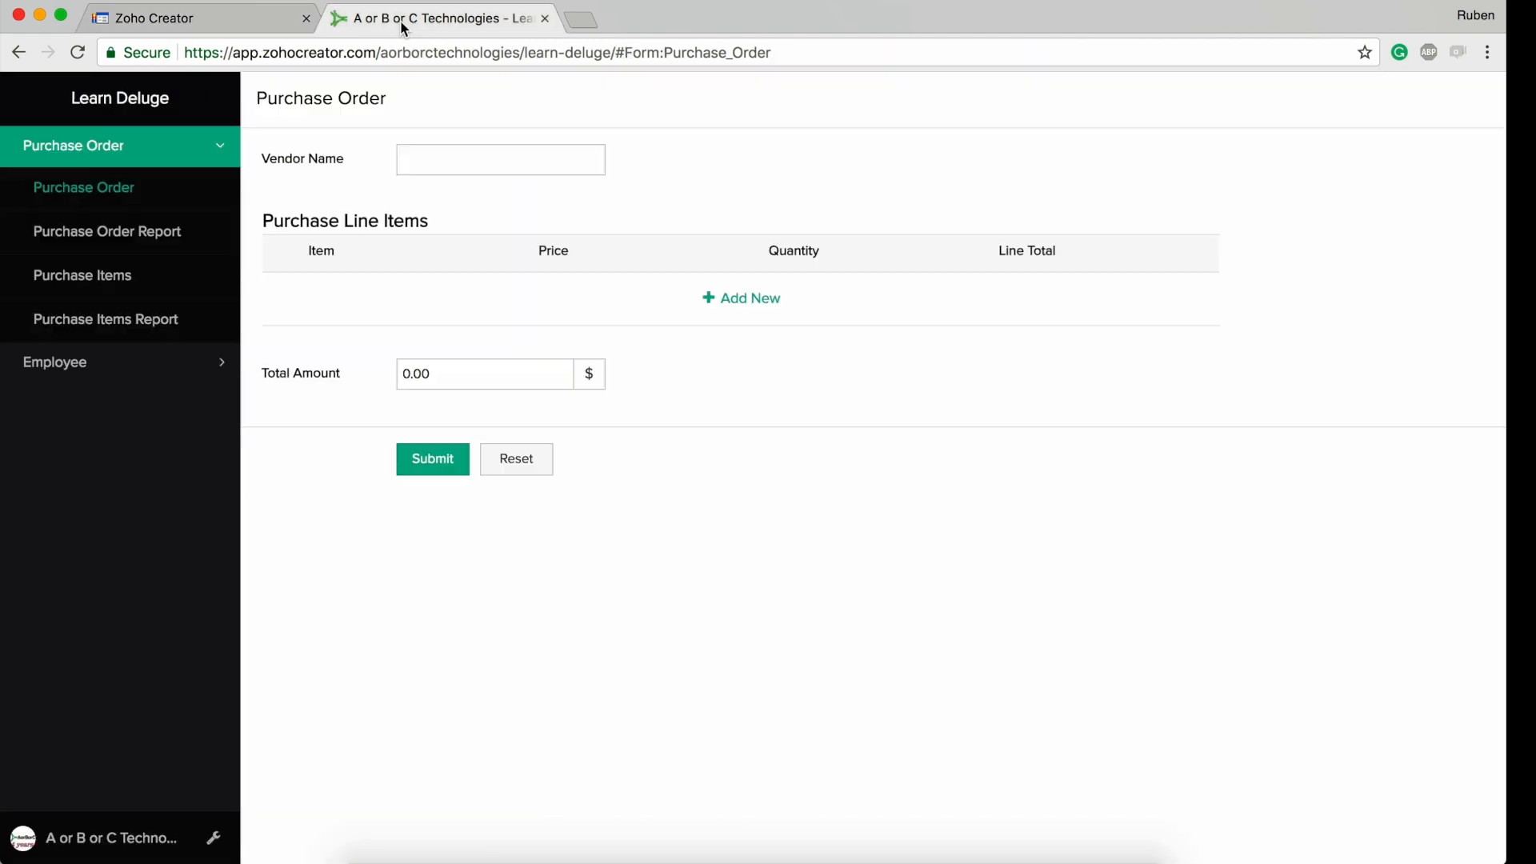
mouse_move(741, 298)
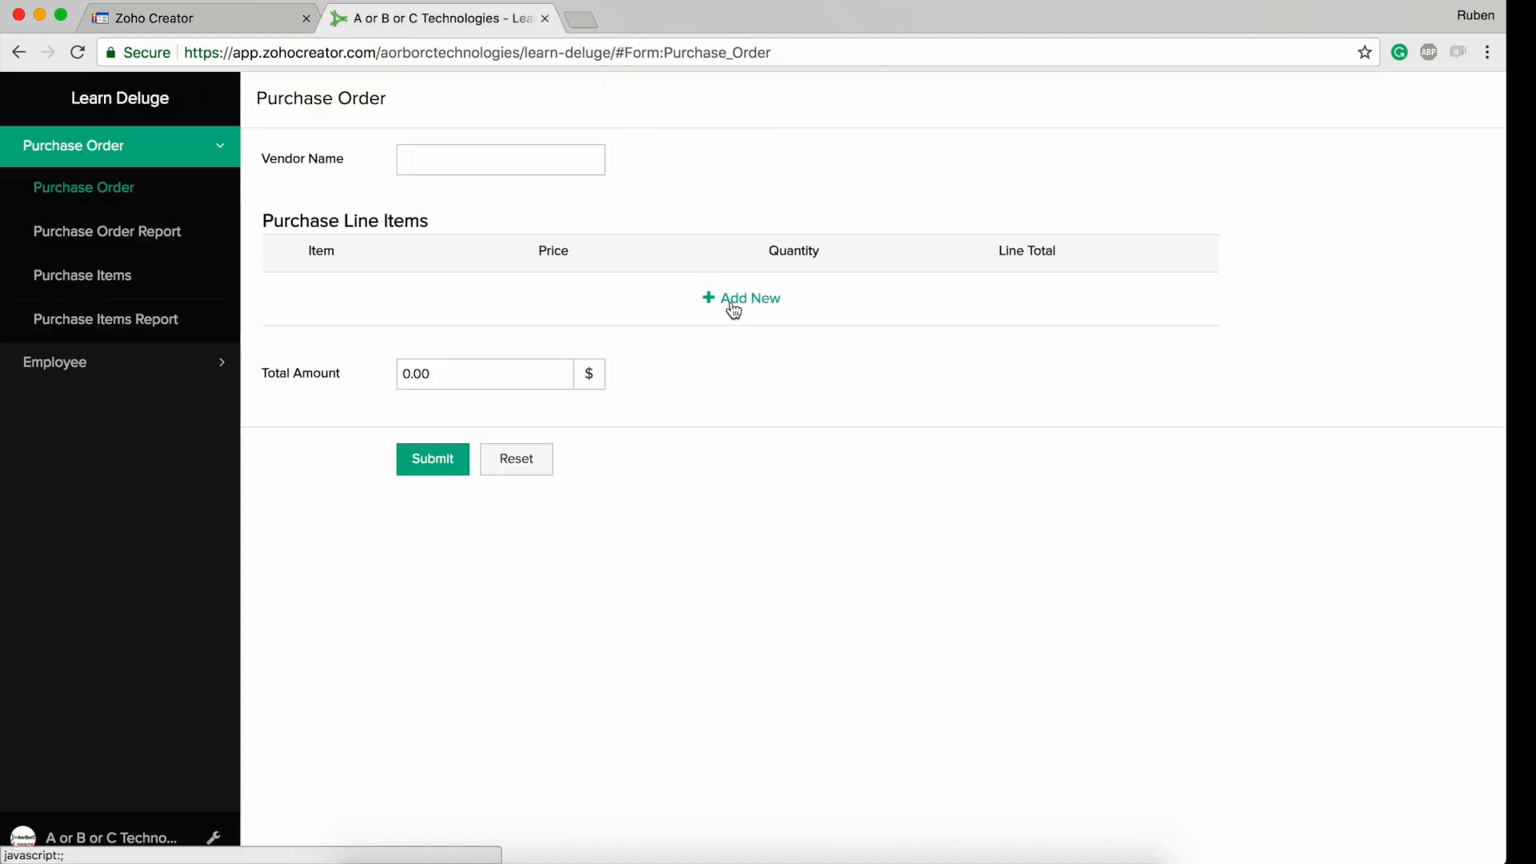
Add a new line item prefilled with iPhone X and focus its Price field
left_click(741, 299)
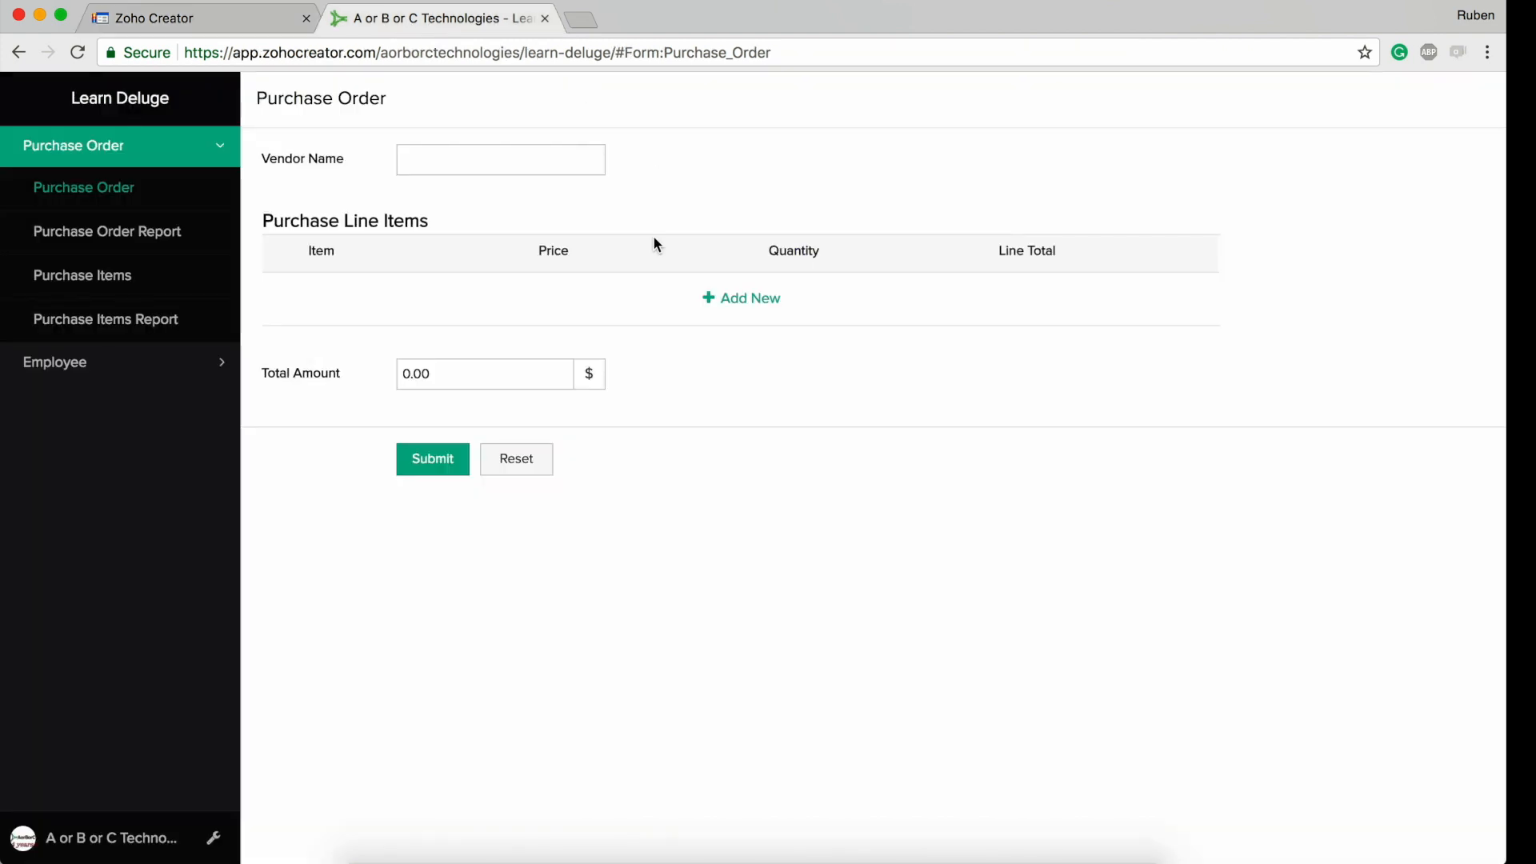
left_click(741, 297)
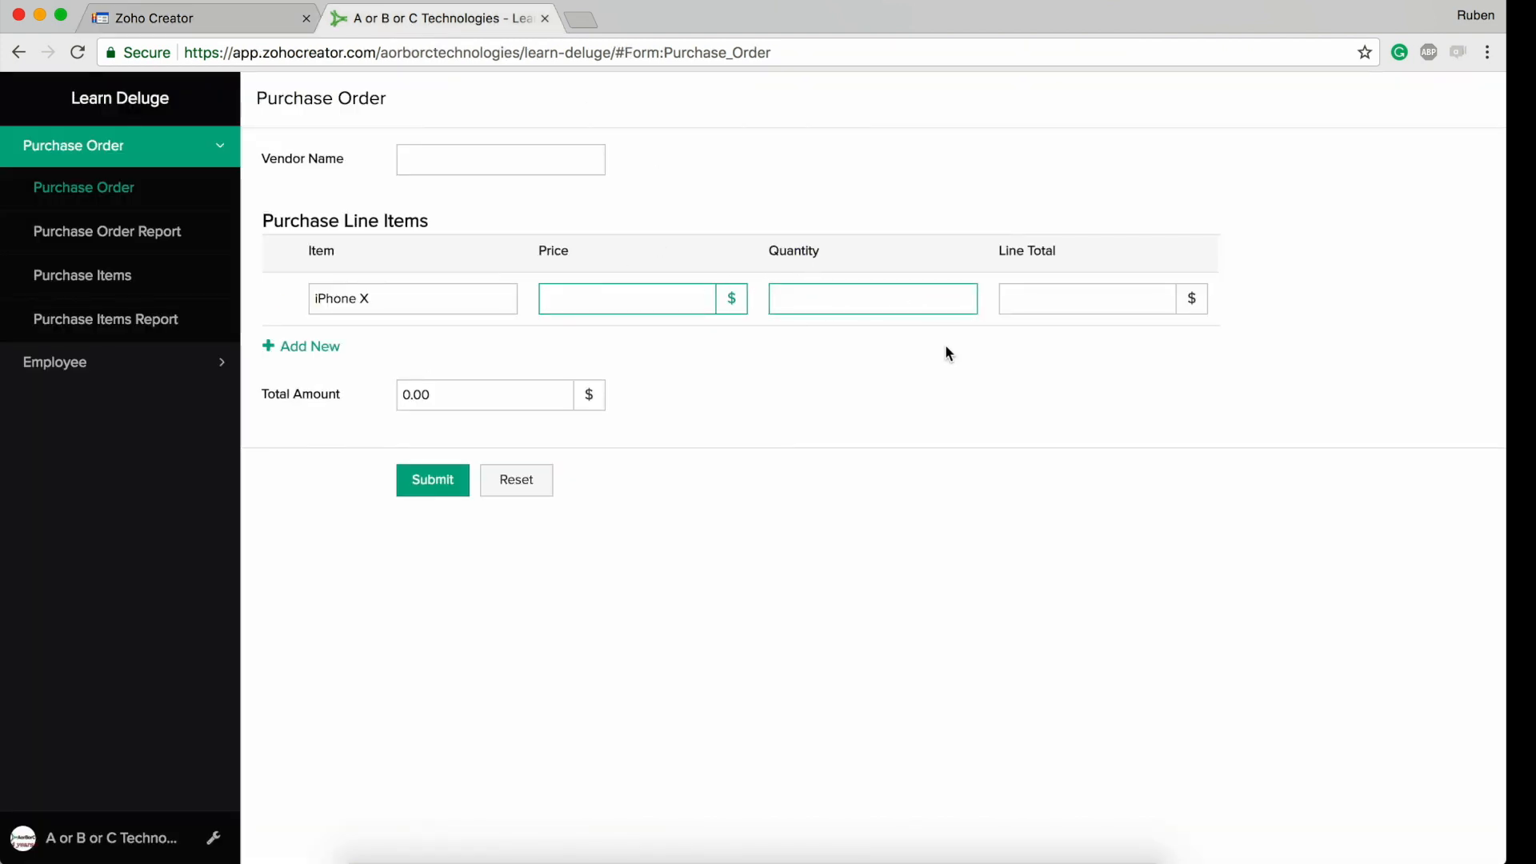
left_click(627, 298)
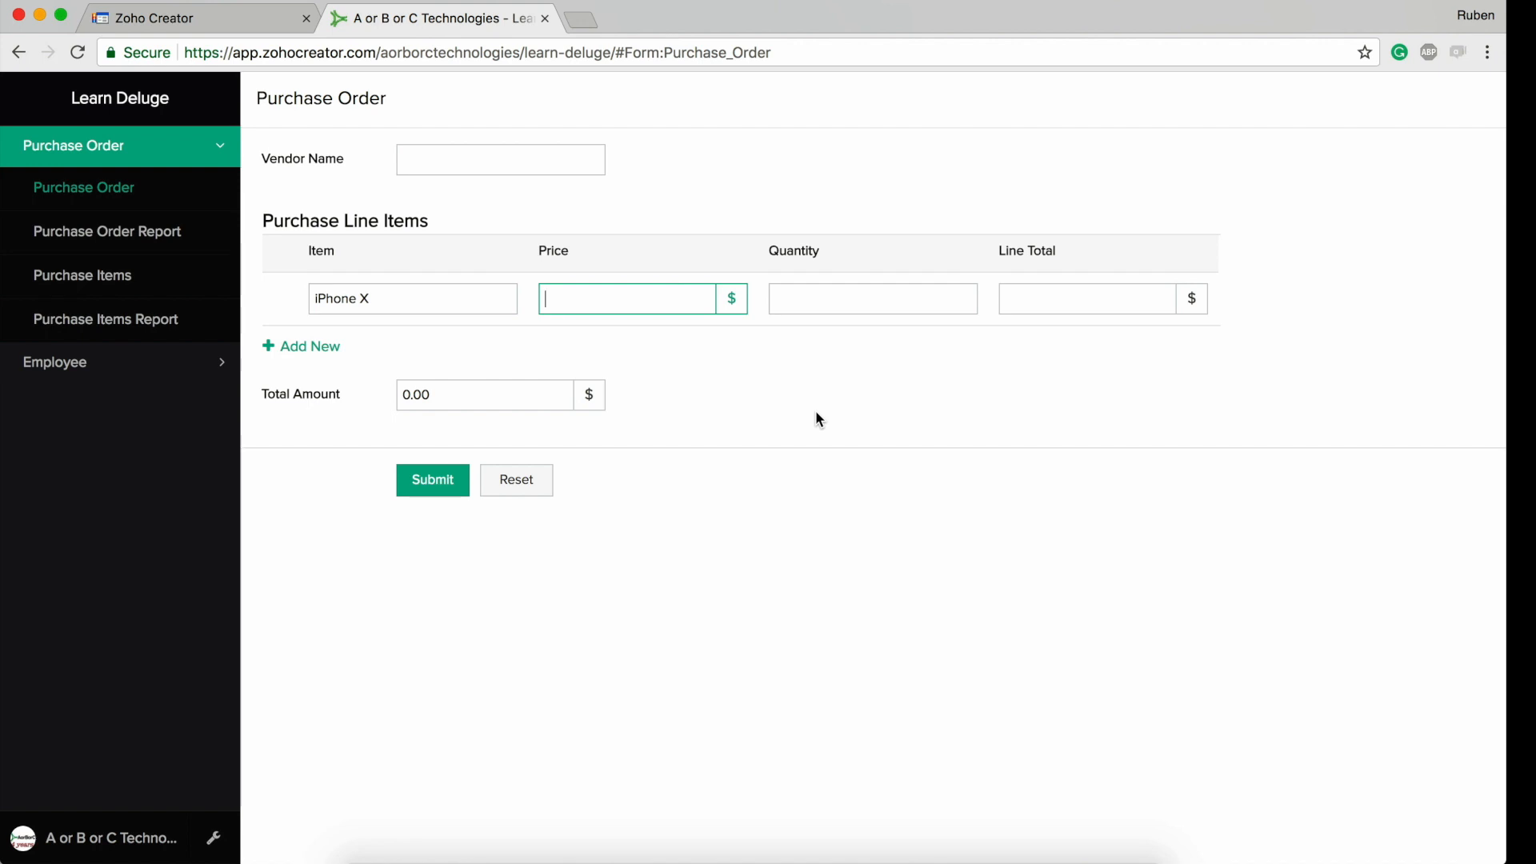